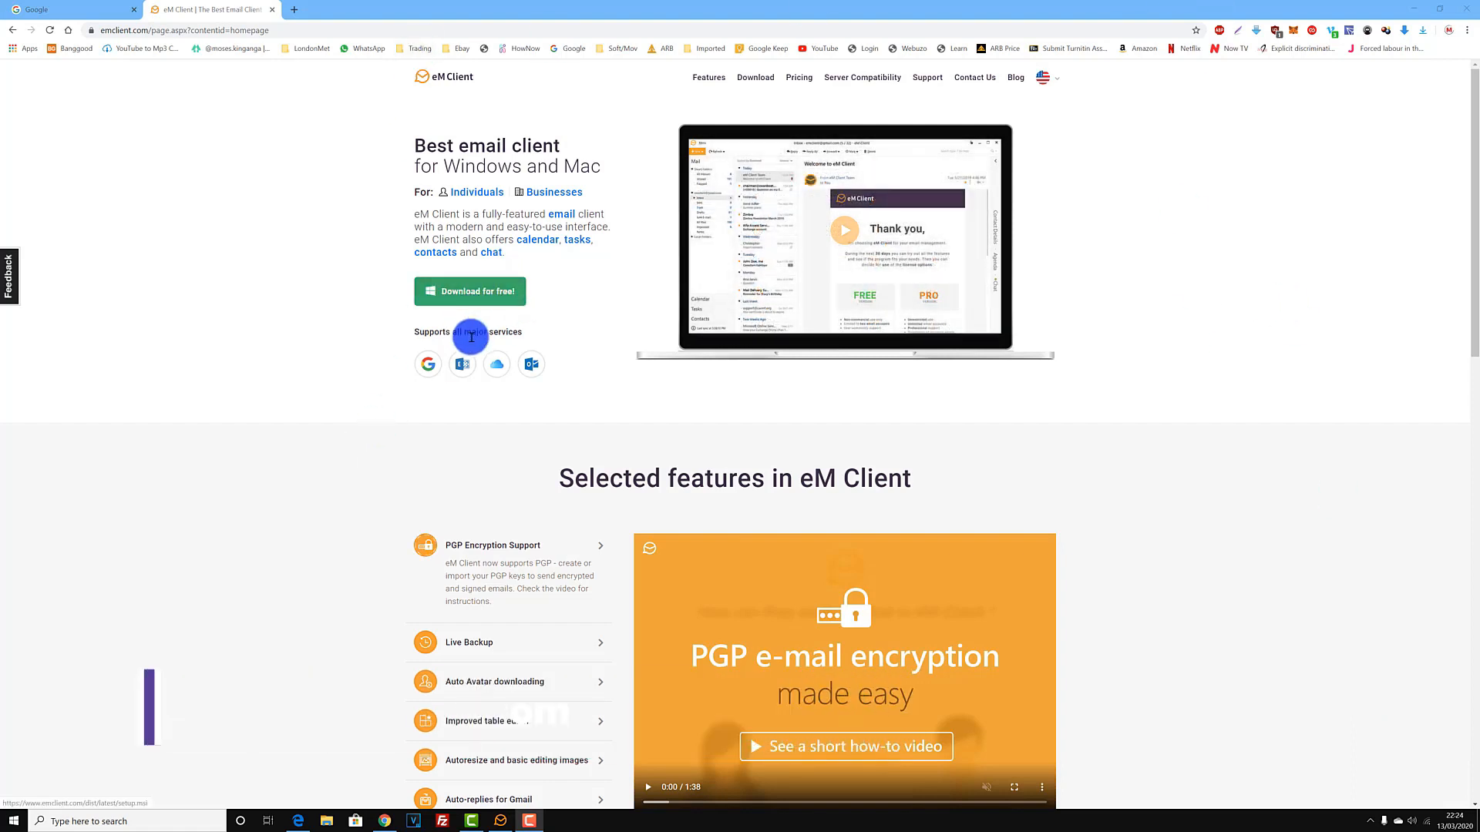
mouse_move(432, 374)
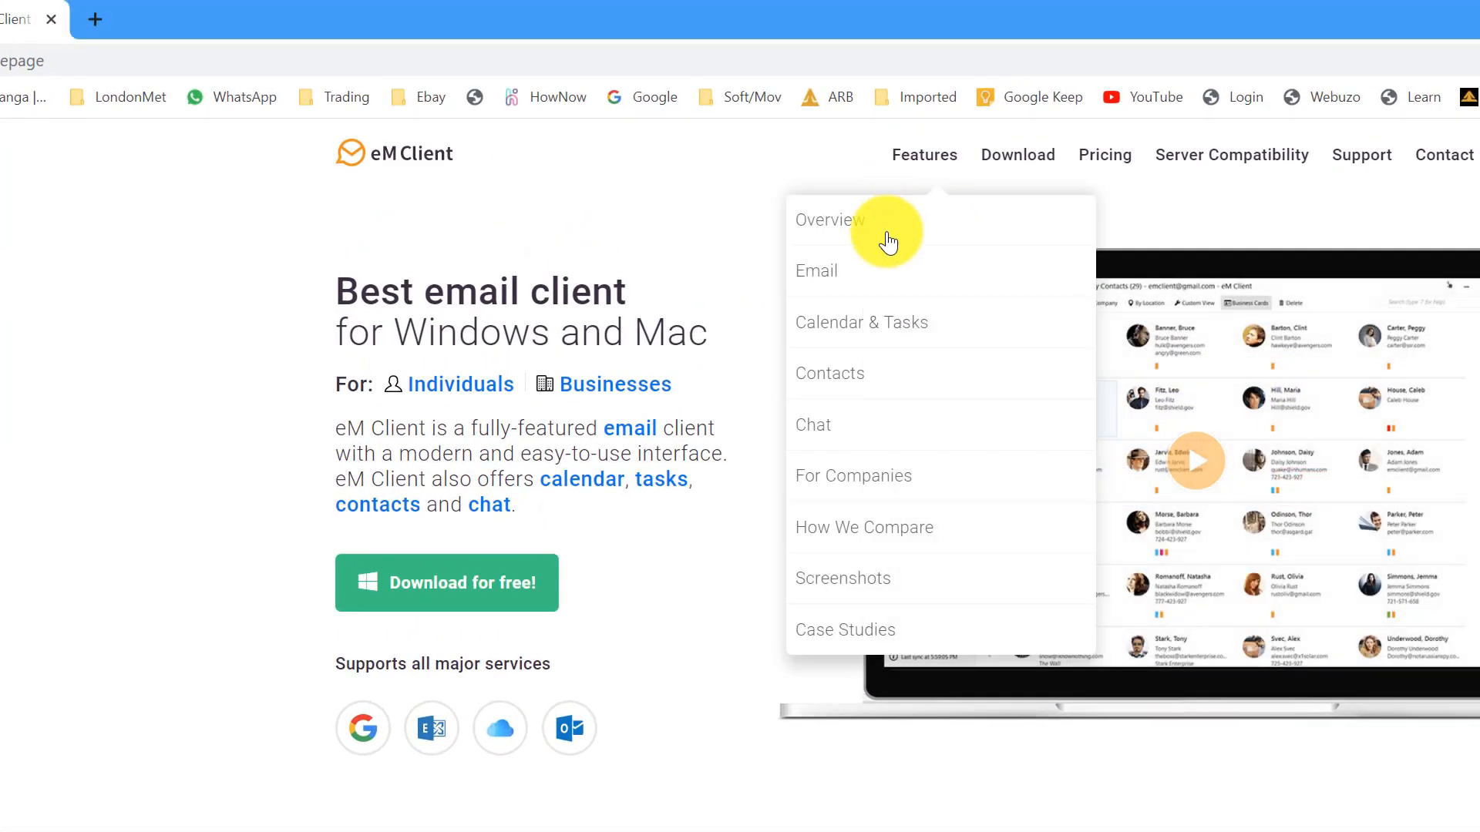
mouse_move(901, 279)
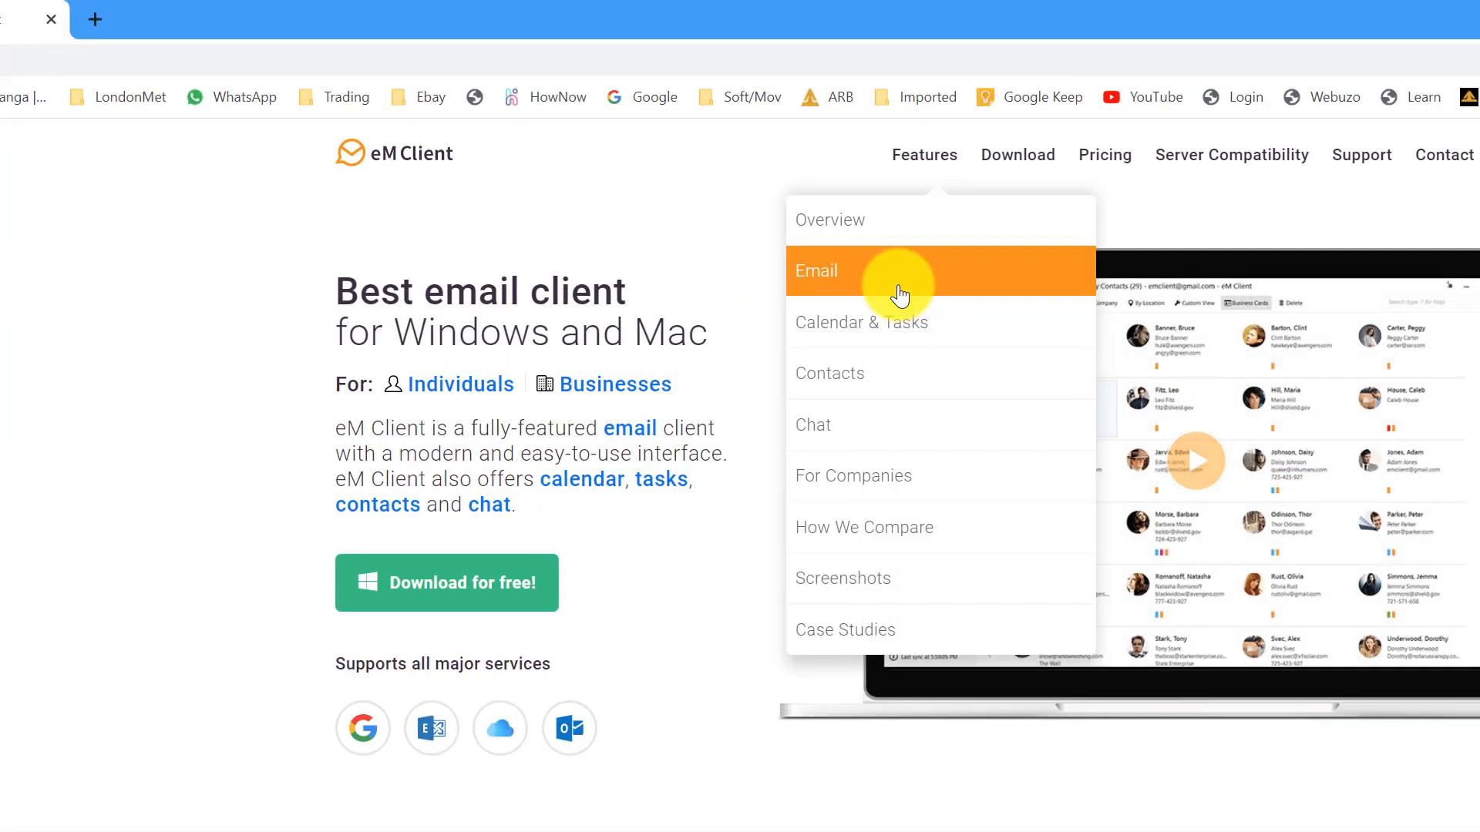
Browse the Email features page on emclient.com, then the Download and Pricing menus
left_click(817, 269)
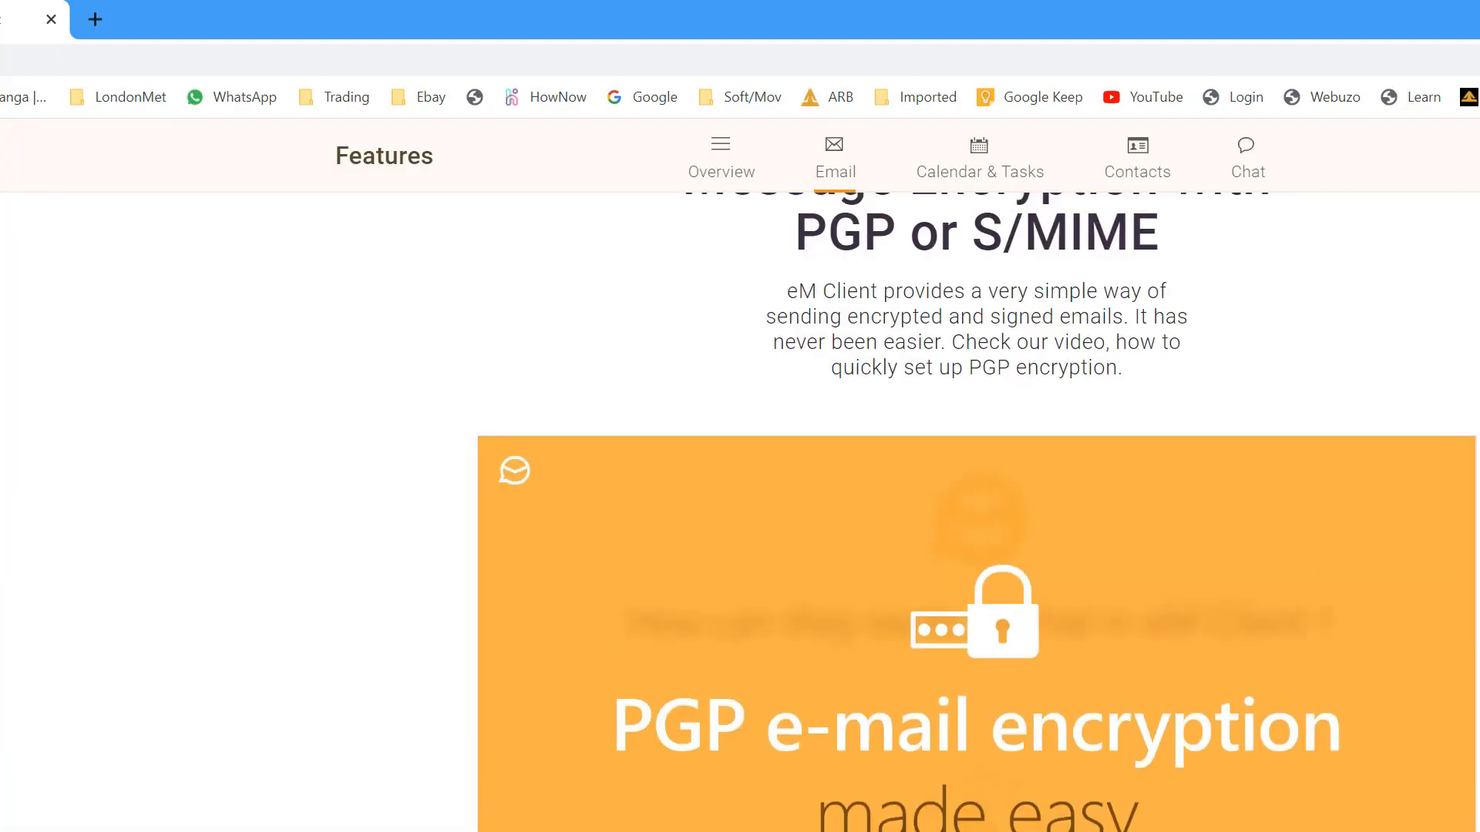
left_click(1018, 155)
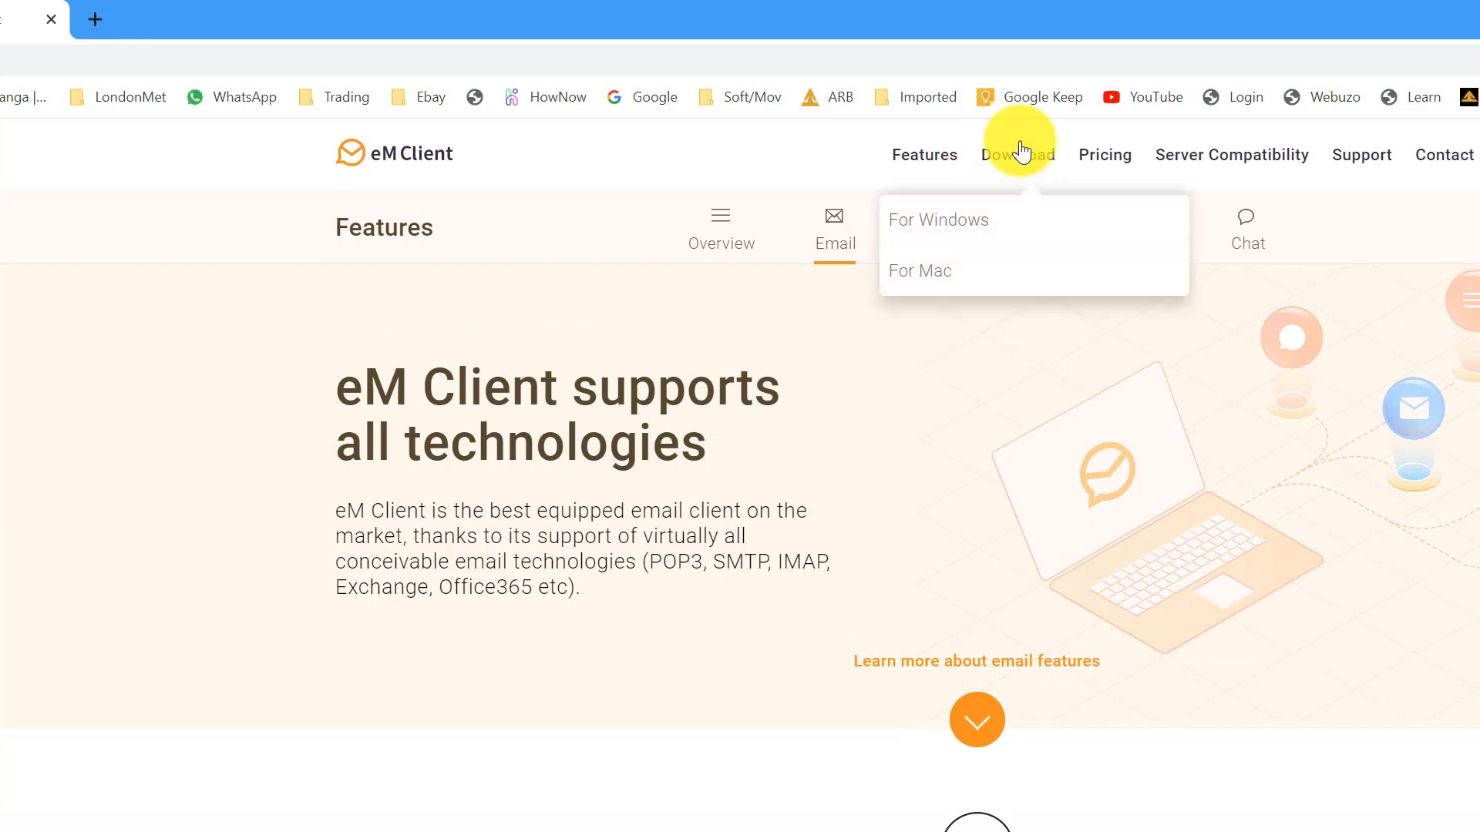
mouse_move(971, 232)
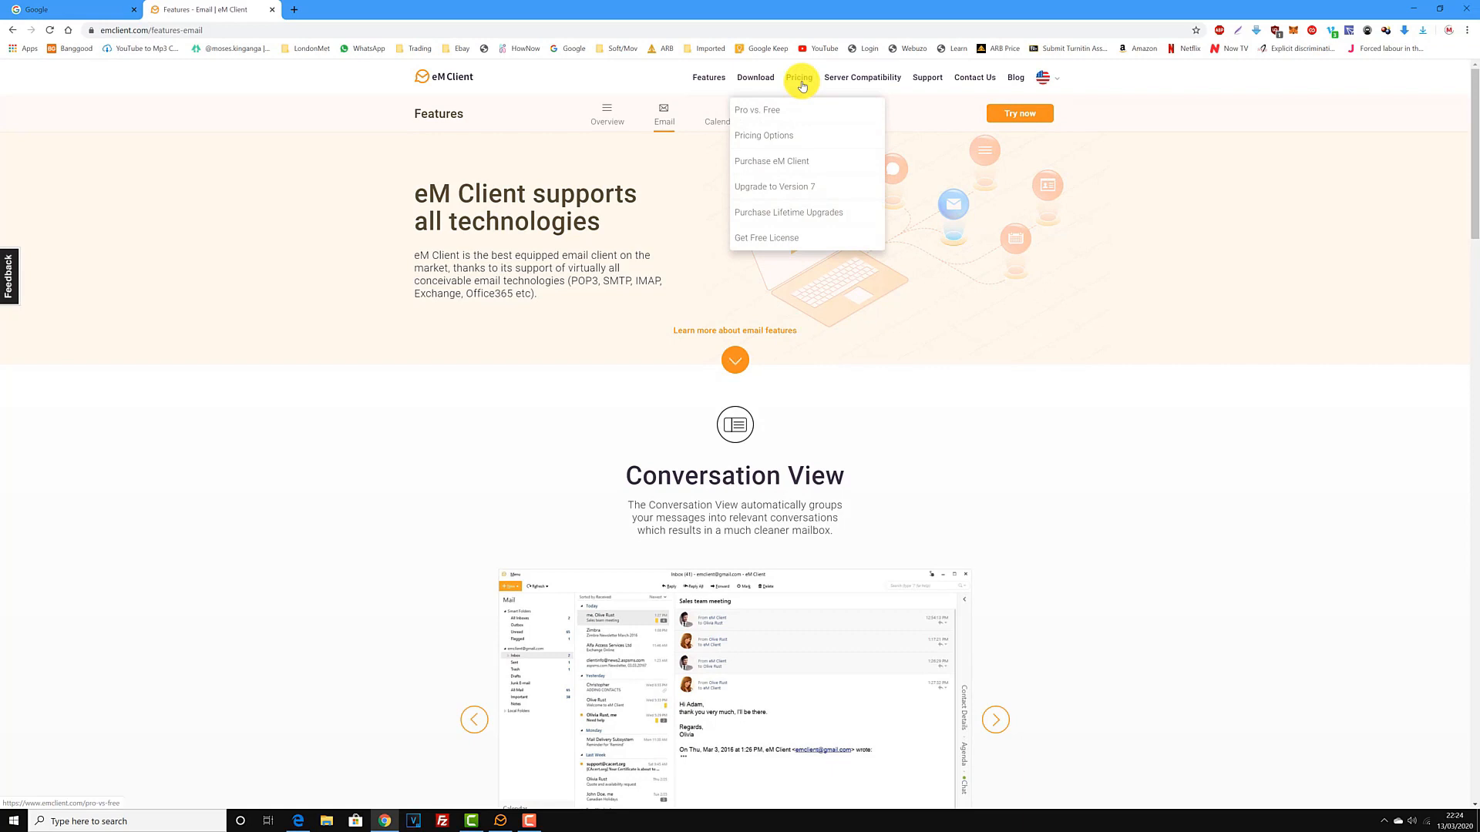
left_click(755, 109)
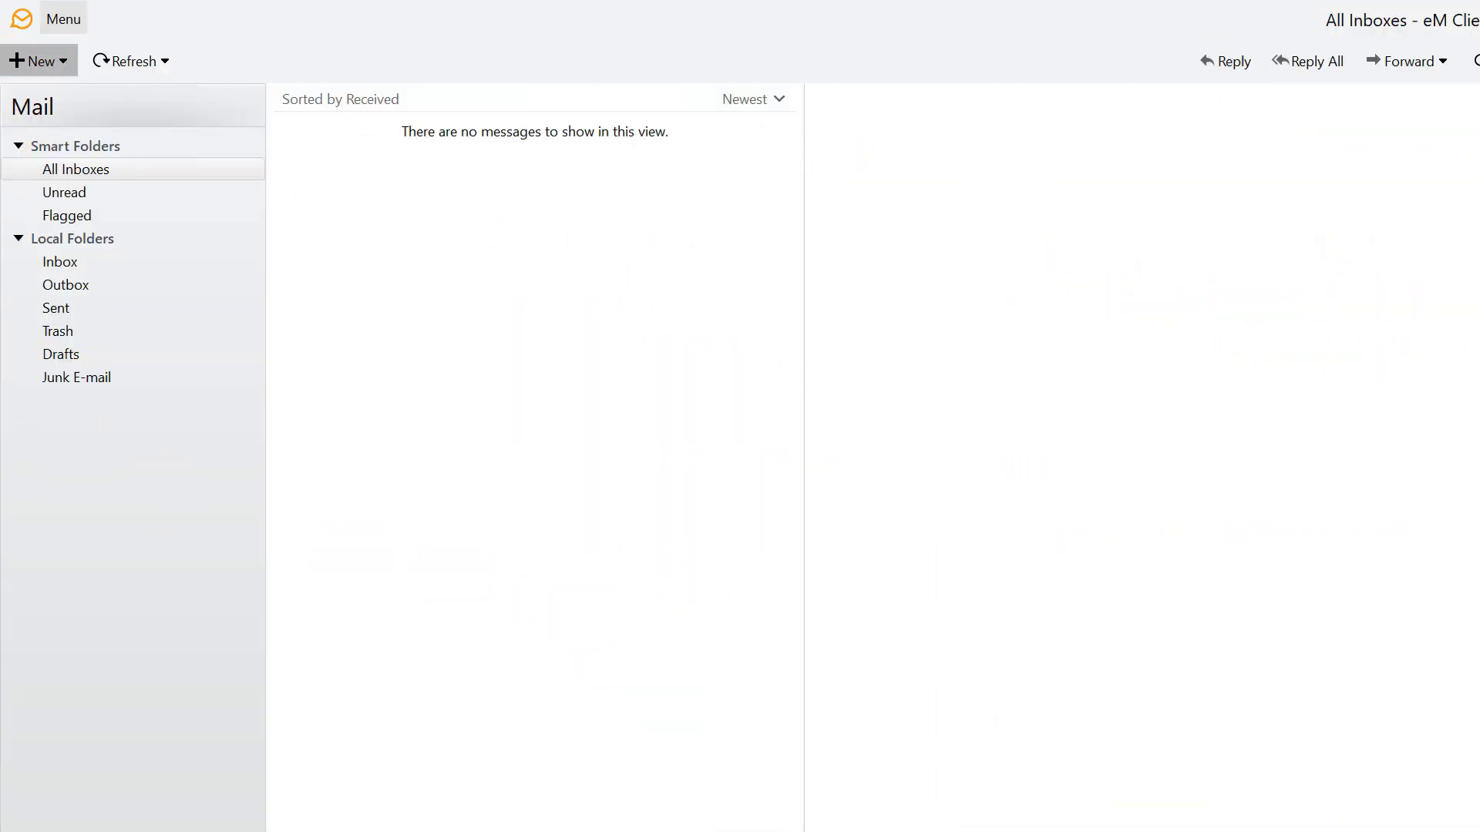
left_click(55, 20)
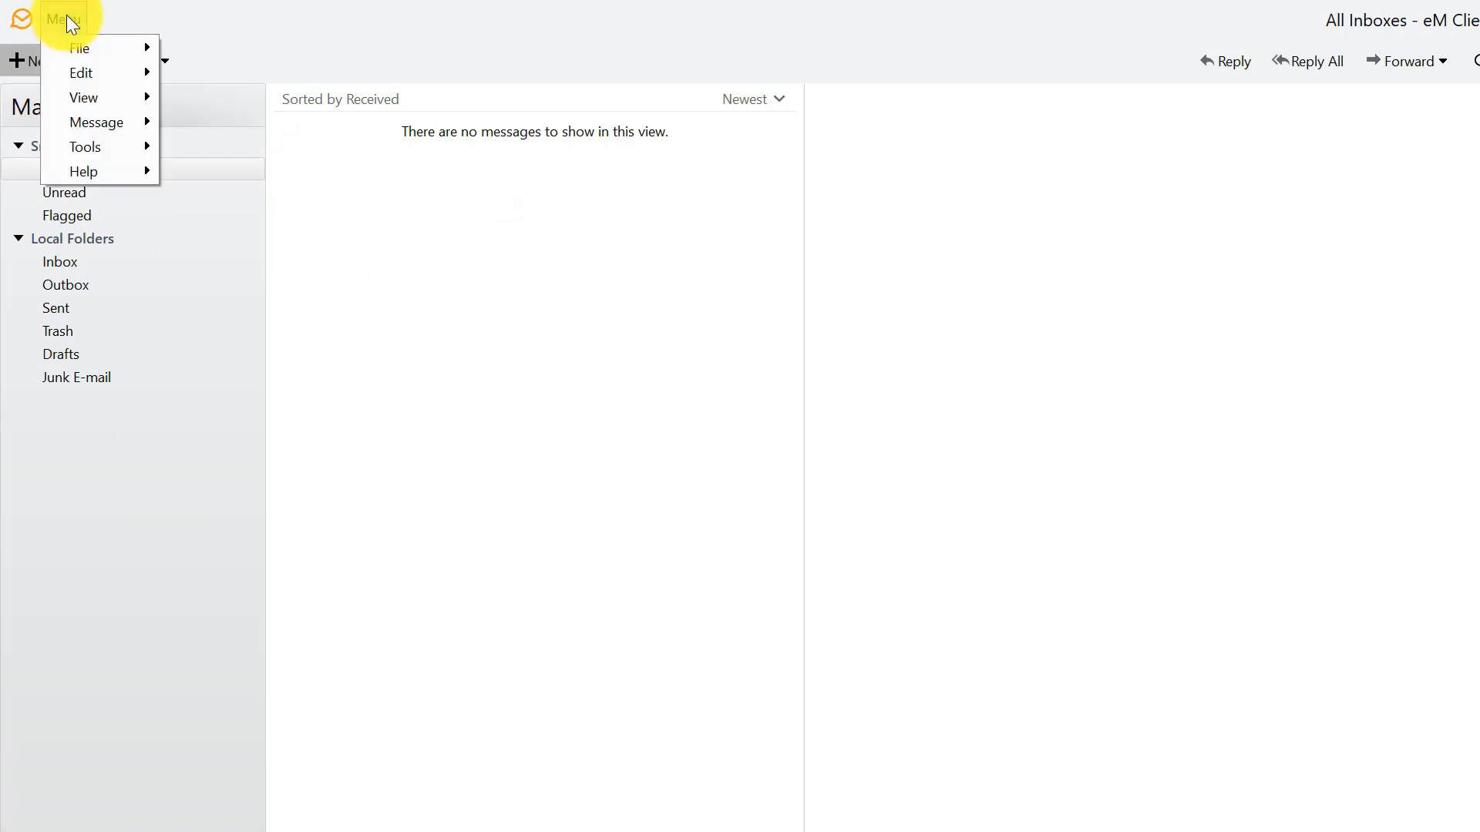
left_click(84, 145)
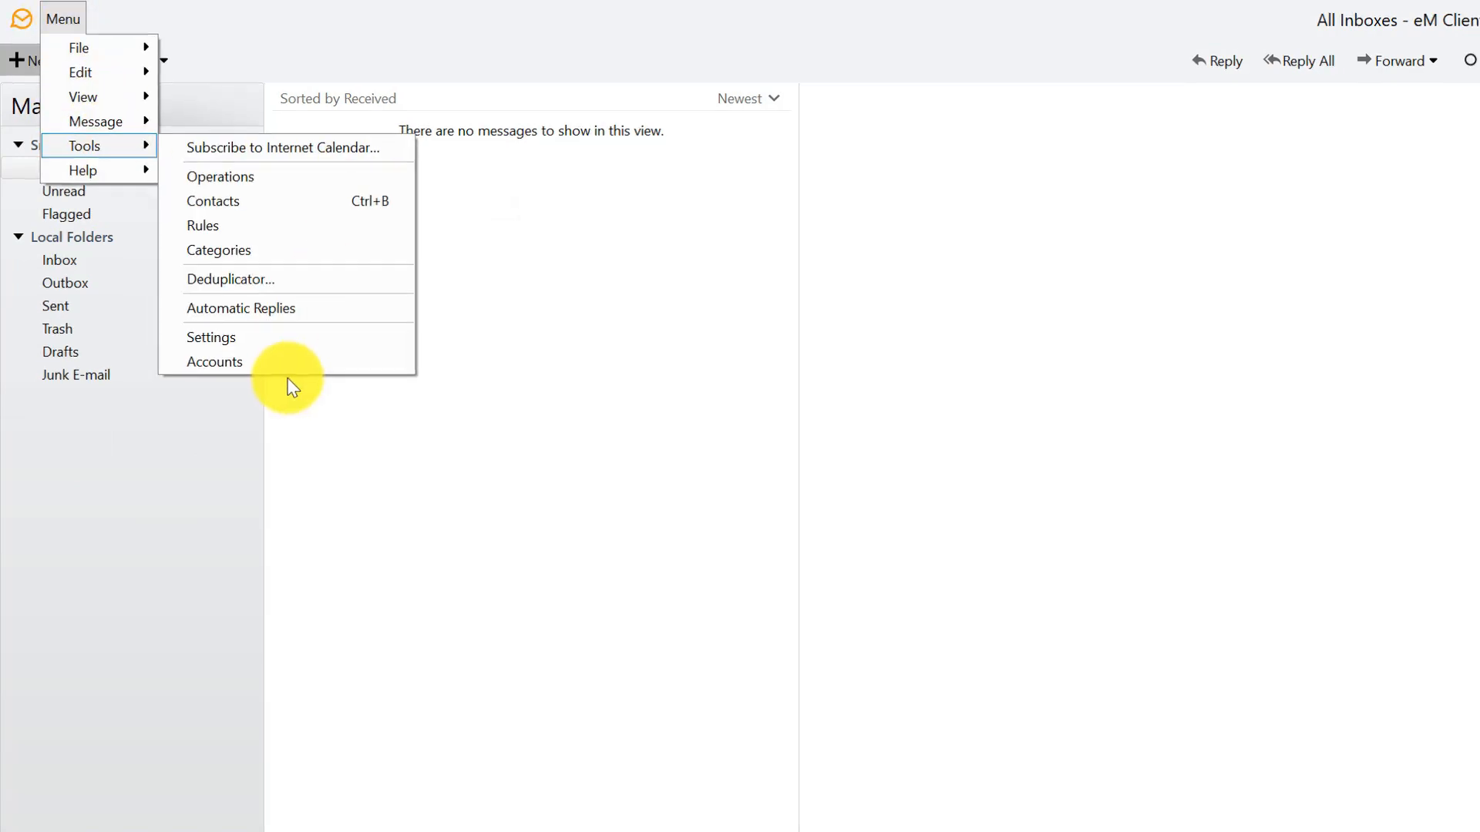
left_click(215, 360)
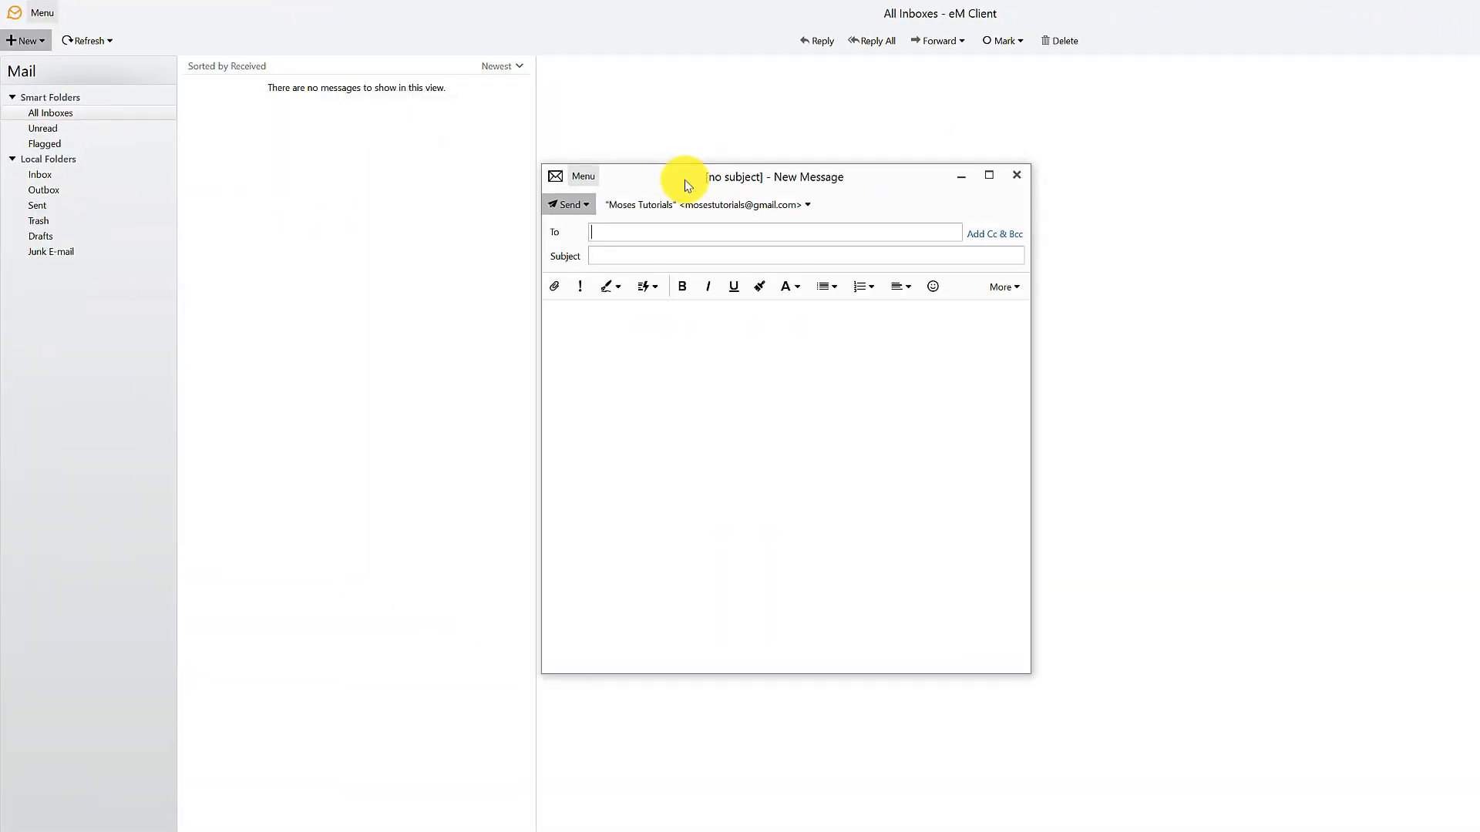
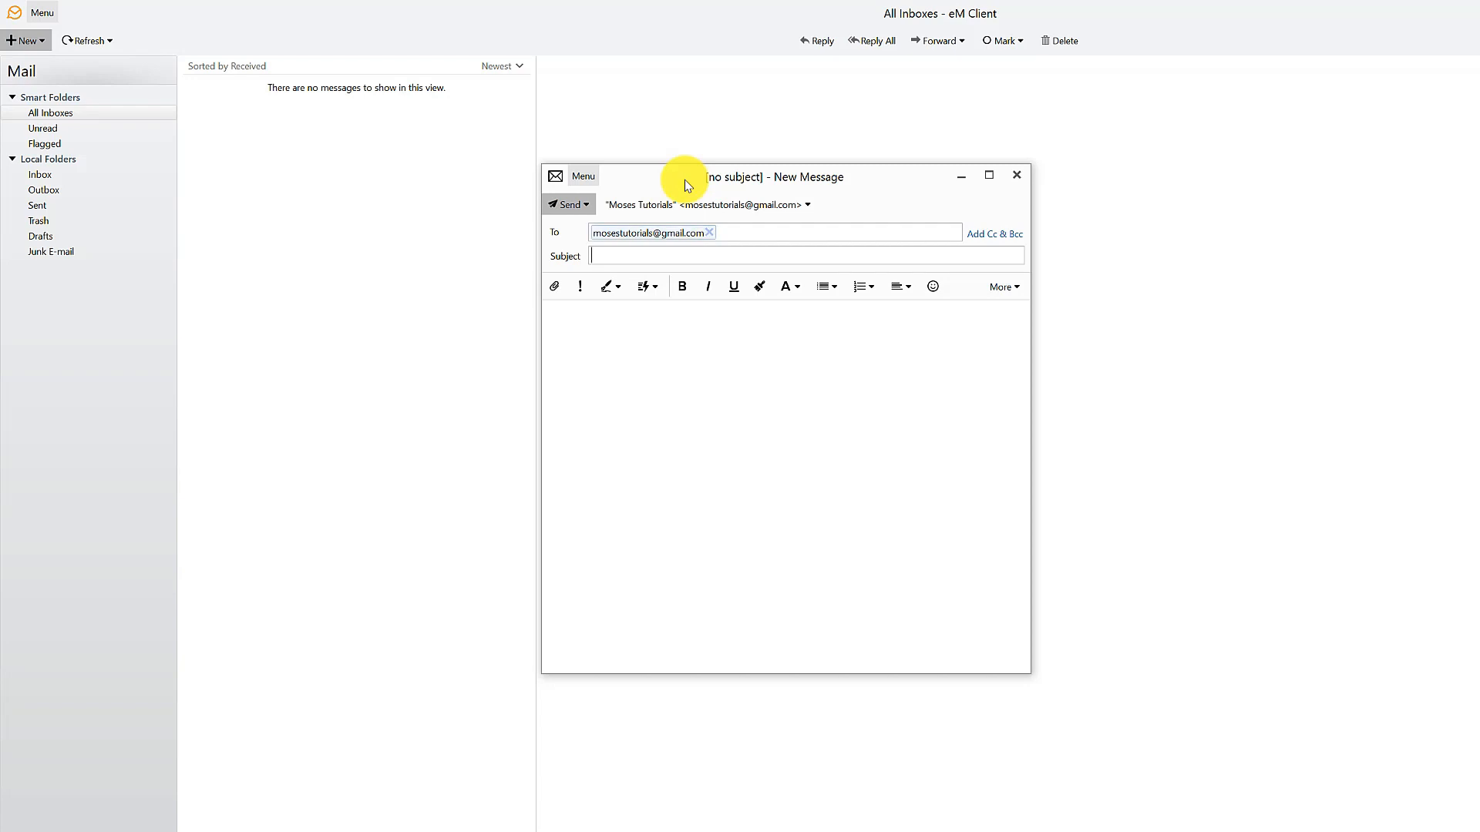
Address the message to the account's own gmail.com address, subject 'test', body 'hellow', and send it
type("test")
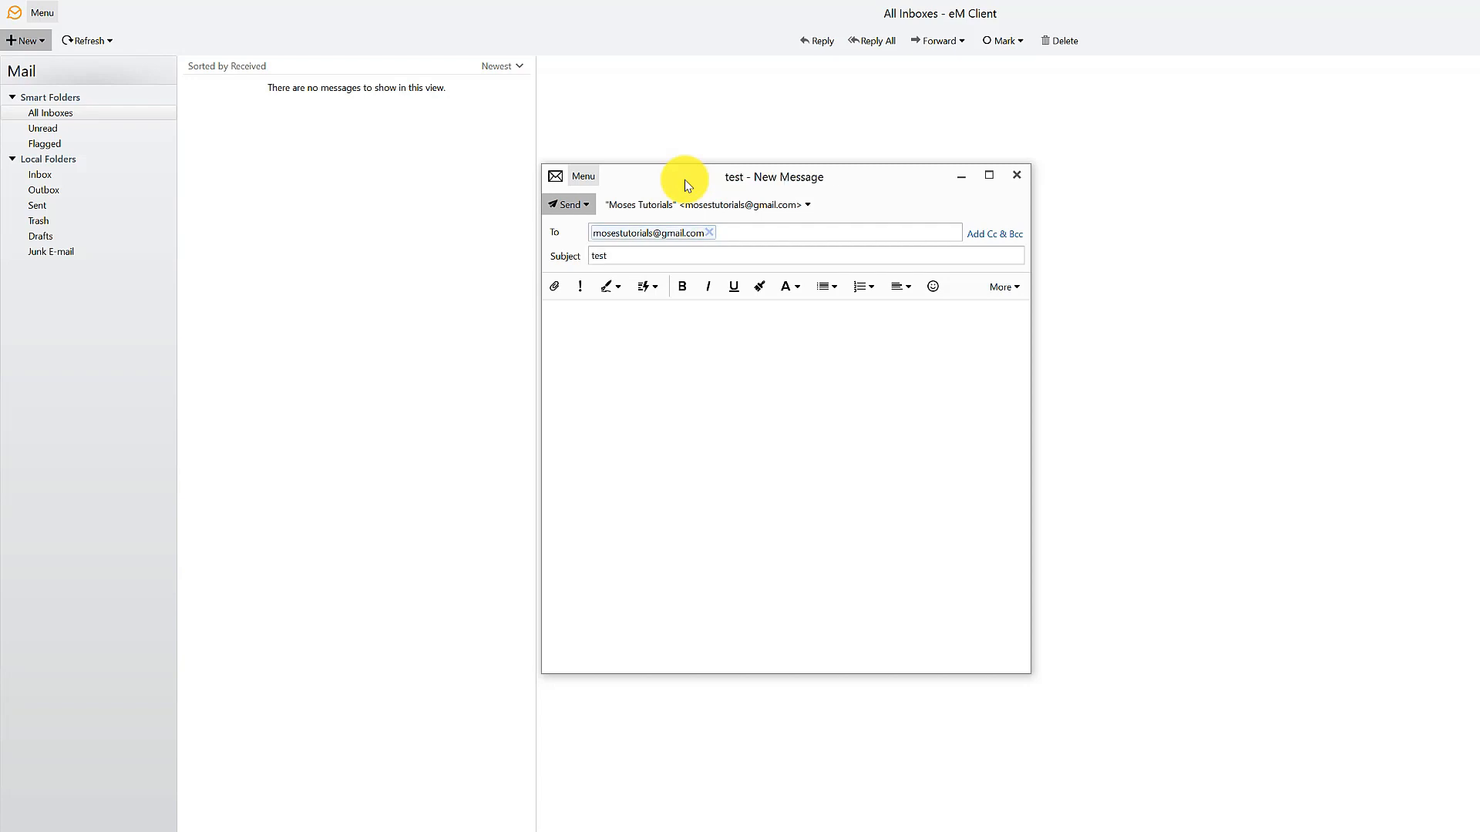
type("hellow")
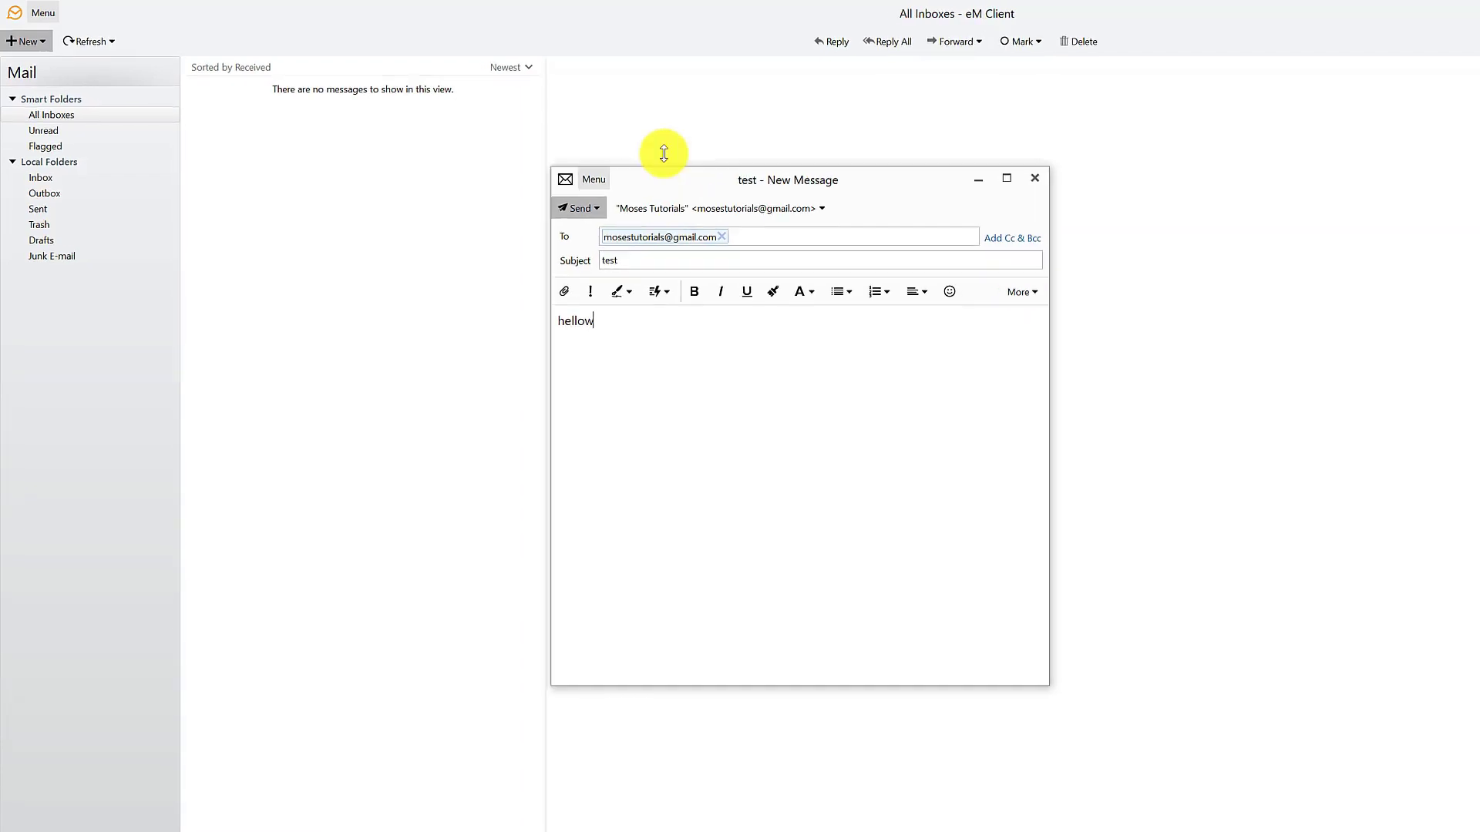
left_click(573, 208)
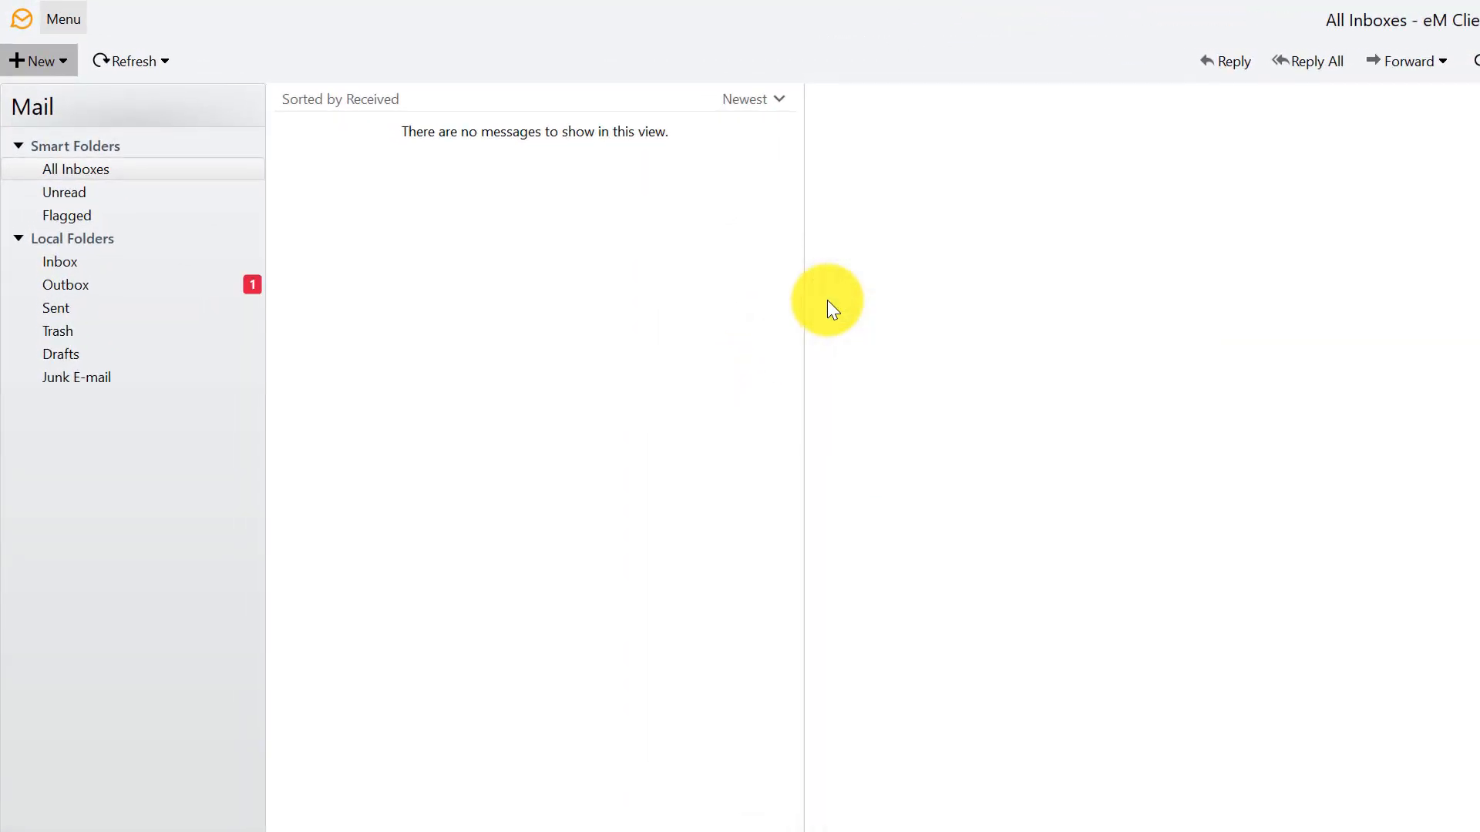
mouse_move(74, 293)
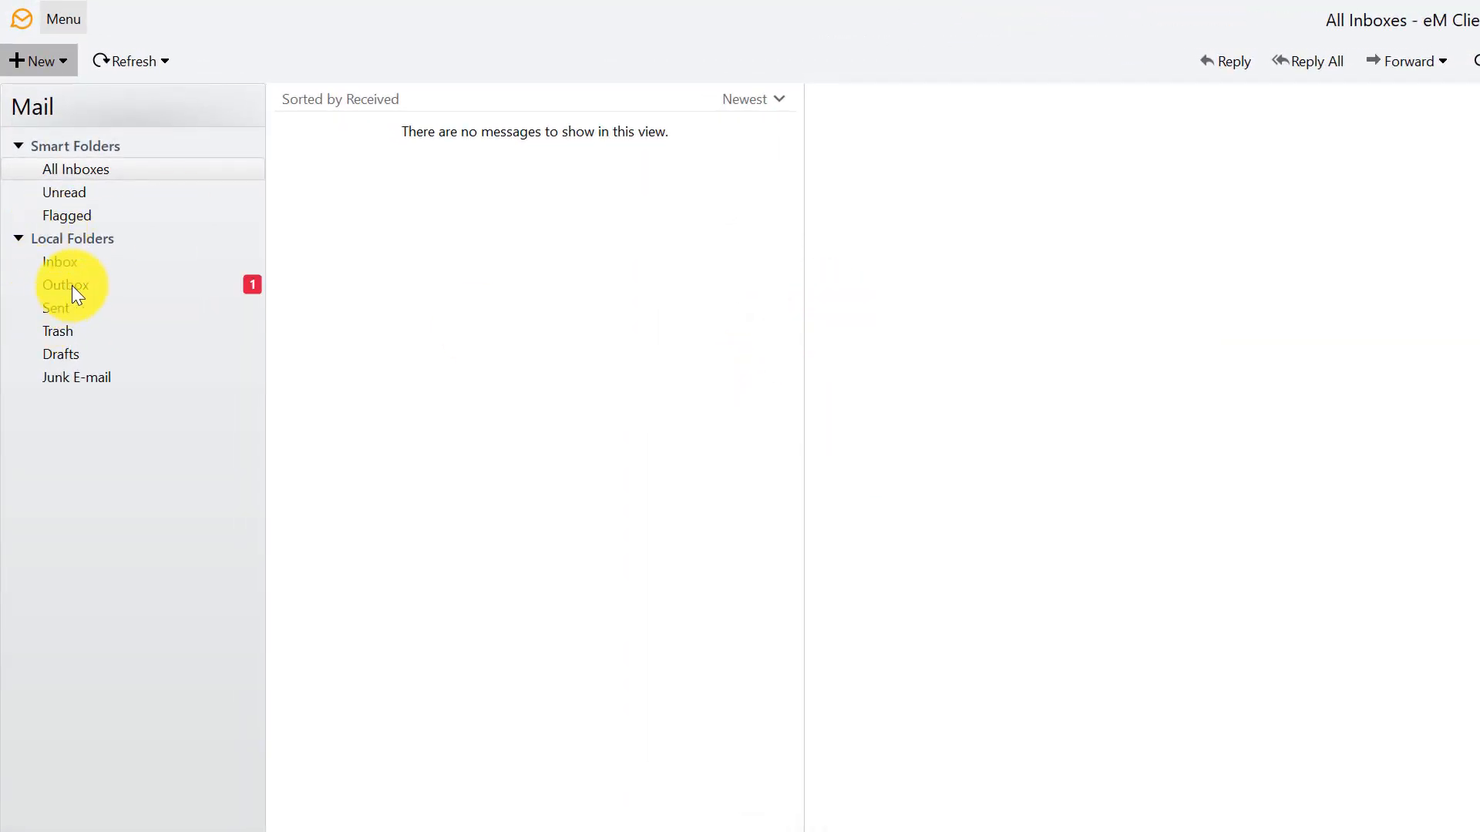
Check the Outbox, then read the Google Community Team setup email in the Inbox
left_click(65, 283)
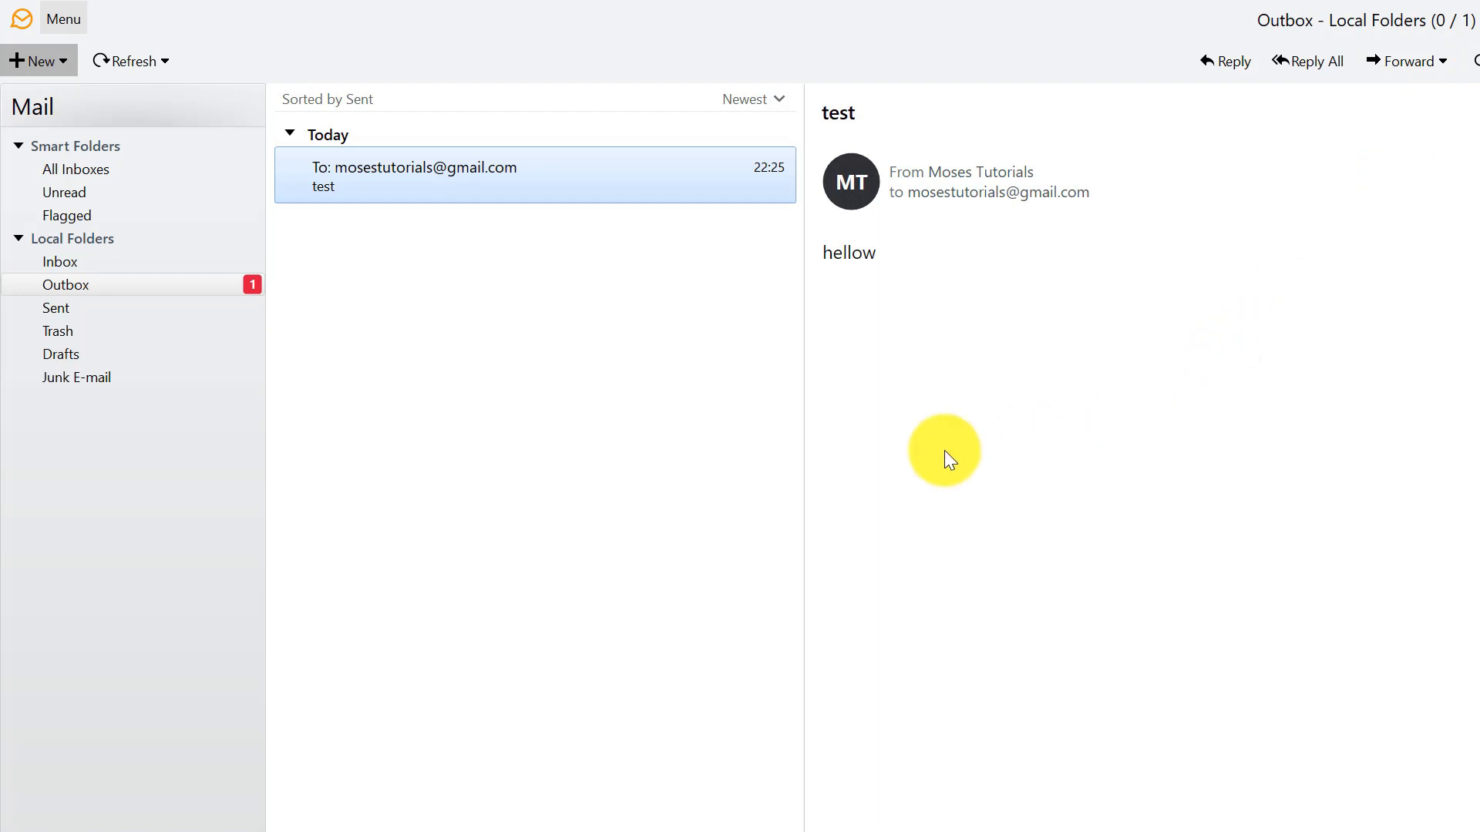
mouse_move(23, 265)
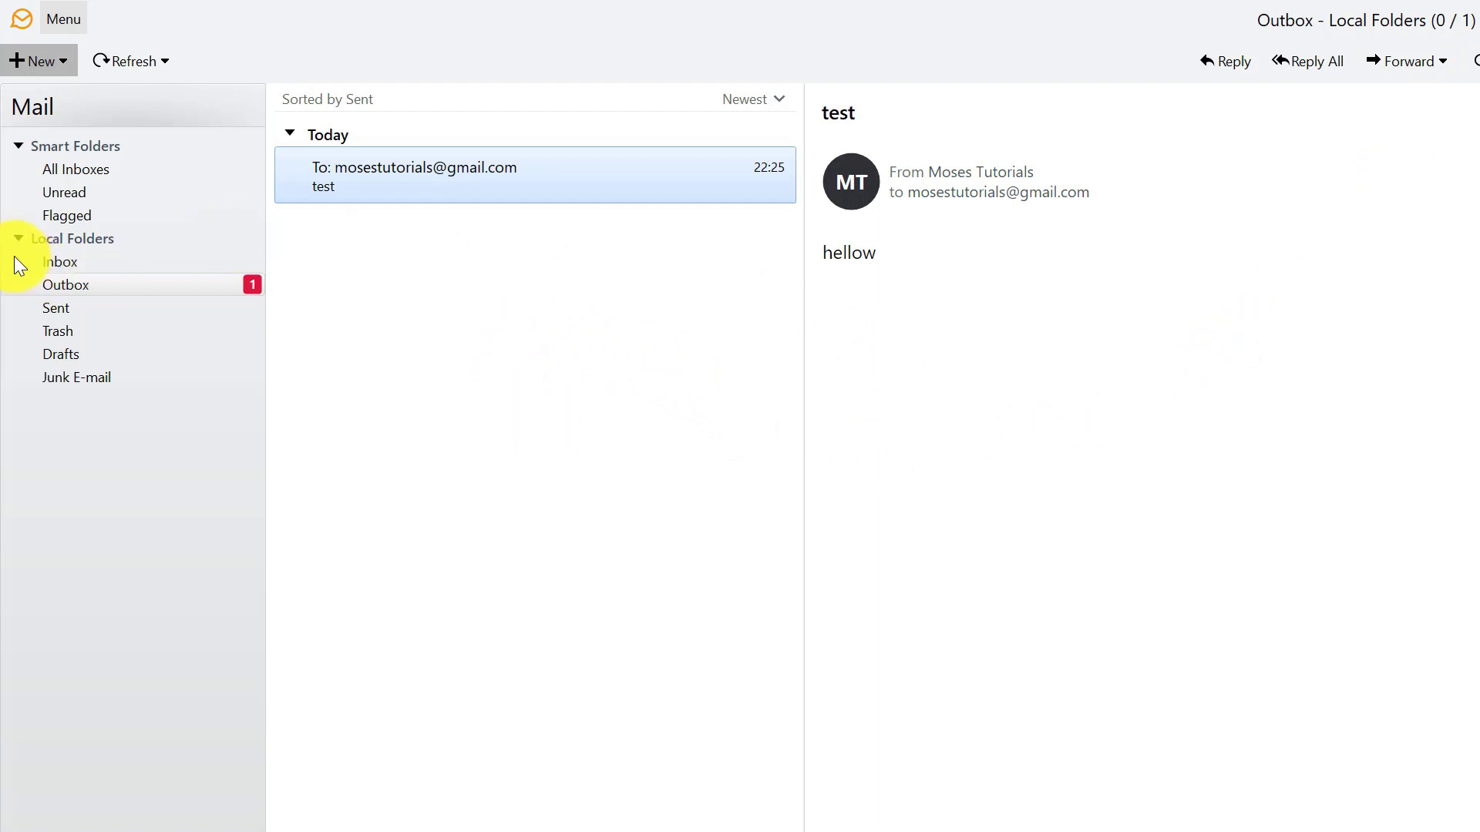
left_click(130, 62)
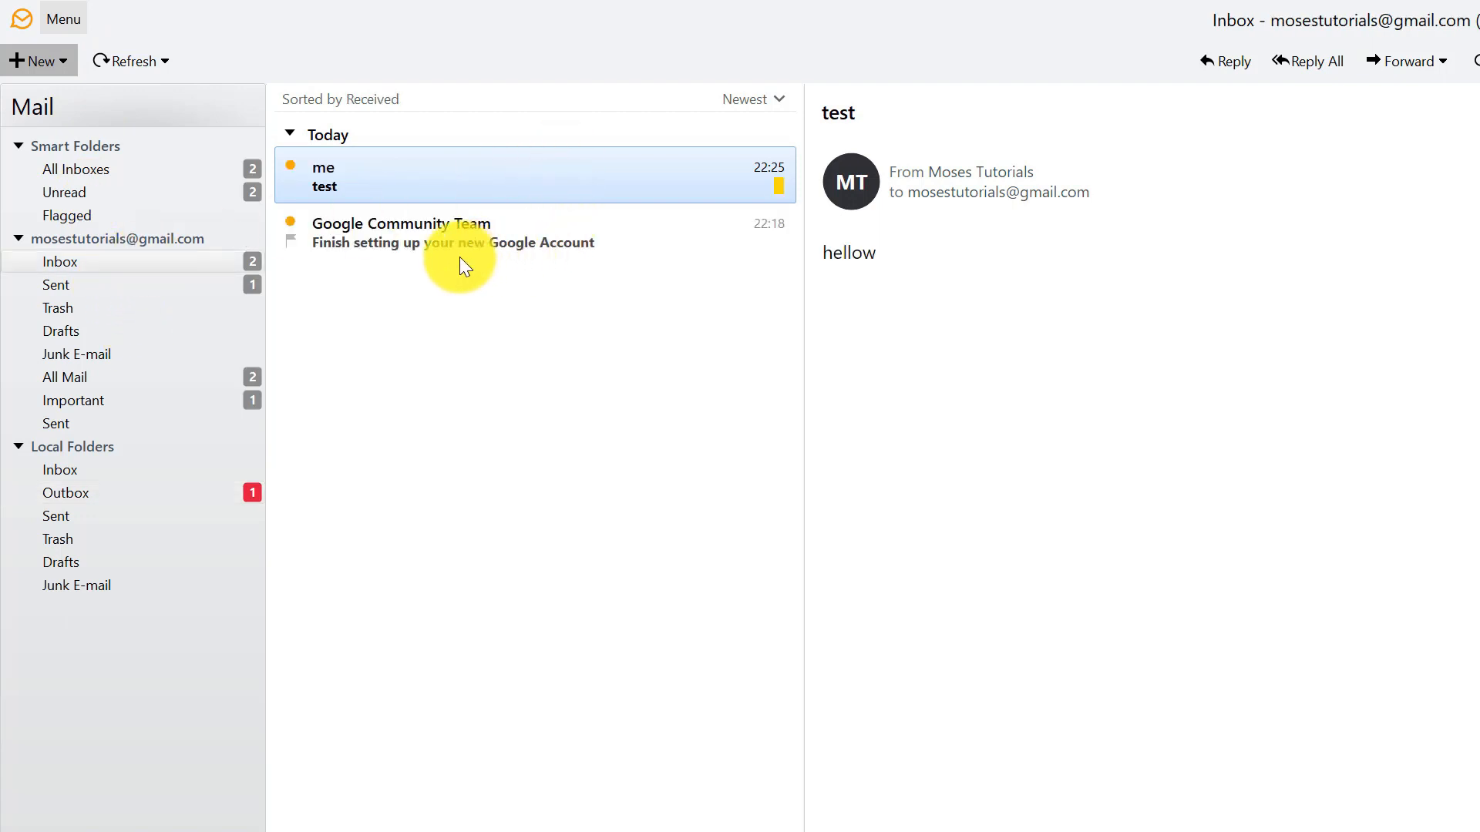
left_click(453, 231)
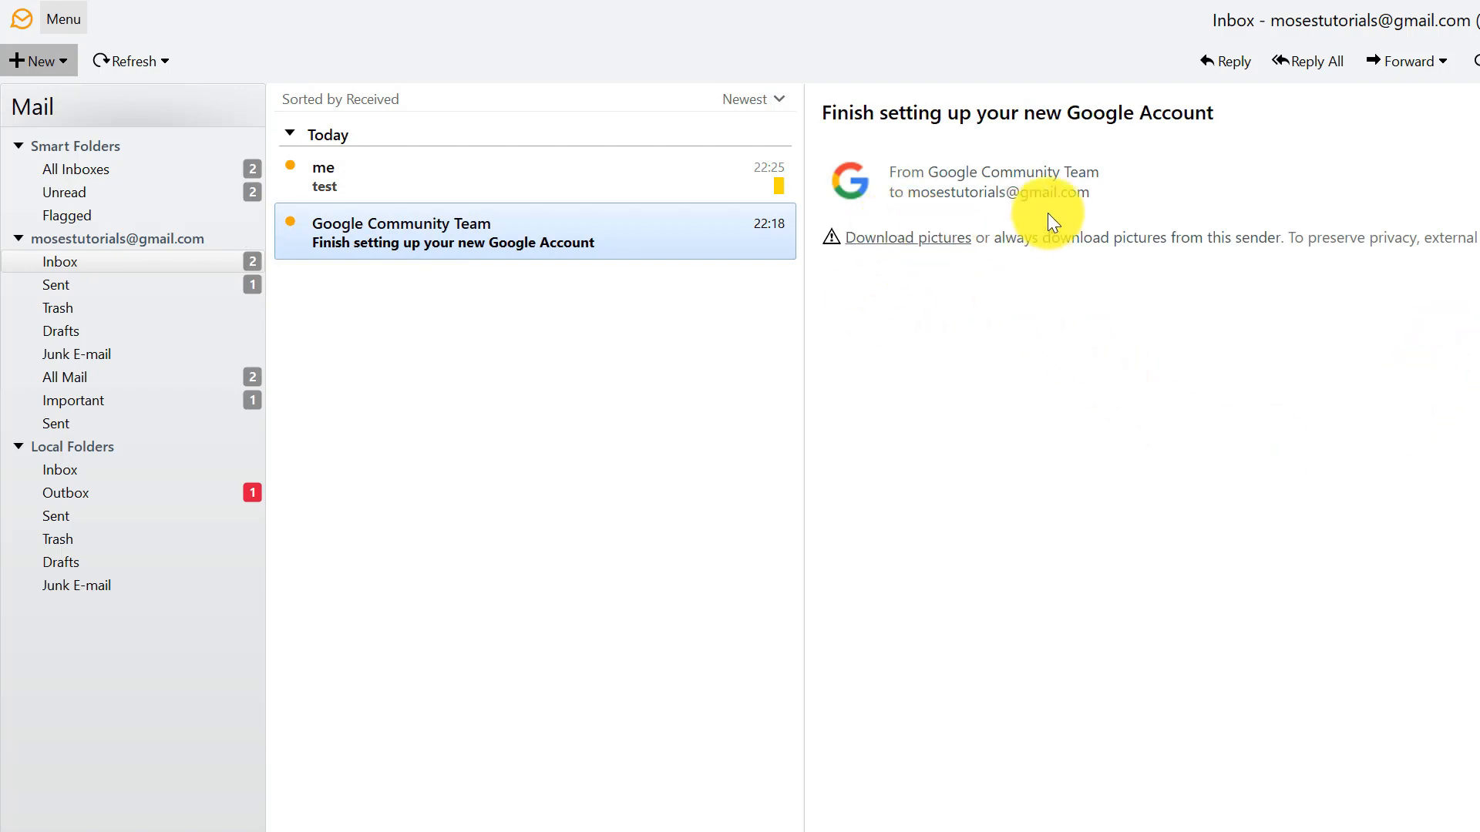
mouse_move(1075, 245)
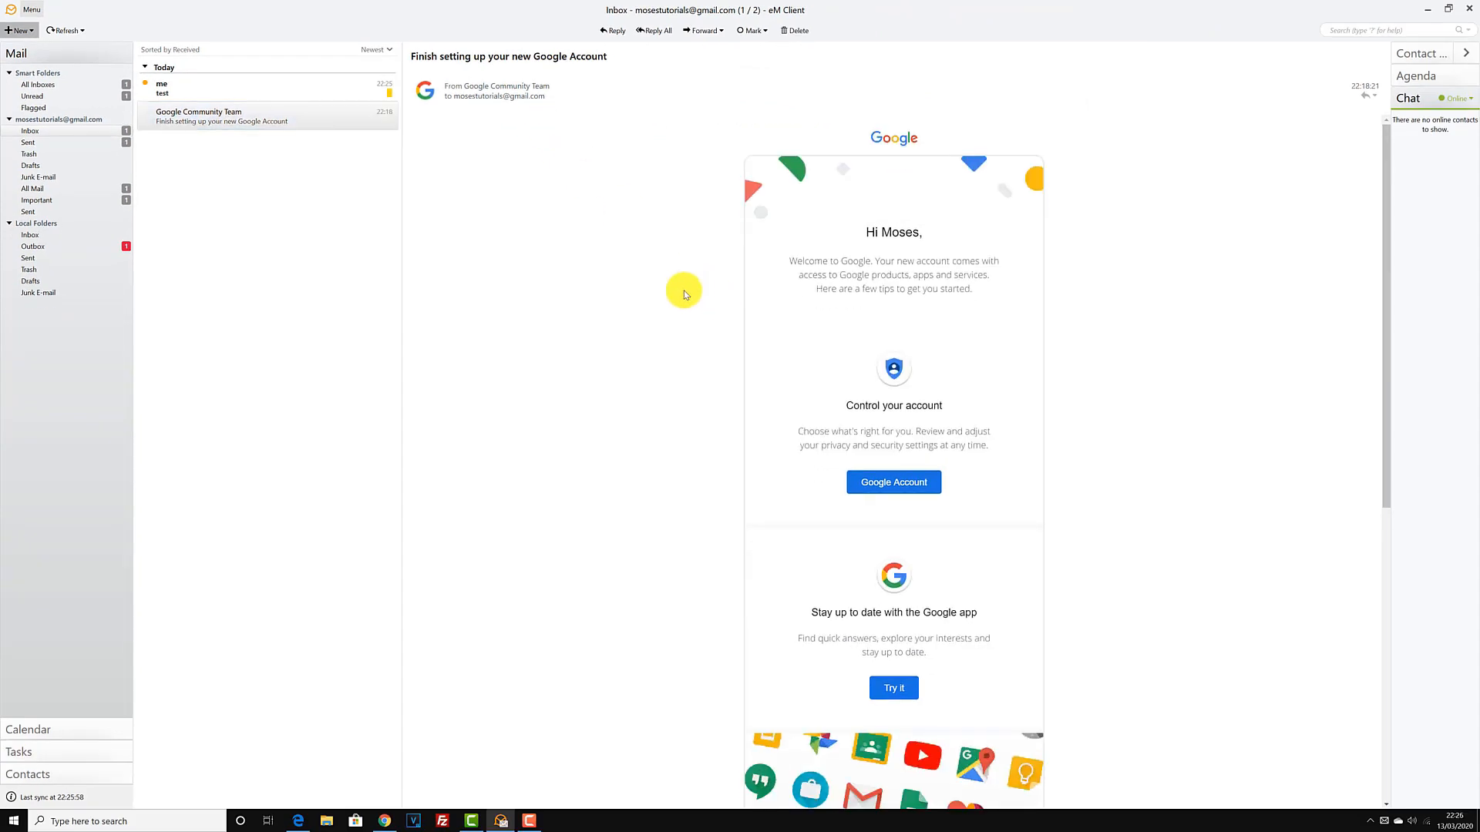
mouse_move(679, 250)
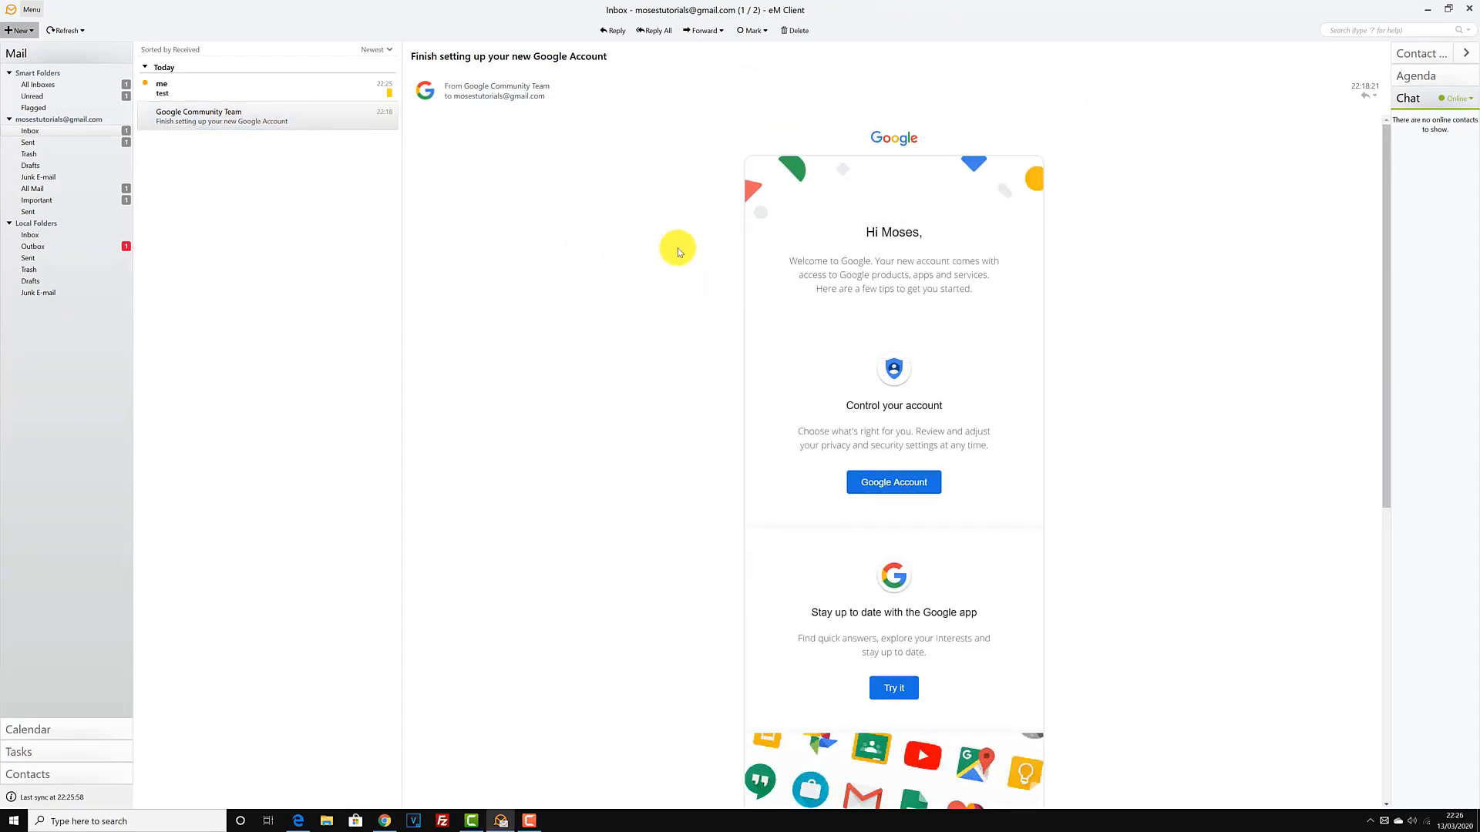
mouse_move(648, 274)
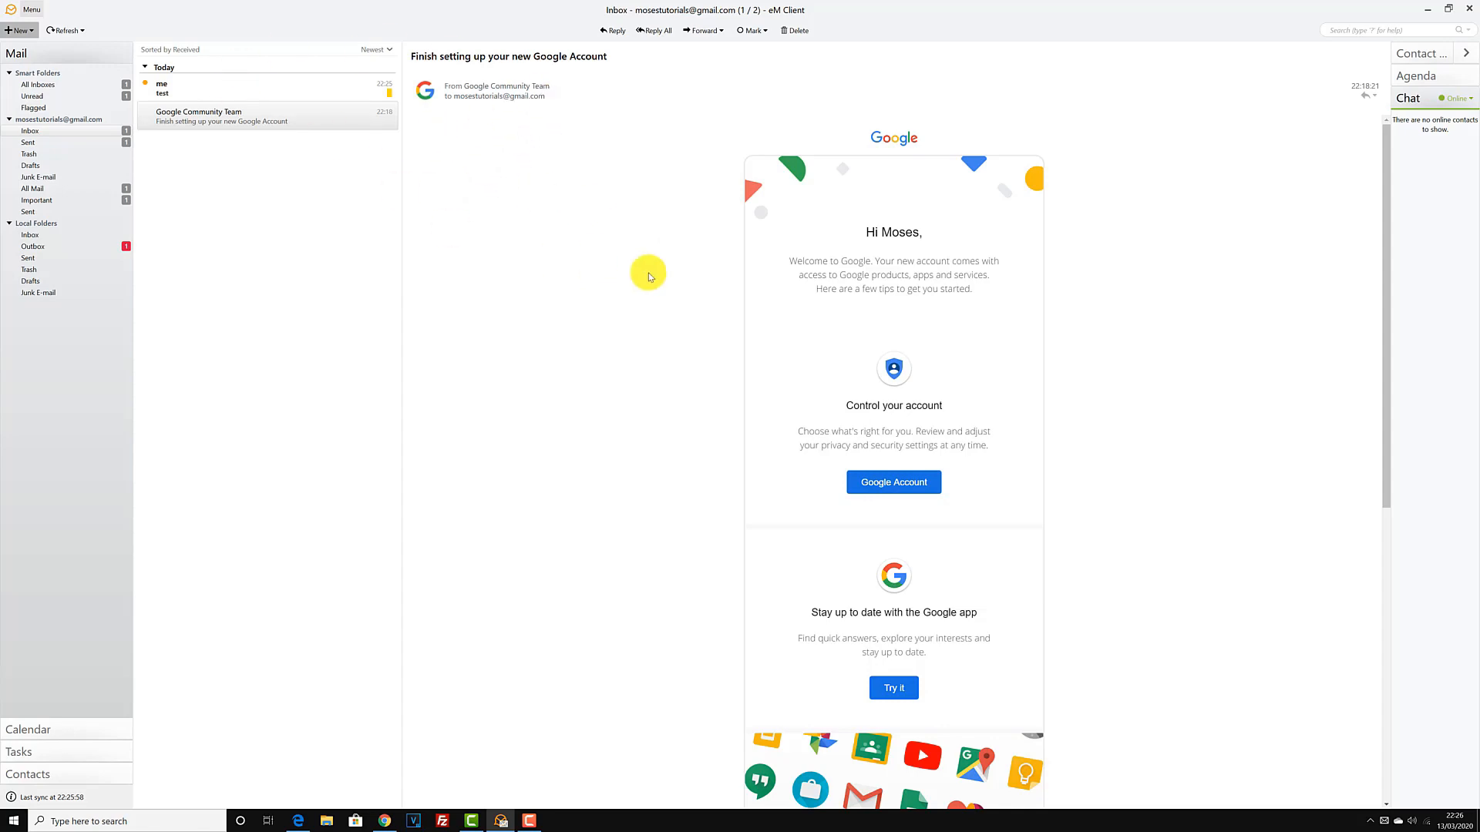
scroll("down", 3)
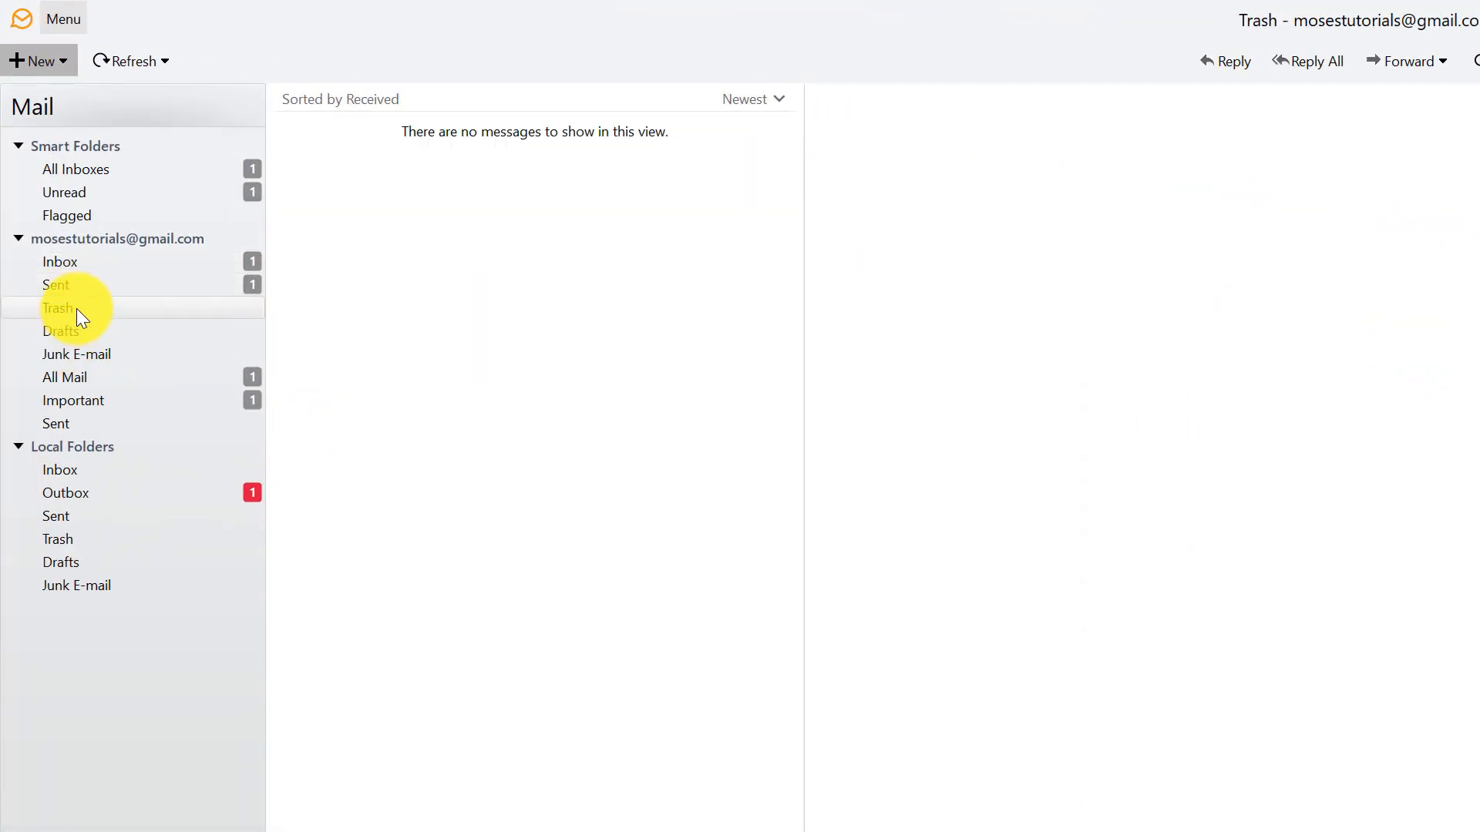
Look into the Drafts and Junk folders, then expand the Agenda in the right sidebar
left_click(61, 330)
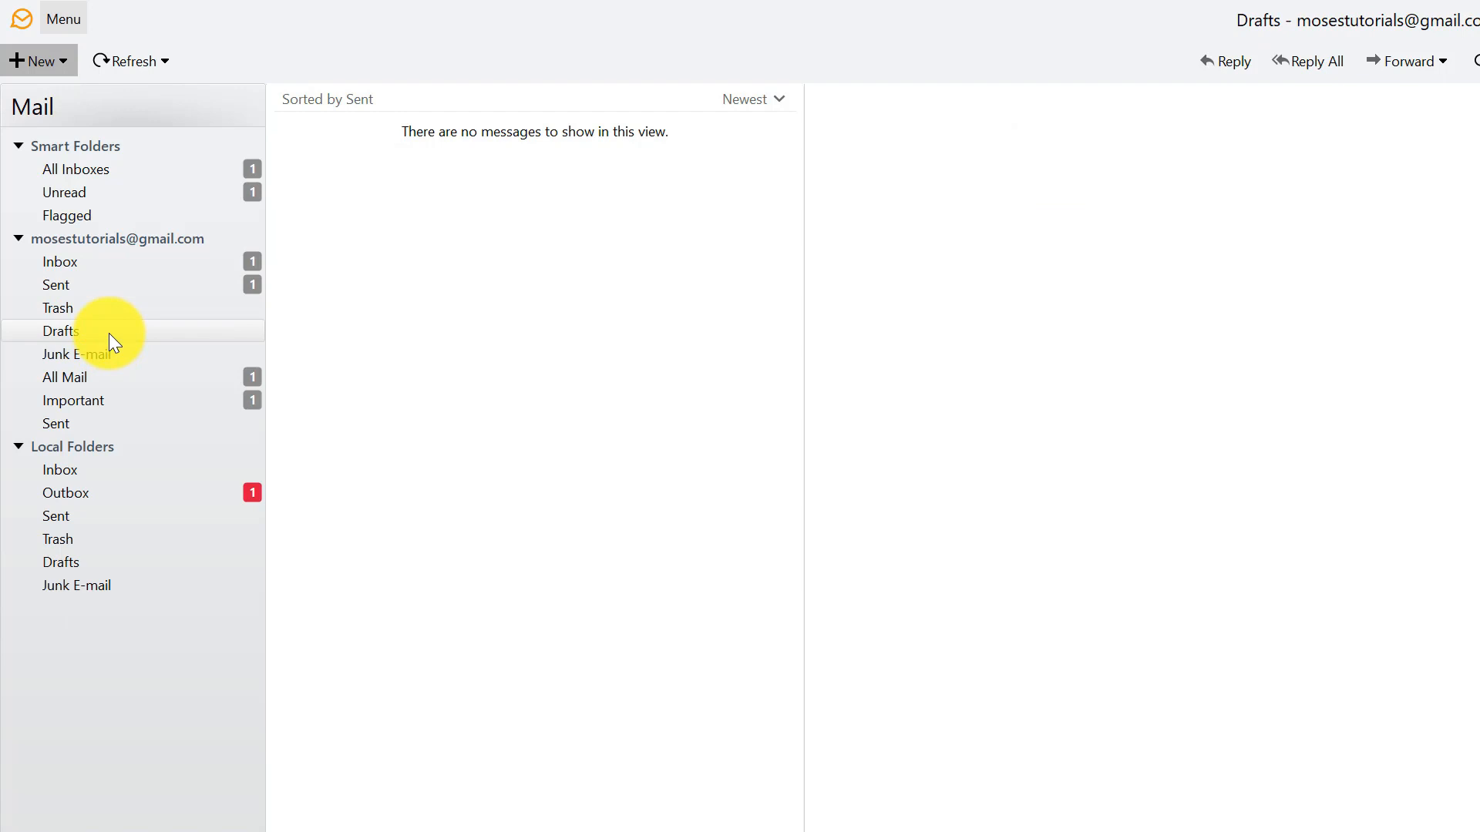
mouse_move(119, 362)
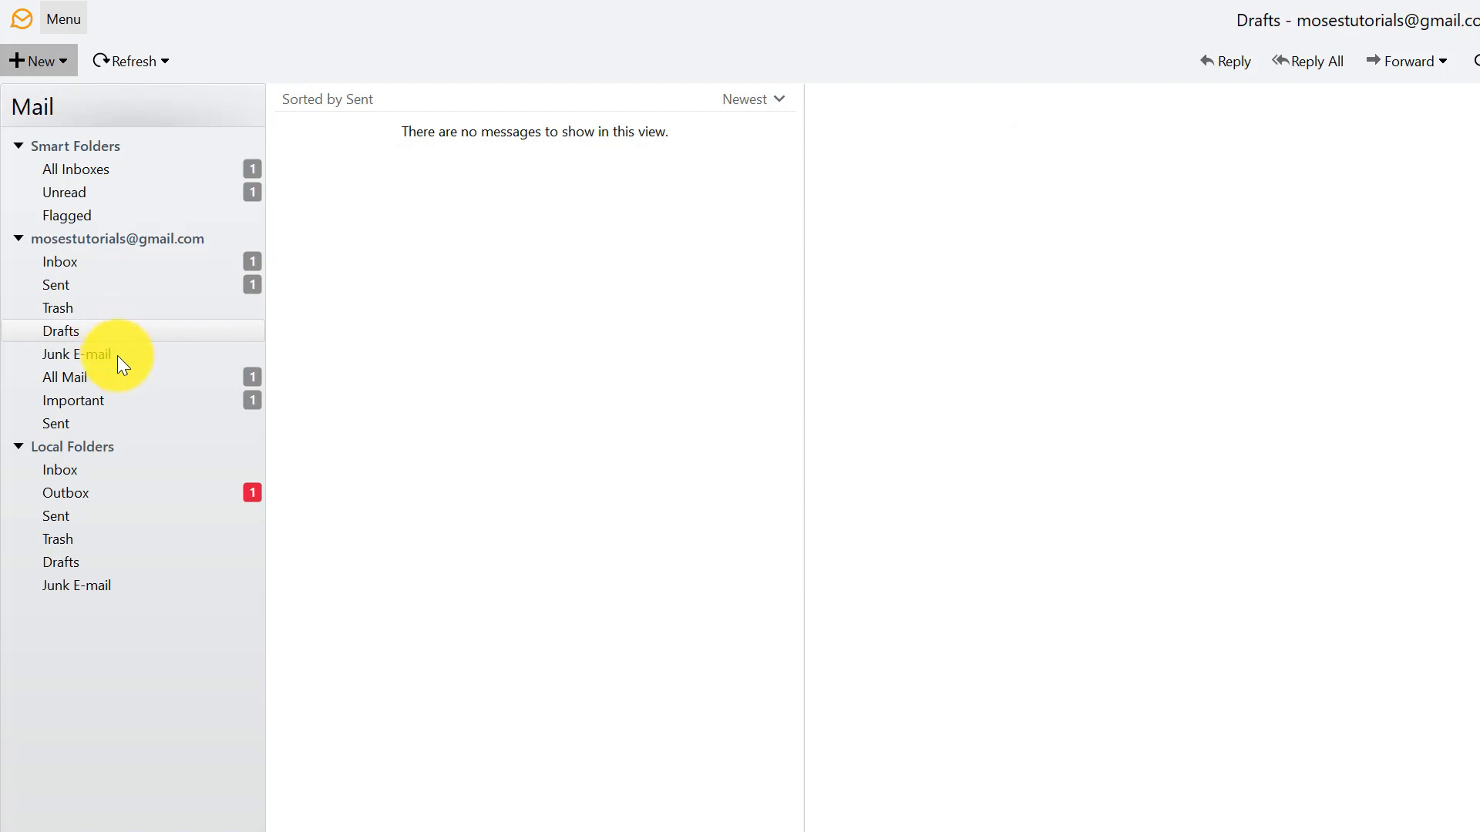
left_click(75, 354)
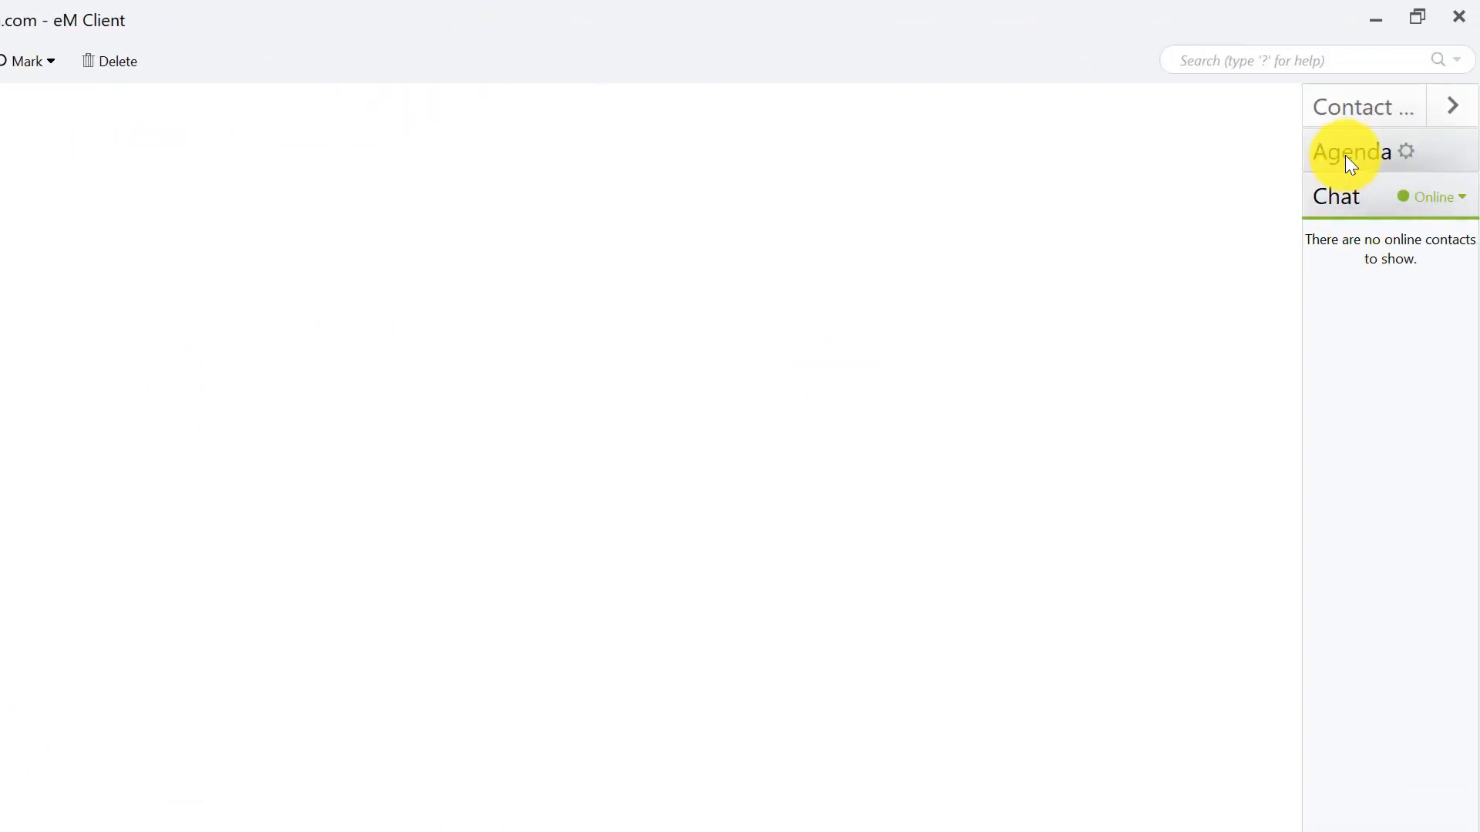
left_click(1347, 152)
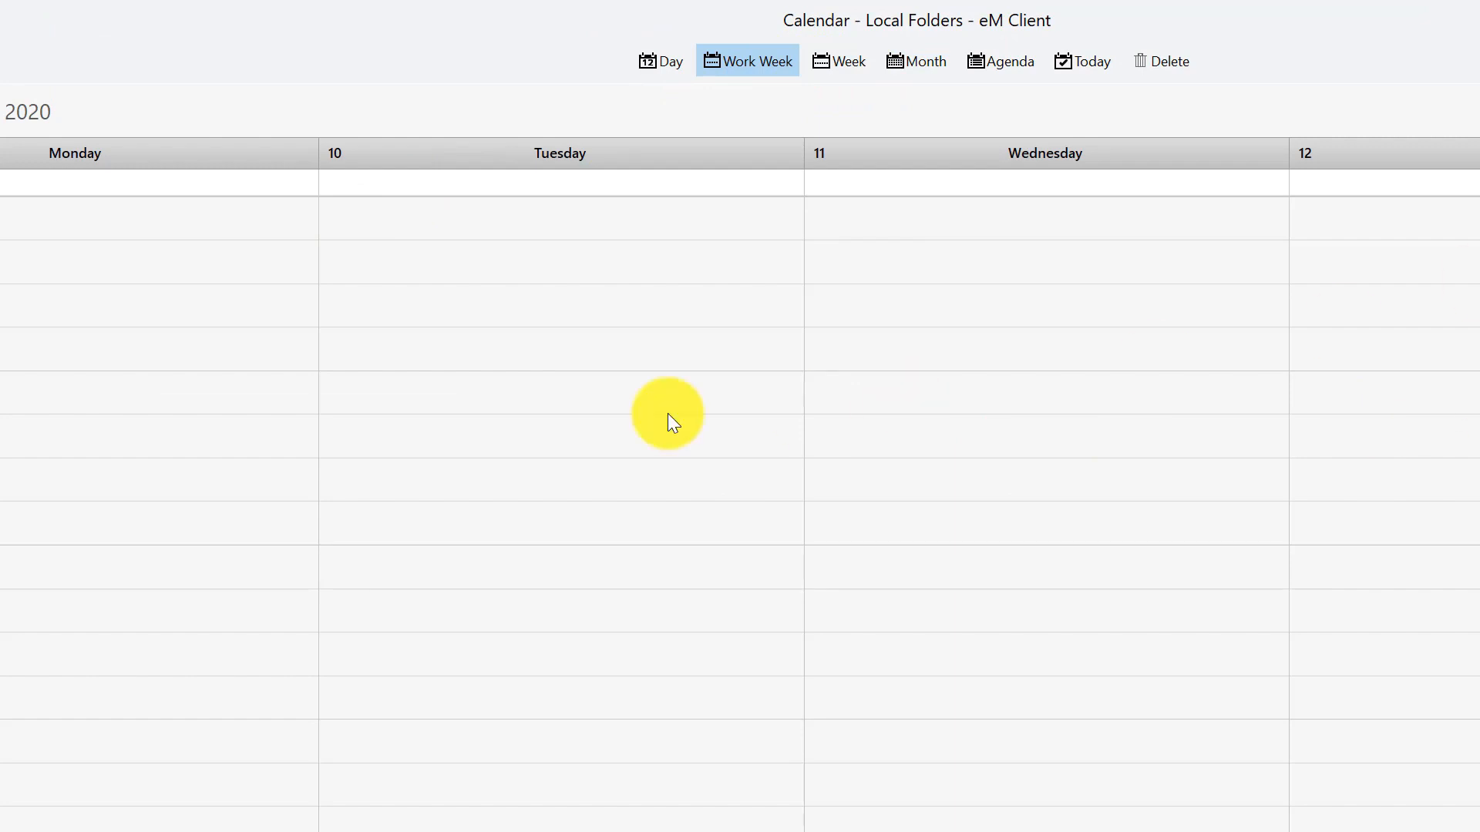
mouse_move(840, 62)
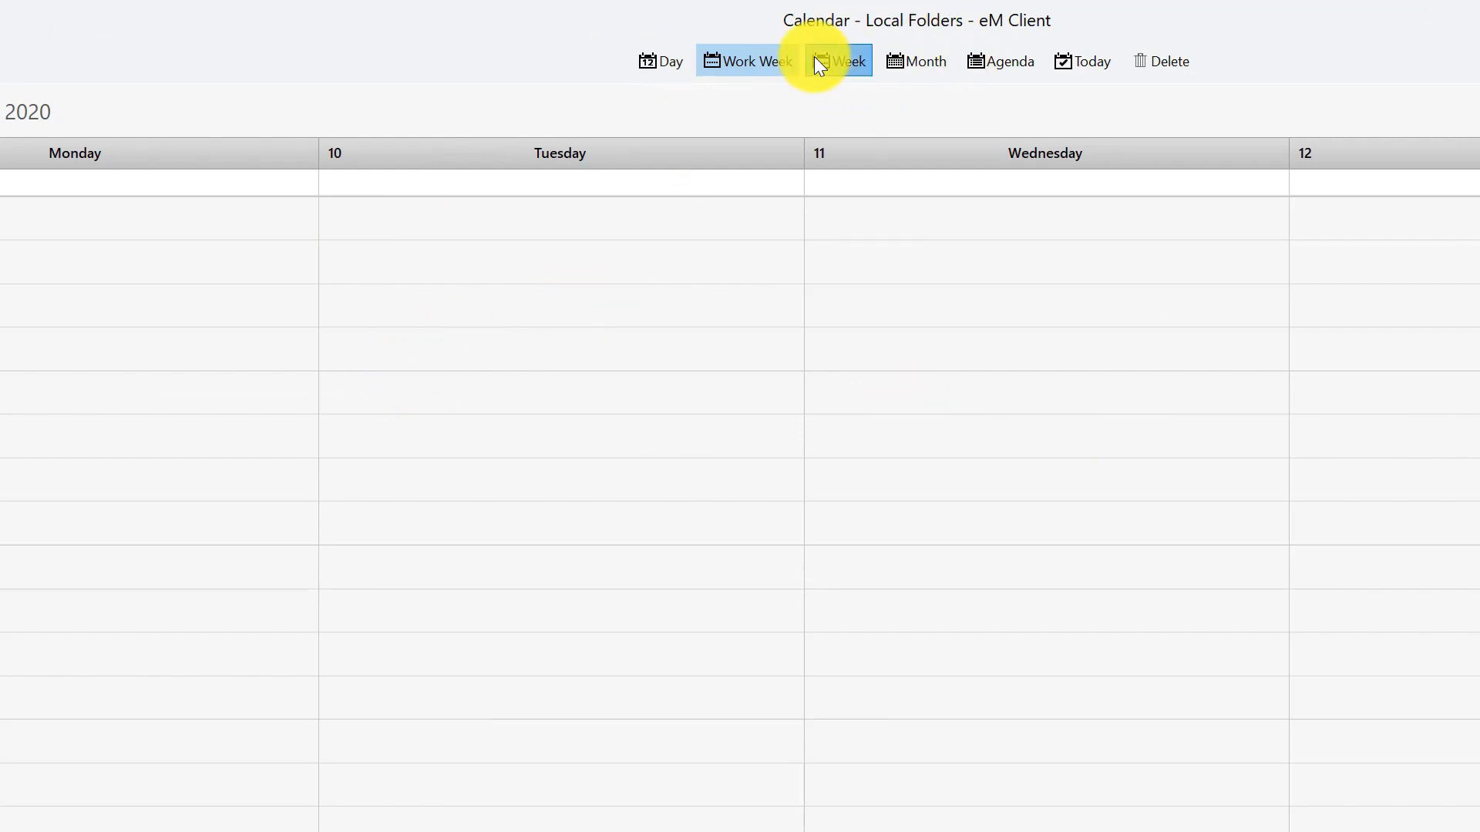
Cycle the calendar through Week, Month and Agenda views, return to Month and jump to today
left_click(845, 62)
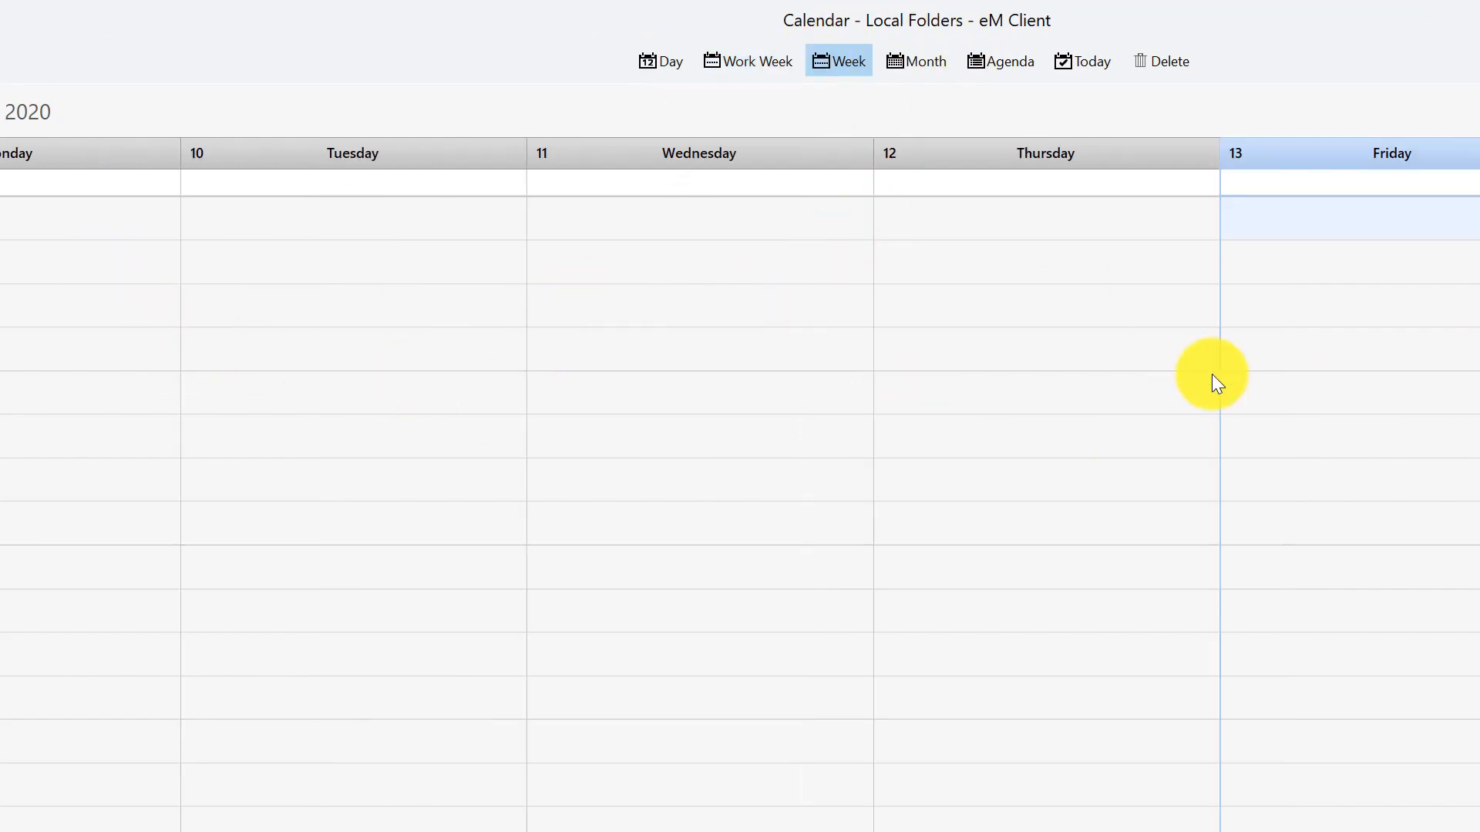
left_click(916, 62)
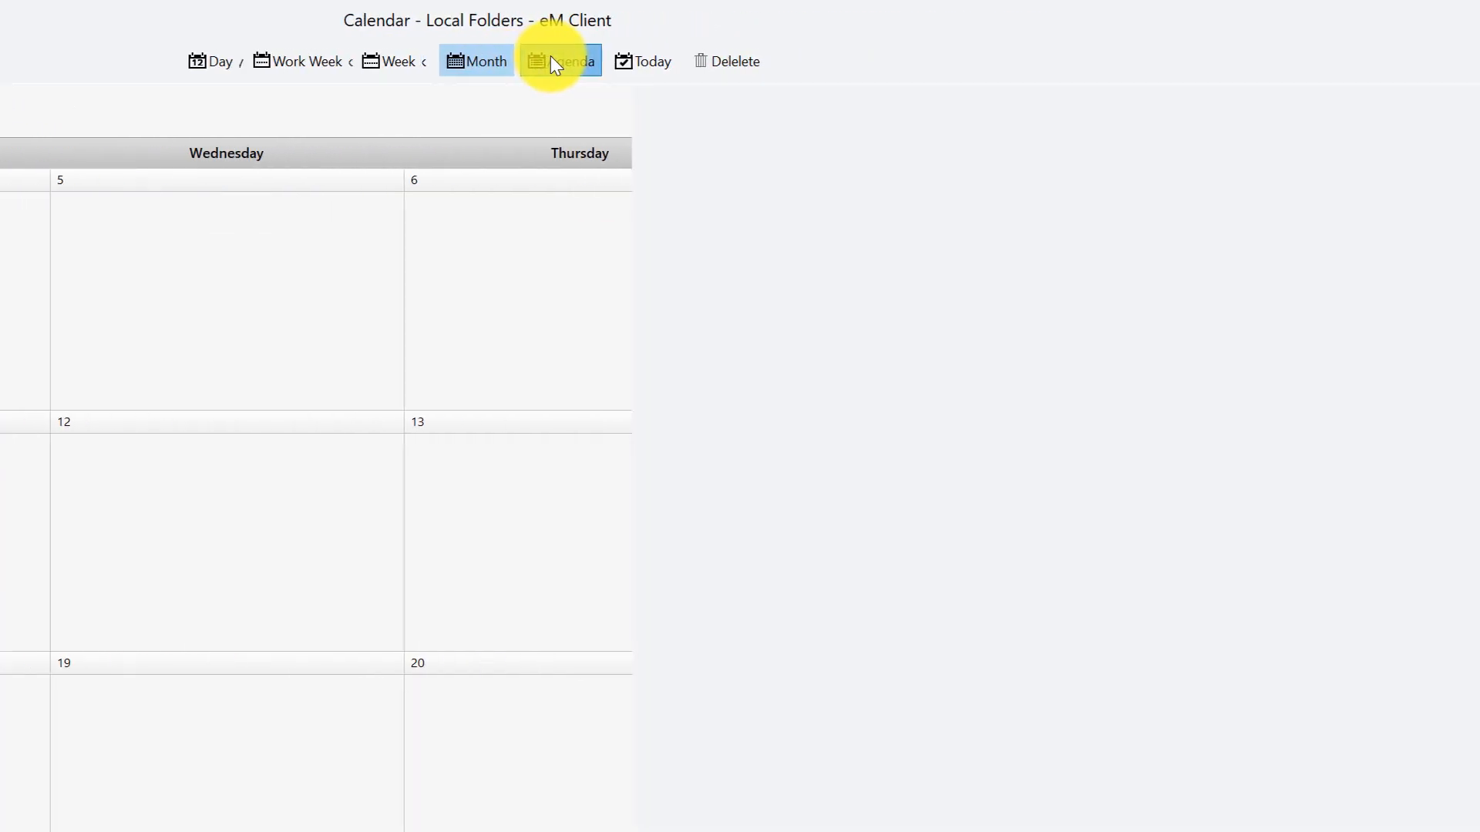
left_click(566, 62)
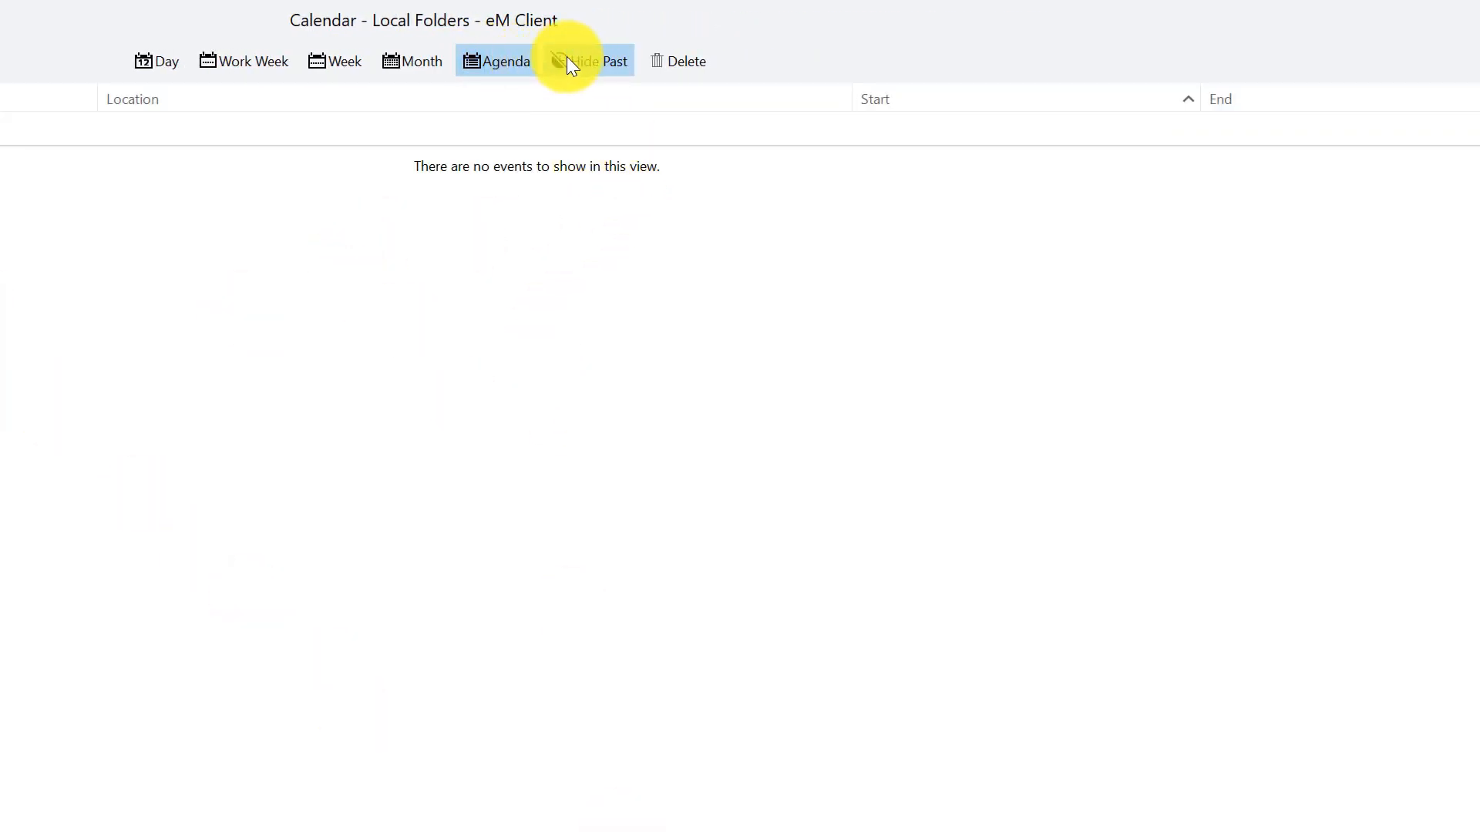
left_click(421, 61)
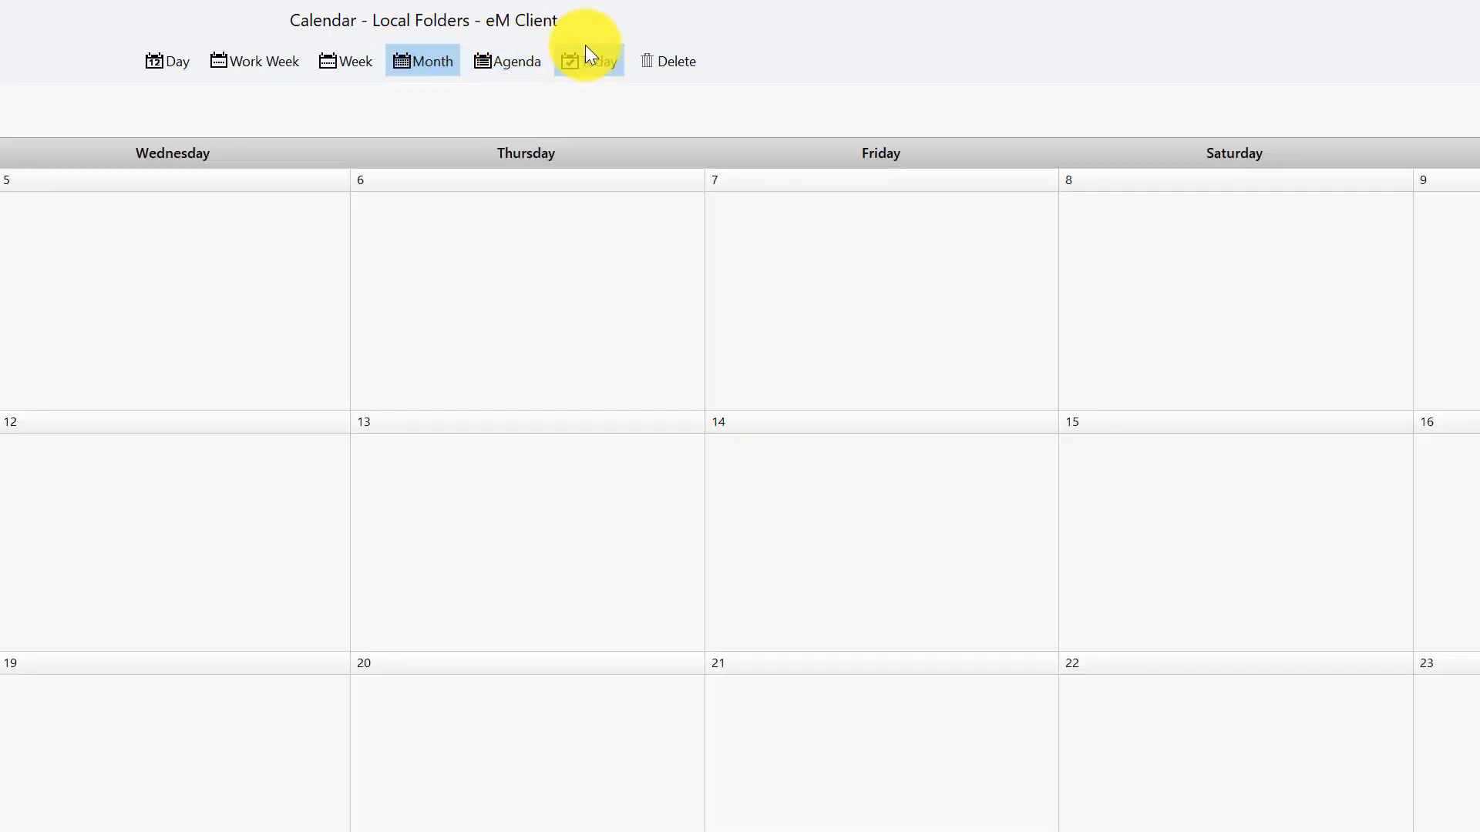
left_click(589, 61)
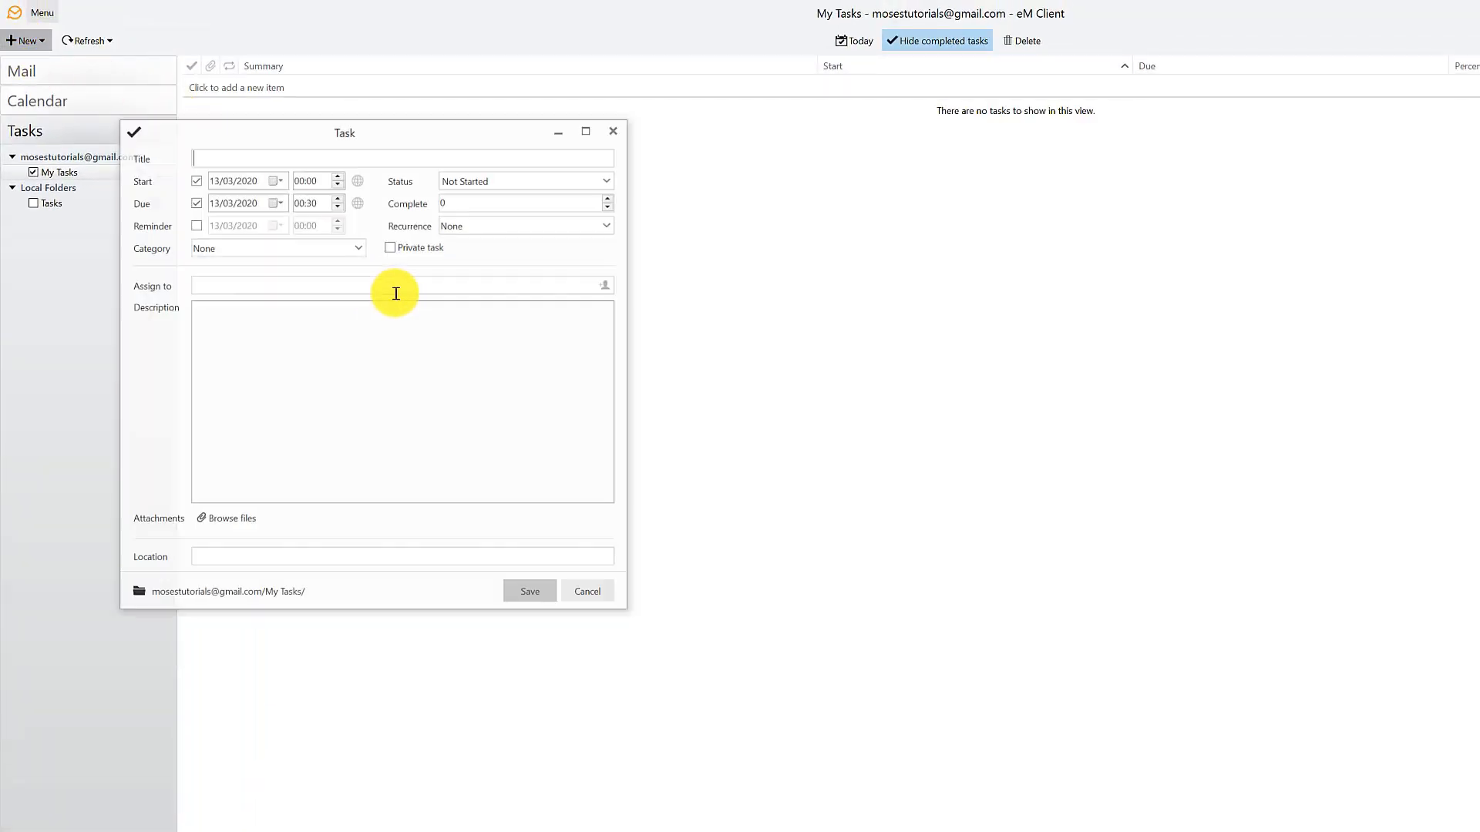
Cancel the new Task form and switch to the Contacts section
left_click(587, 592)
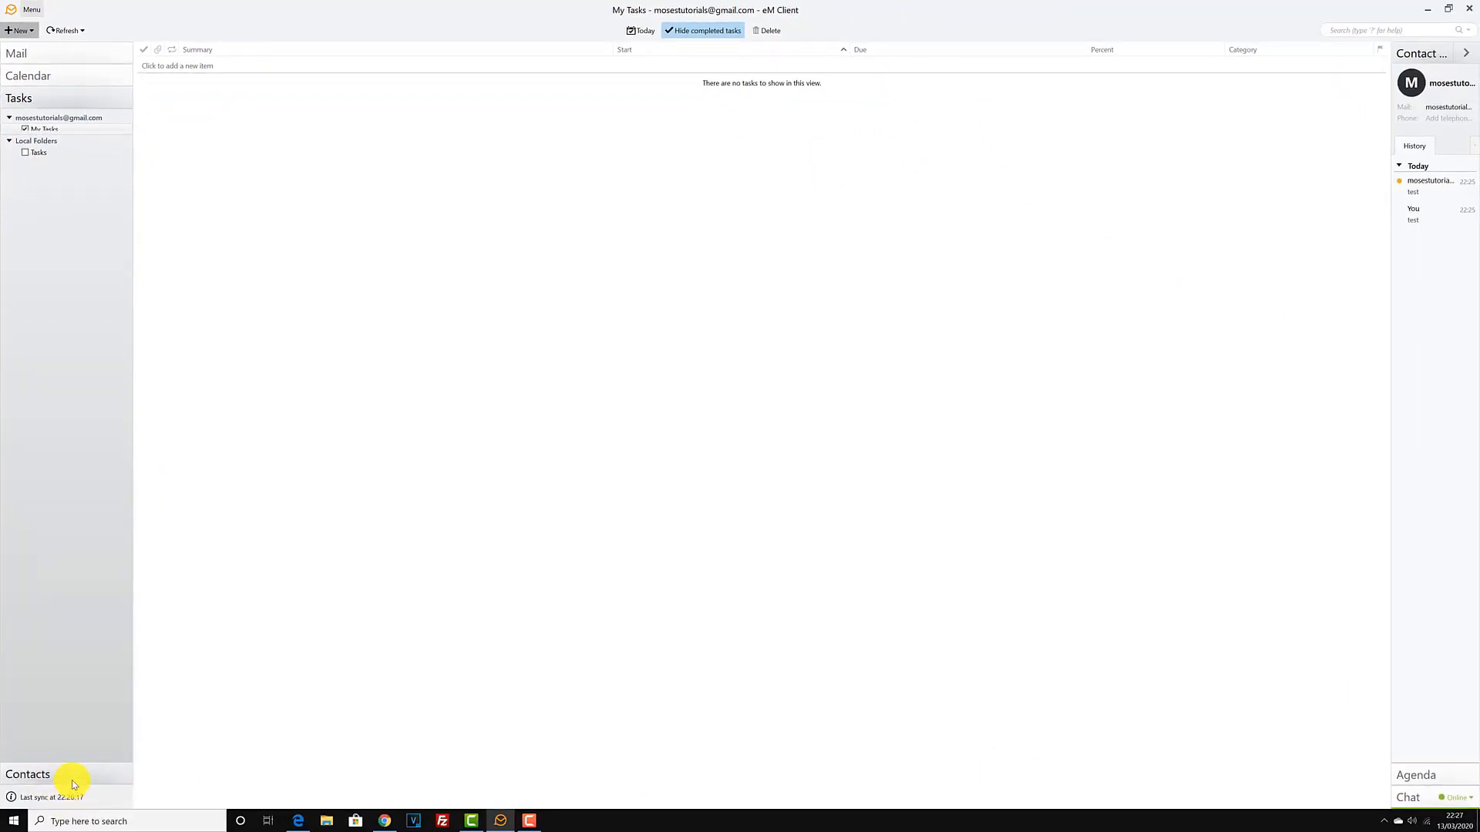
left_click(26, 774)
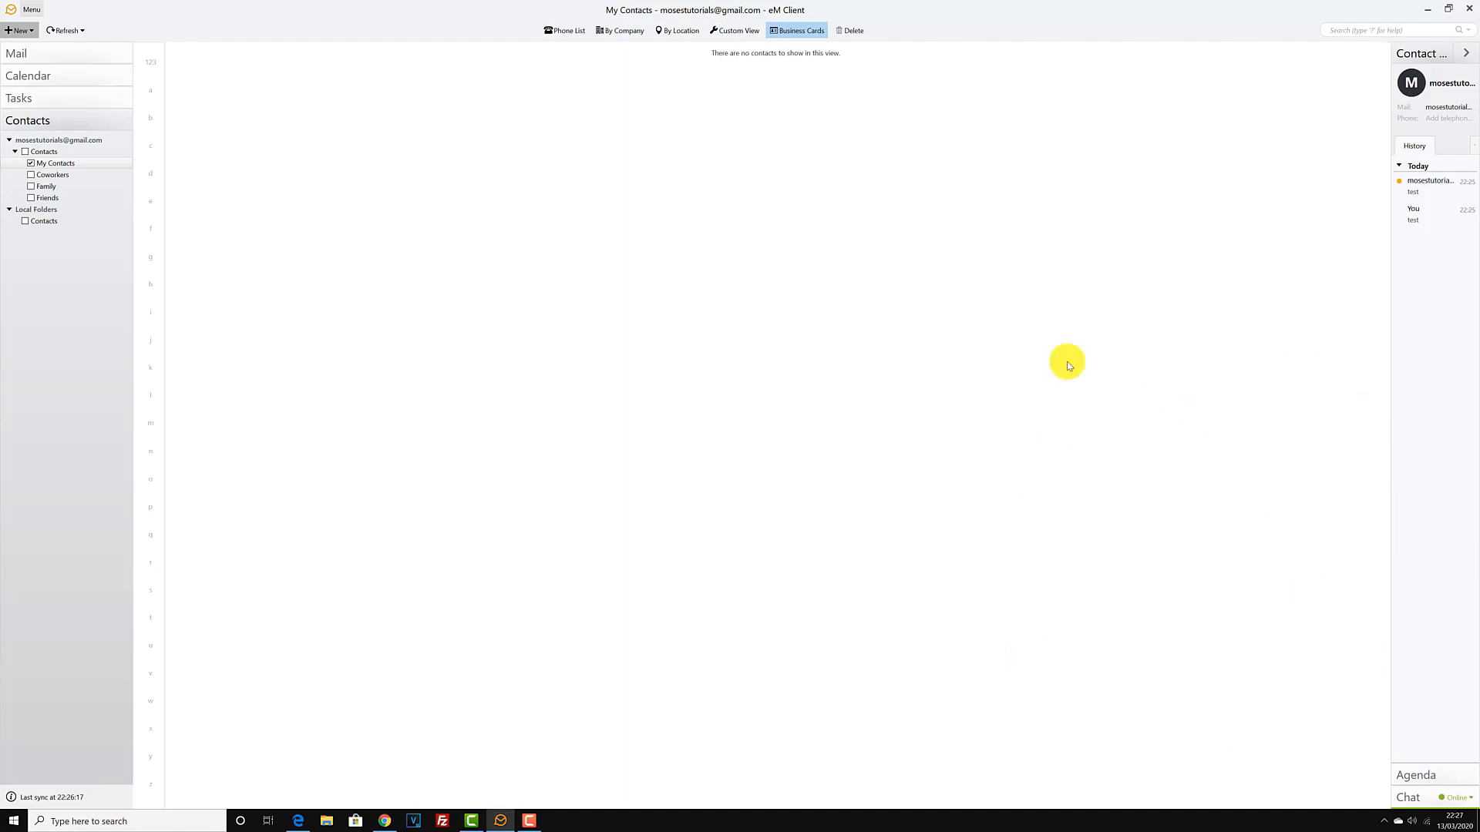
mouse_move(1375, 748)
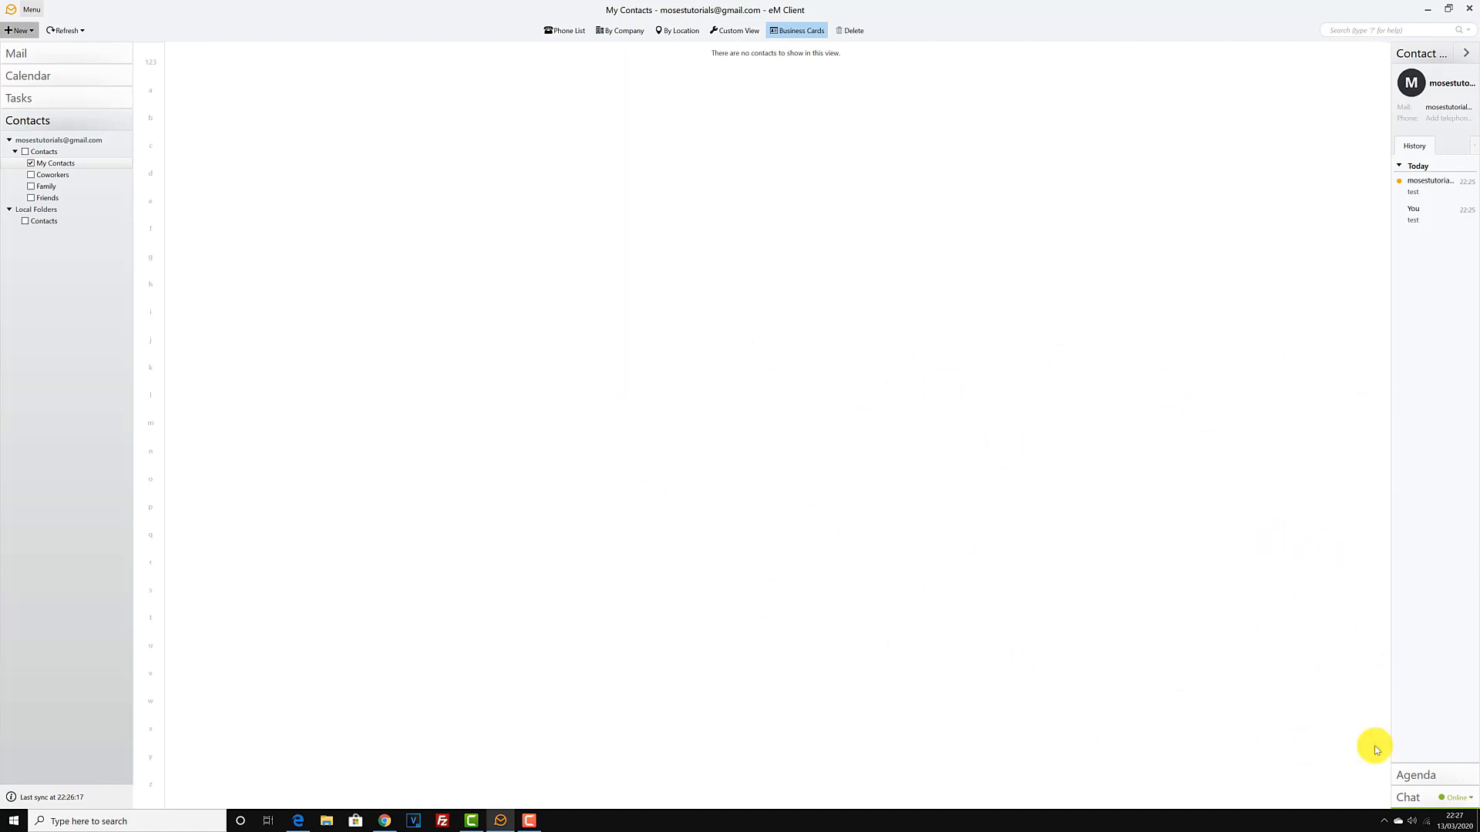
mouse_move(317, 370)
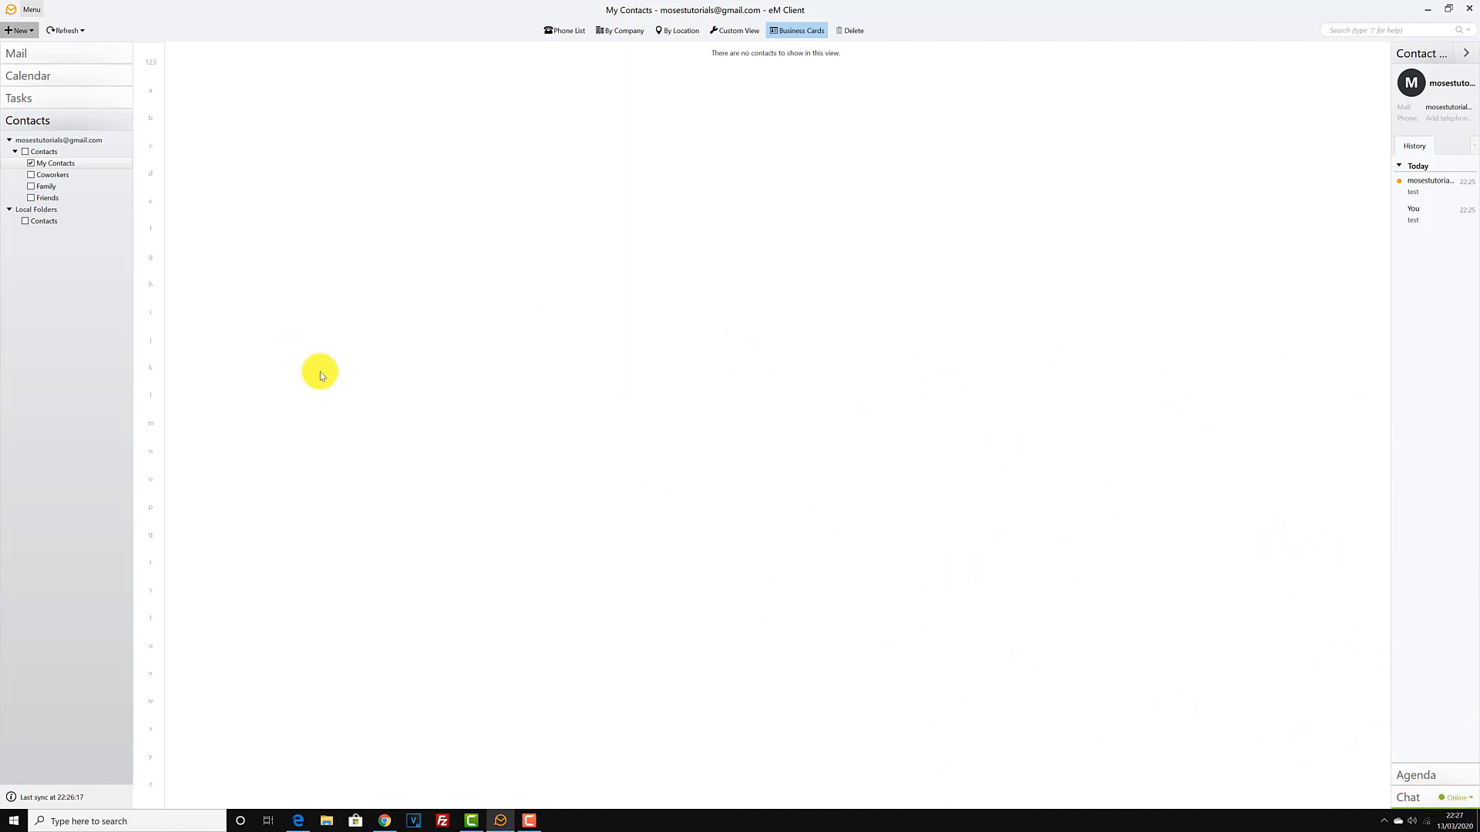
mouse_move(13, 442)
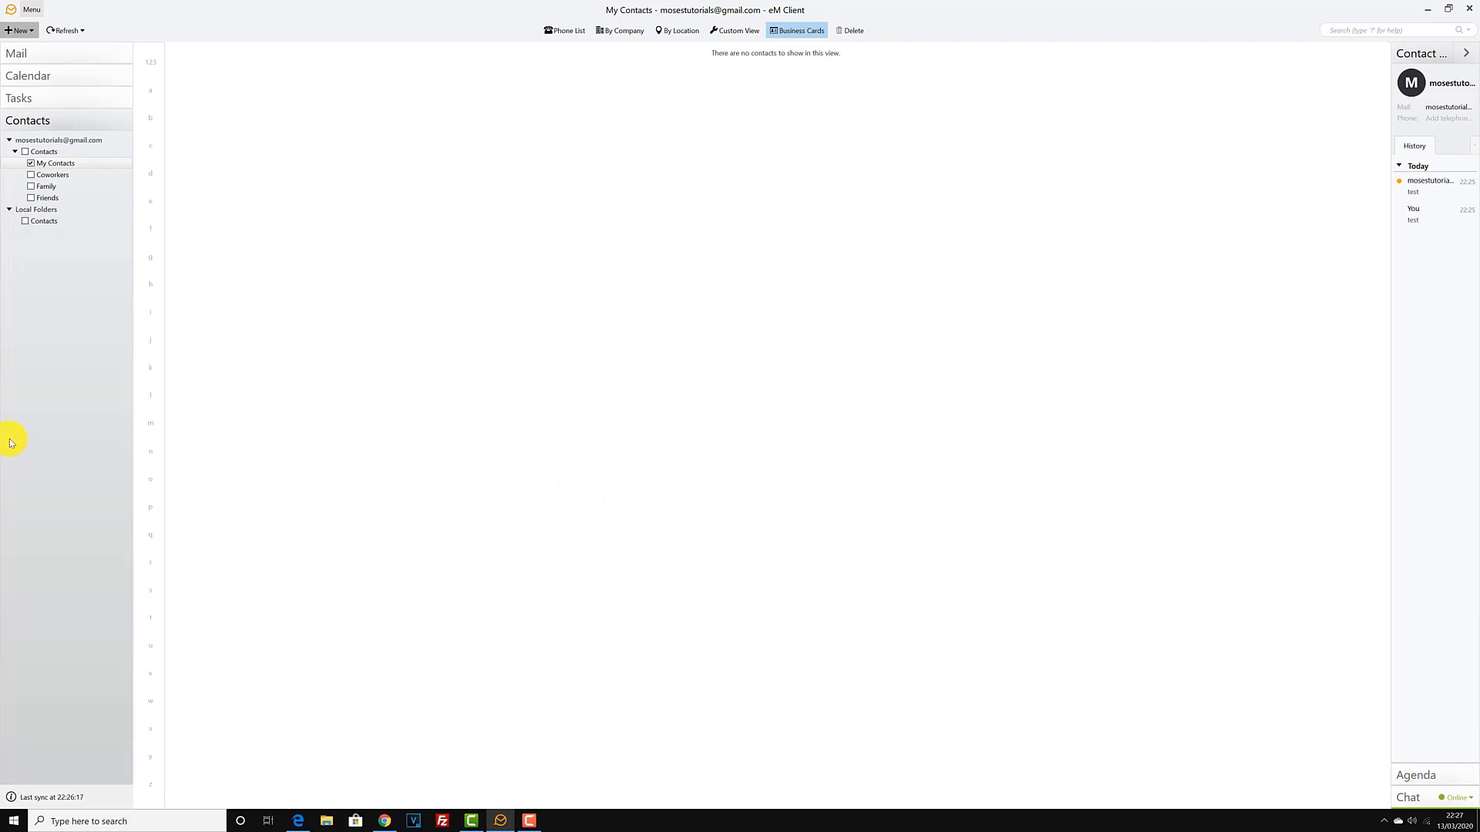
mouse_move(148, 161)
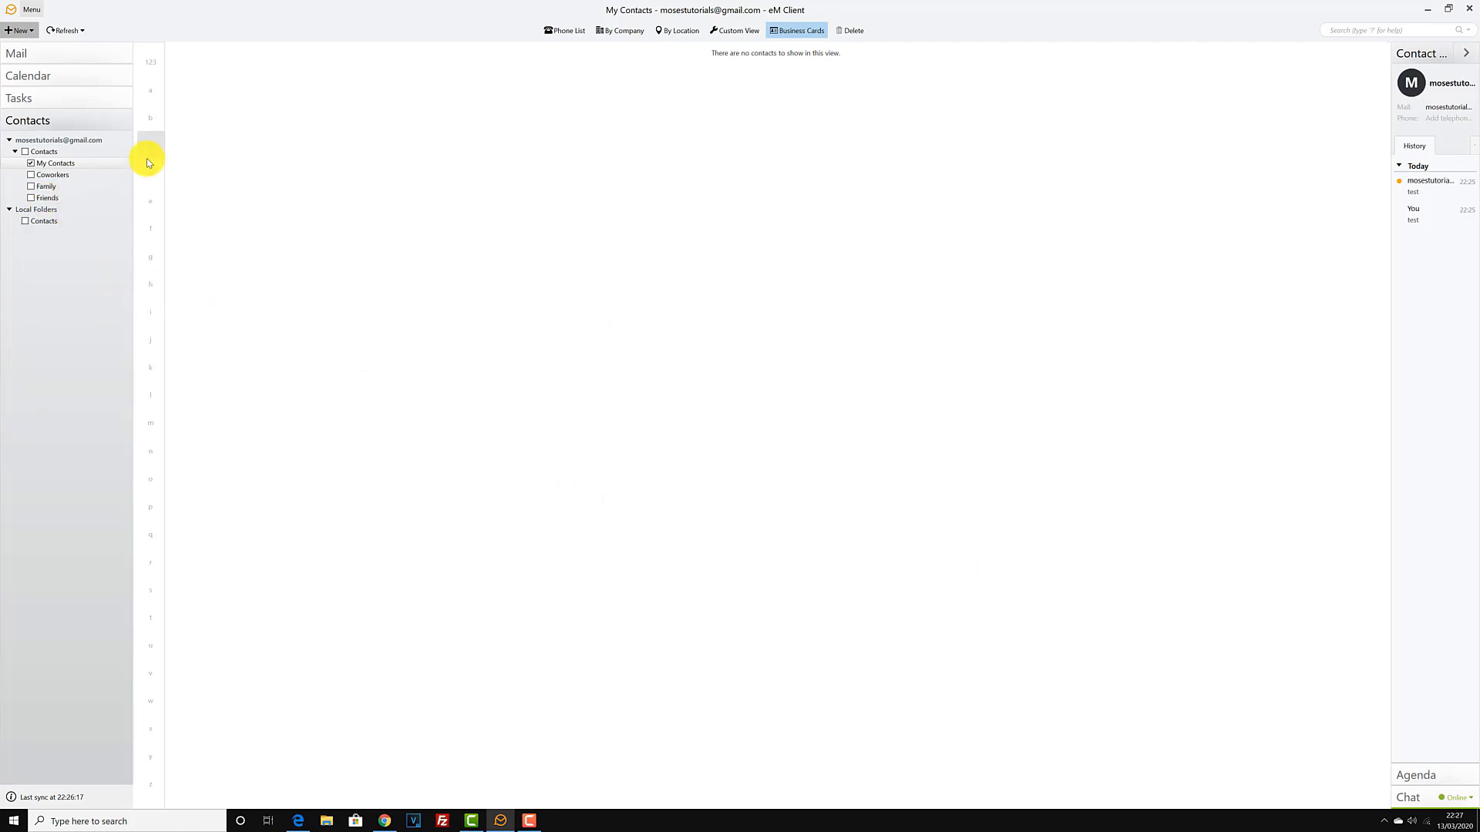
mouse_move(86, 327)
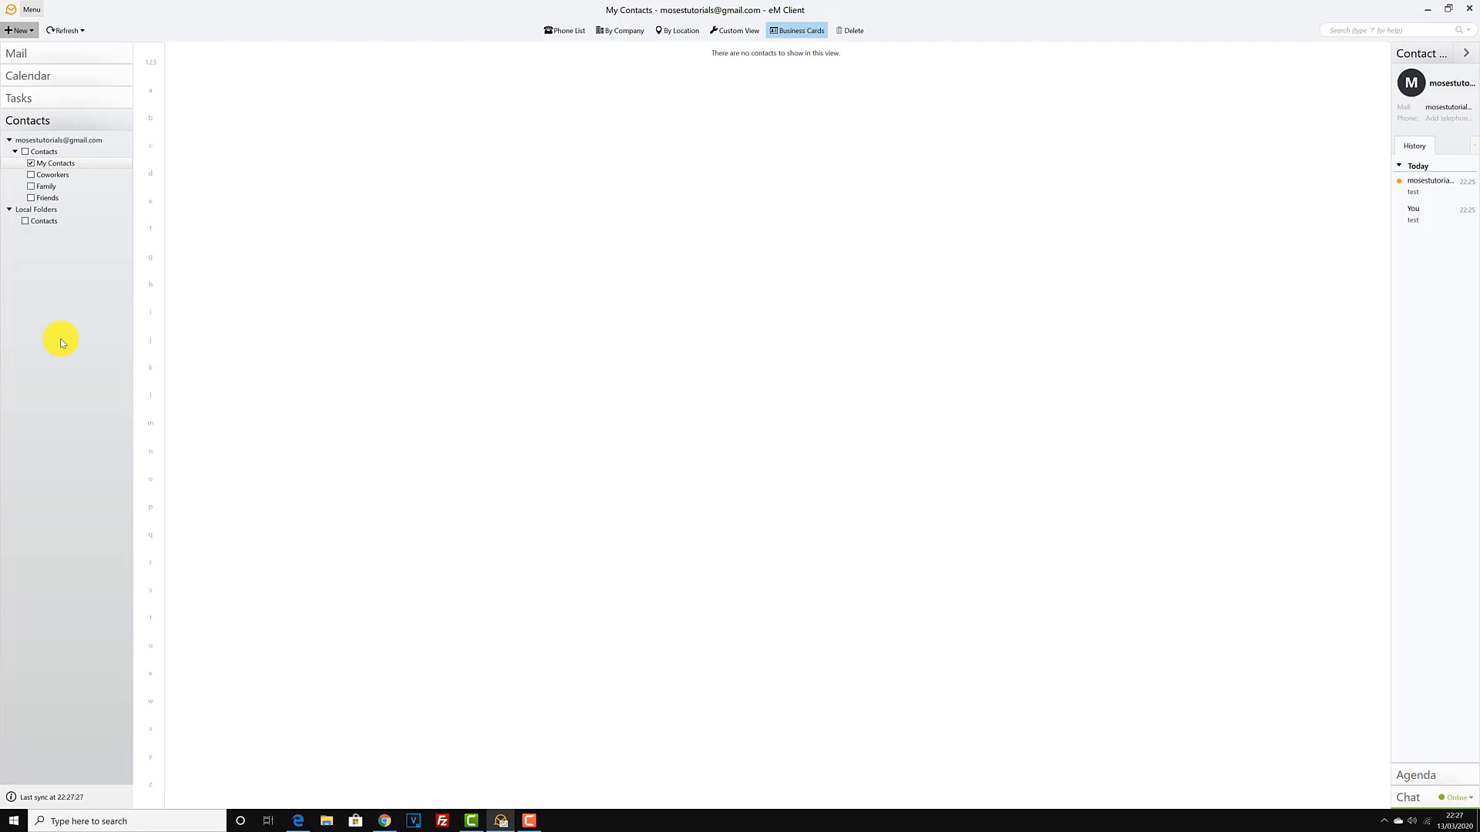
mouse_move(3, 660)
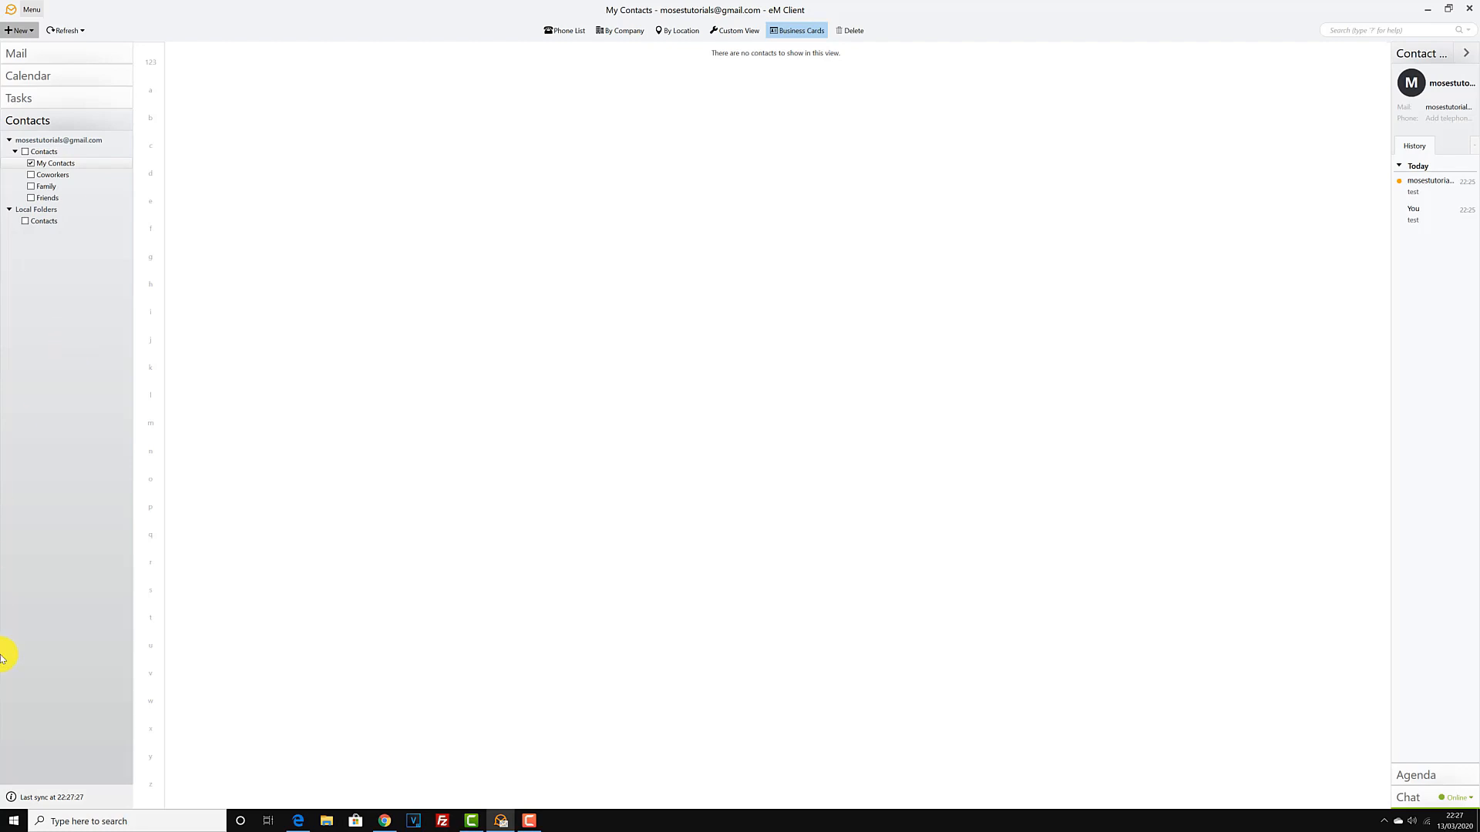
mouse_move(1045, 518)
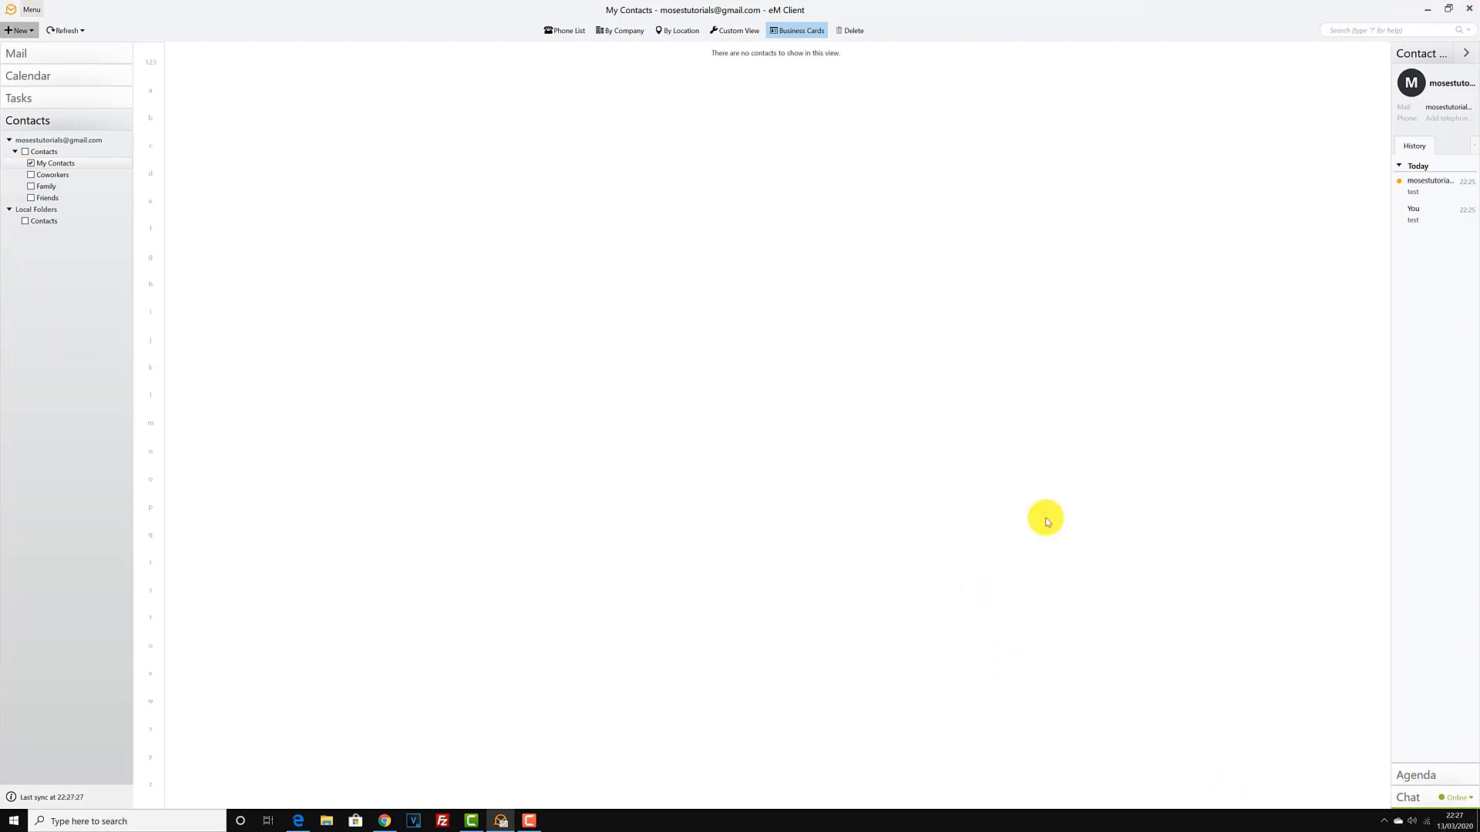
mouse_move(1023, 460)
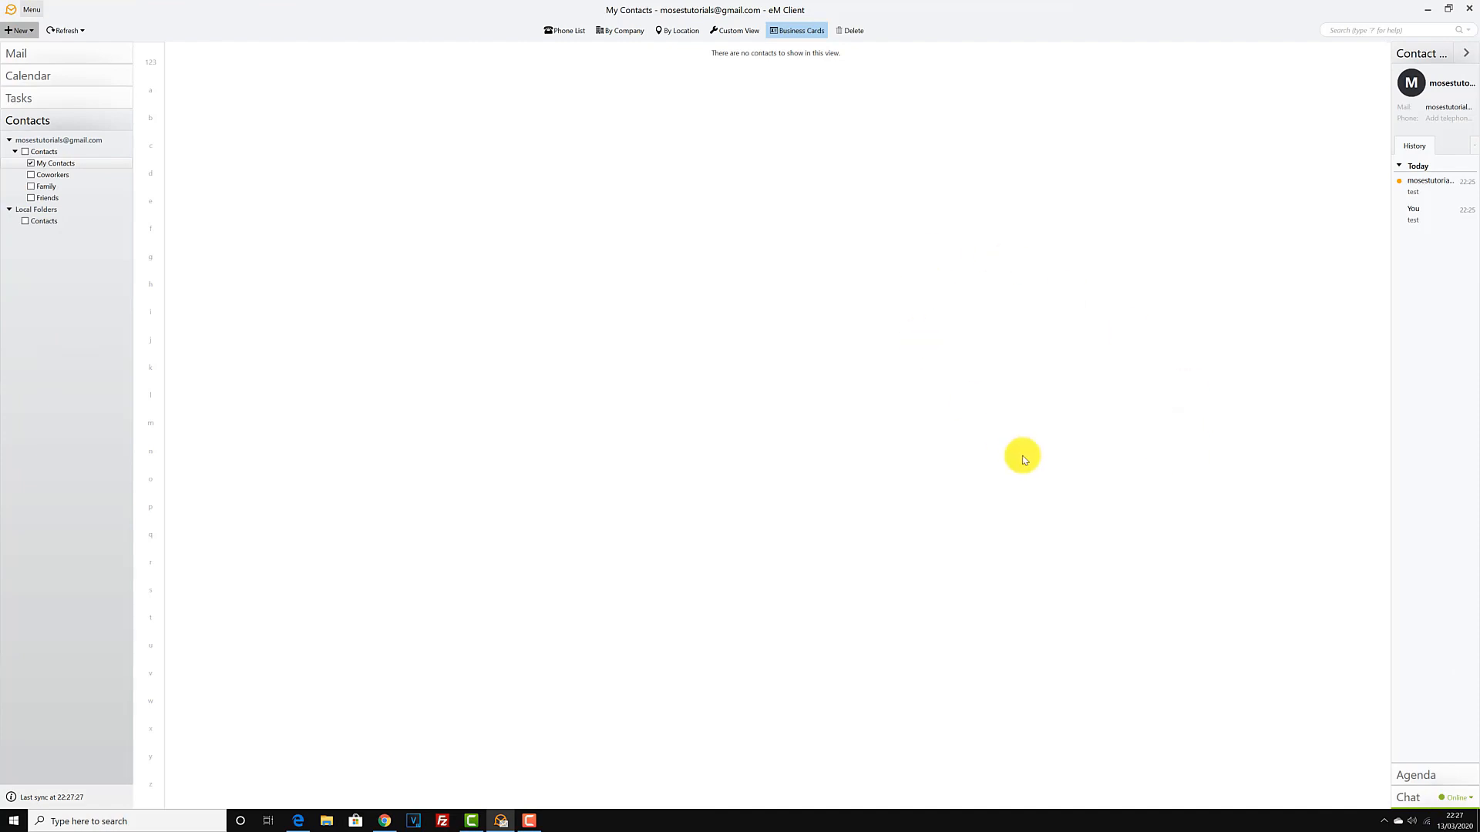
mouse_move(546, 518)
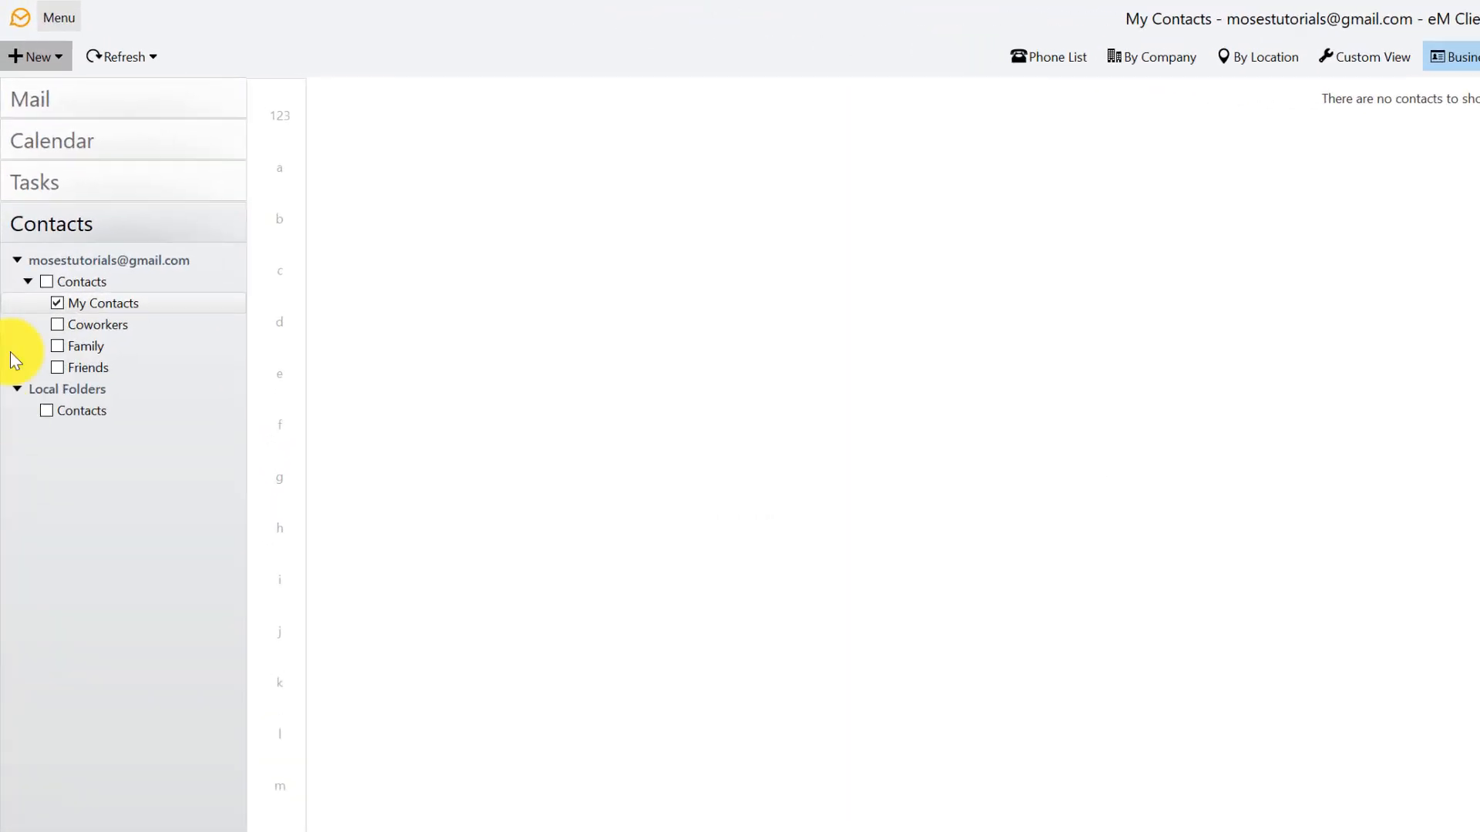
Switch to the Calendar and discard a new event form without saving
left_click(53, 138)
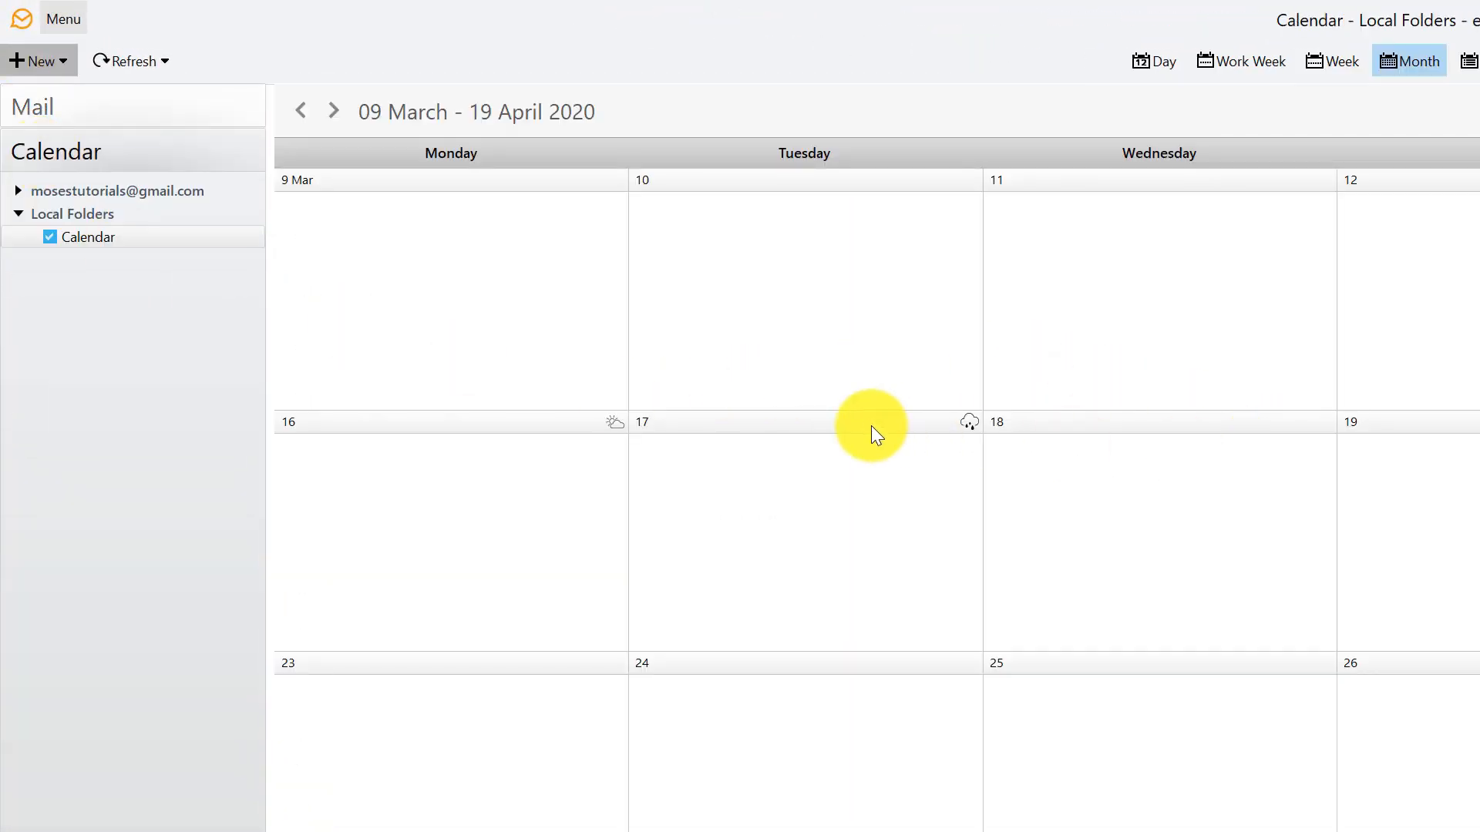
mouse_move(974, 435)
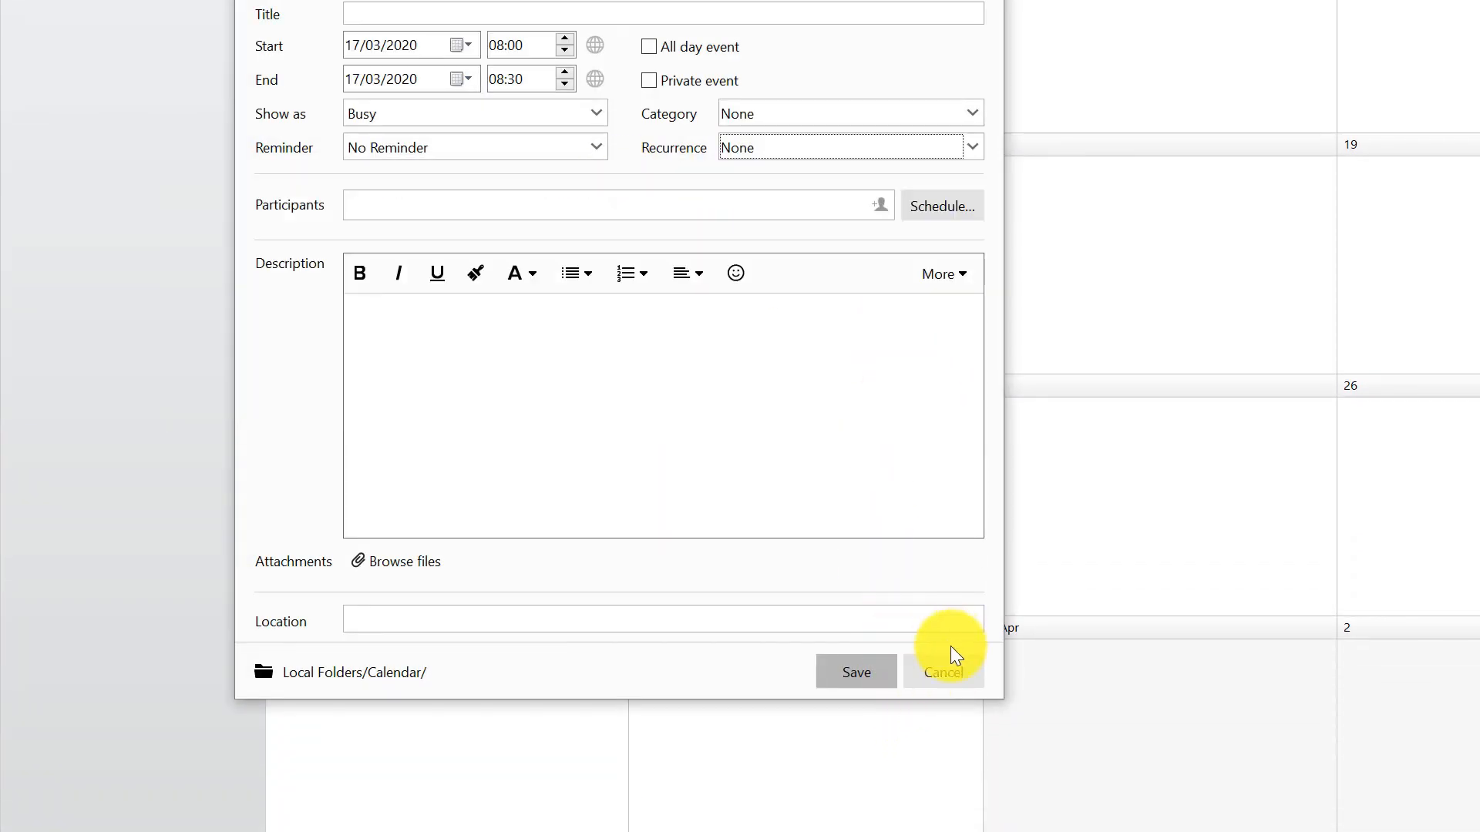
left_click(944, 672)
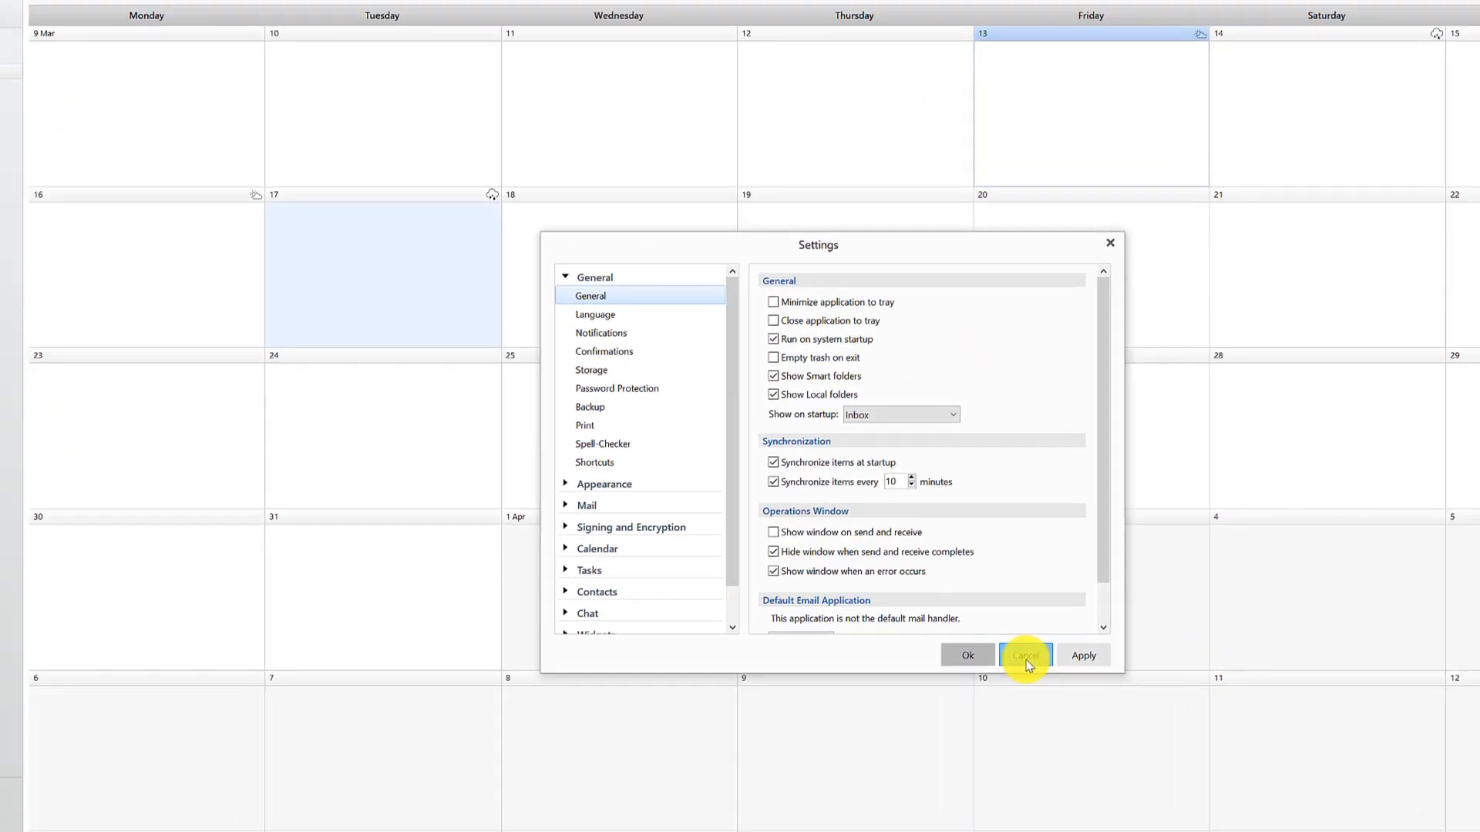
Close Settings, open Accounts and toggle the Gmail account's include-in-send/receive option off and back on
left_click(1027, 655)
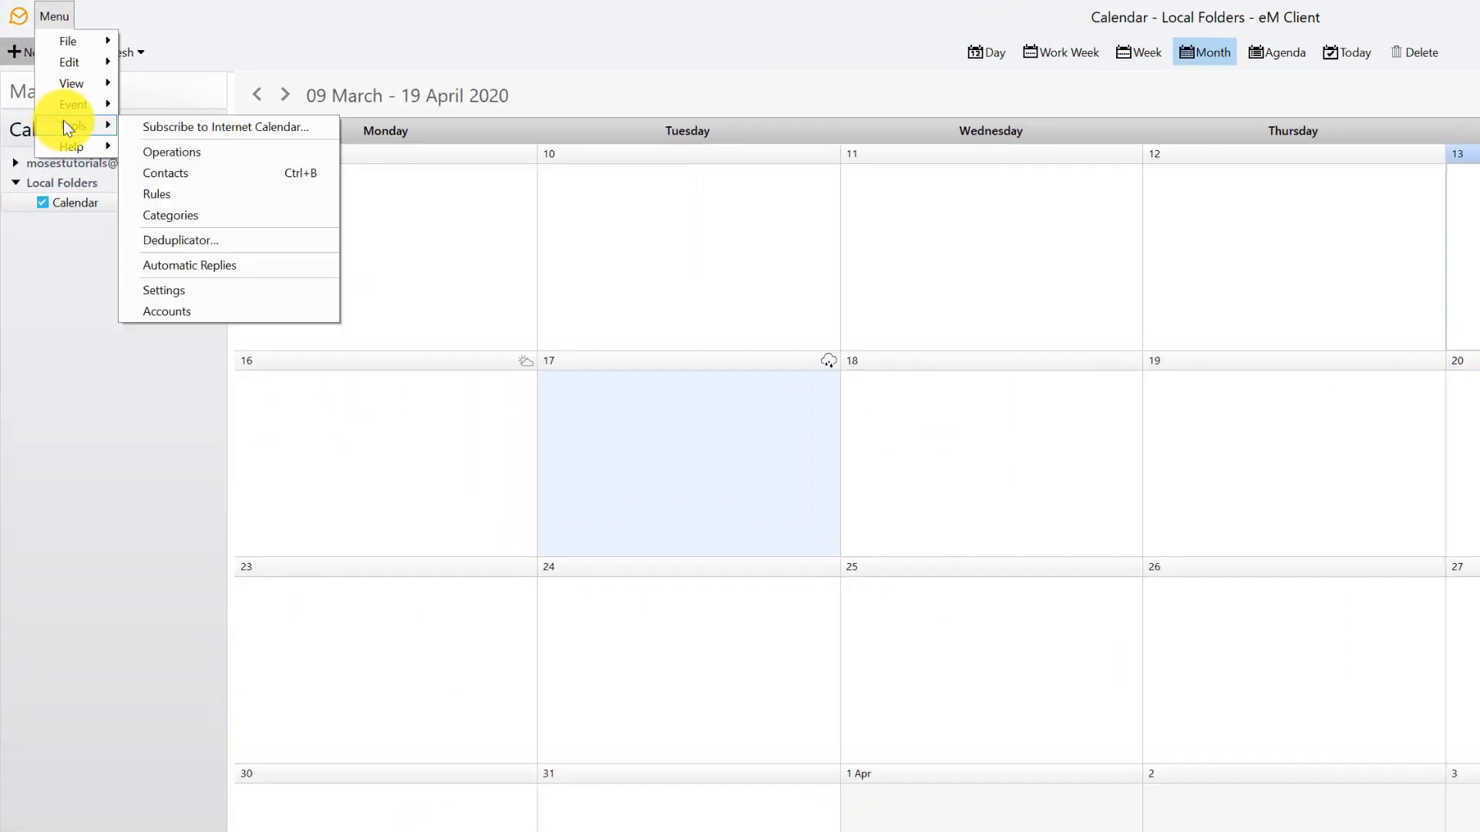
left_click(167, 312)
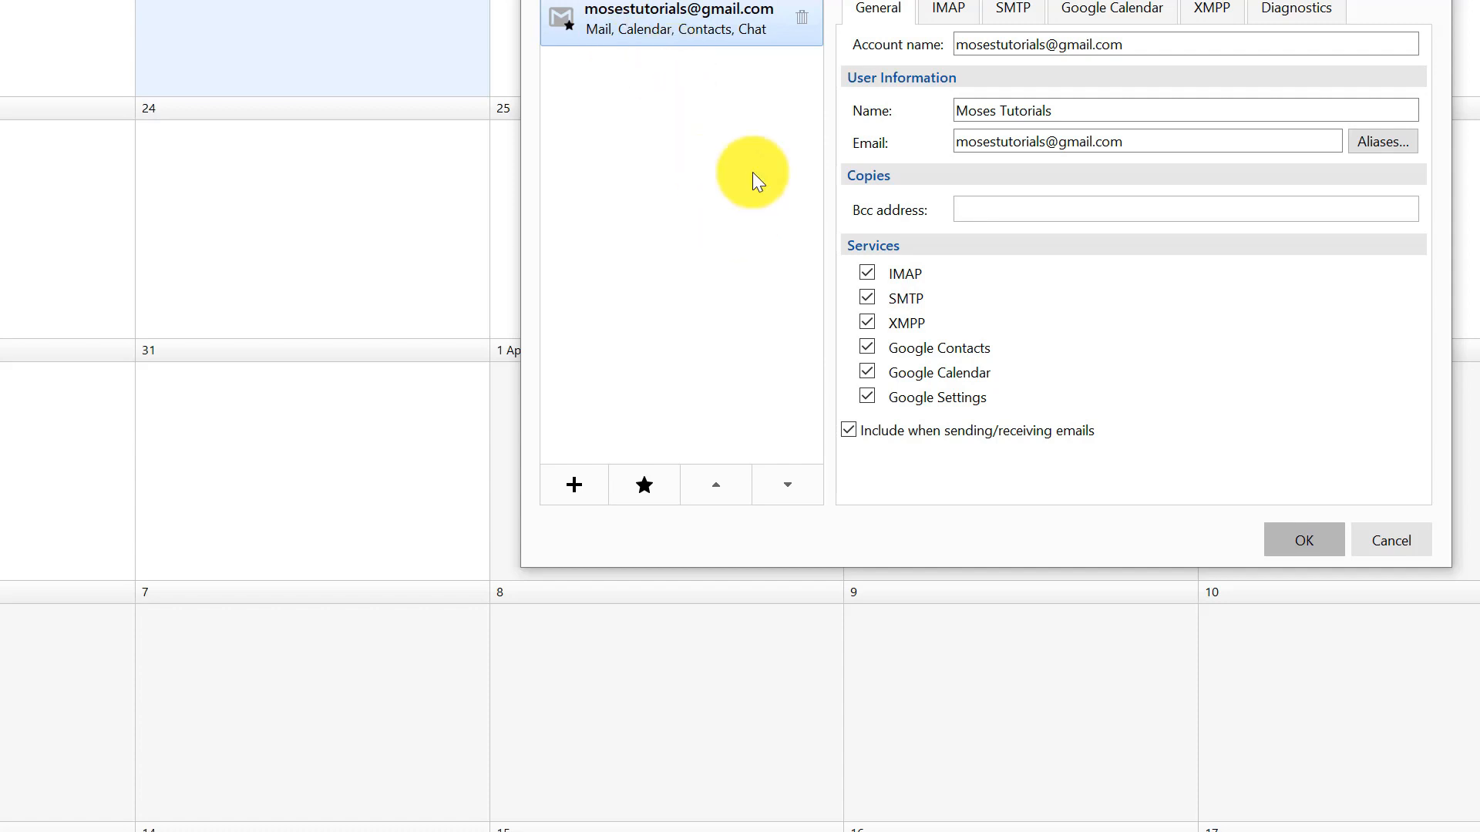
left_click(849, 432)
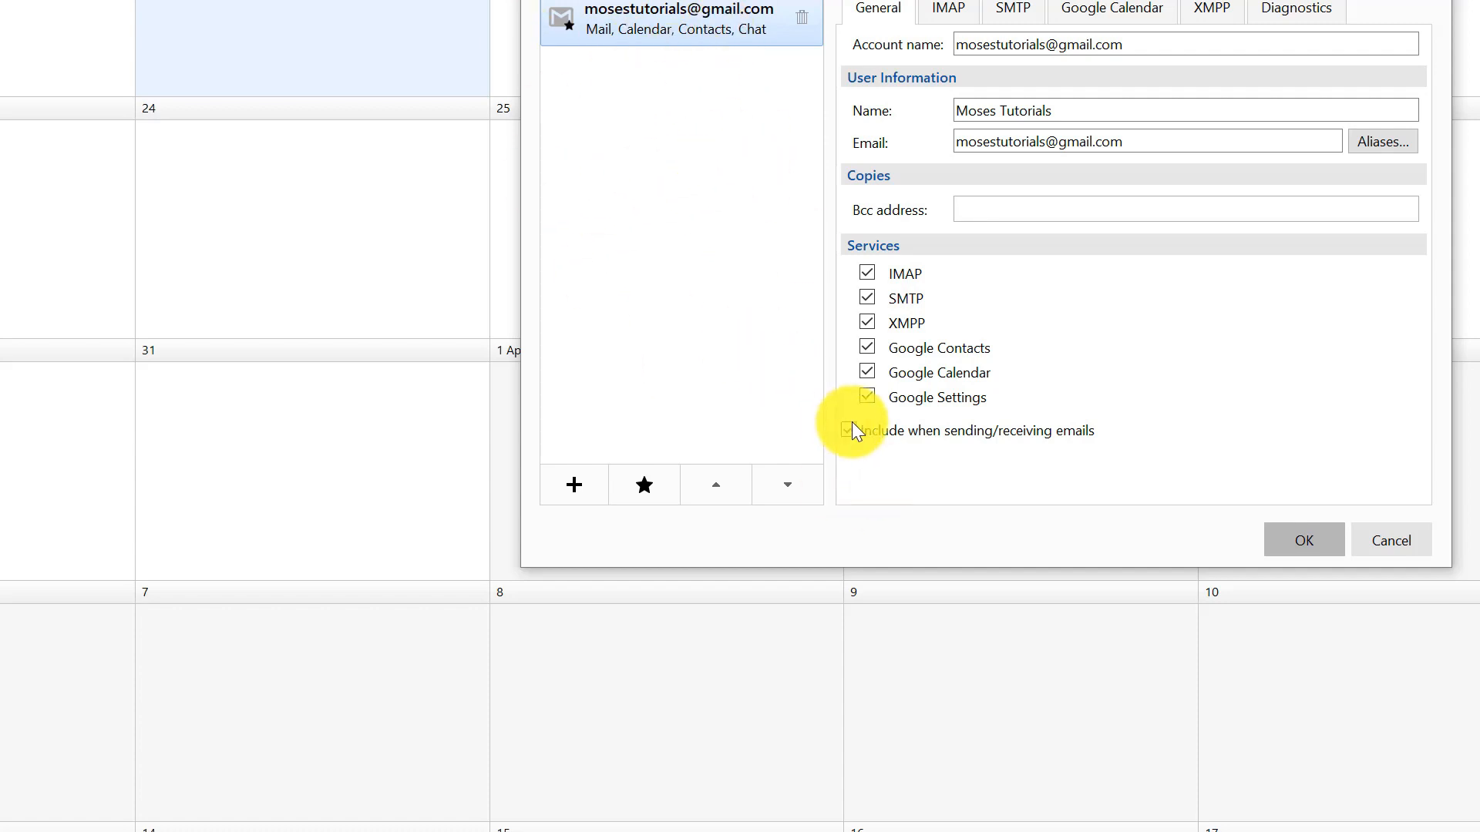
left_click(847, 431)
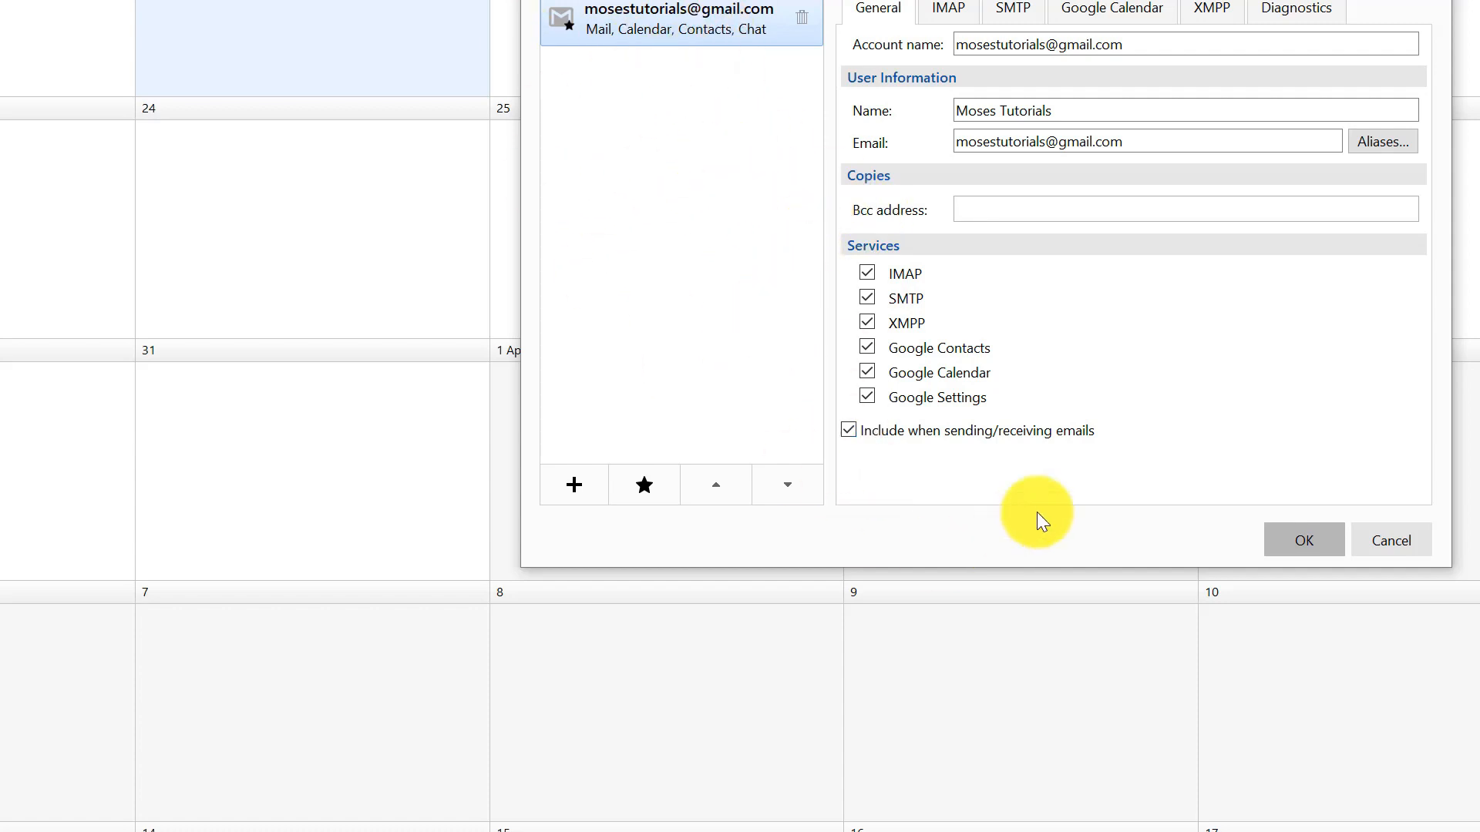
mouse_move(575, 7)
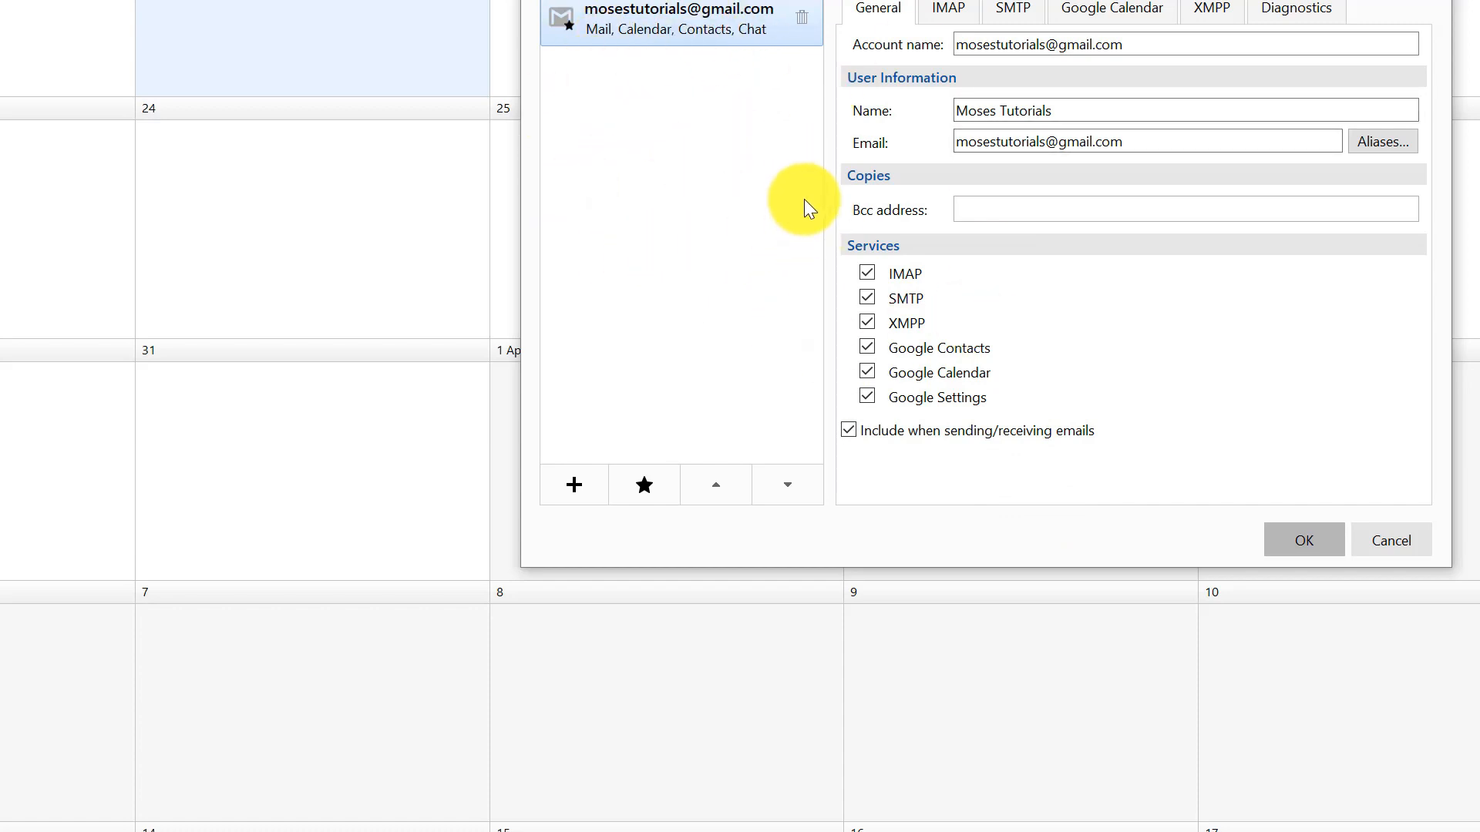
mouse_move(755, 169)
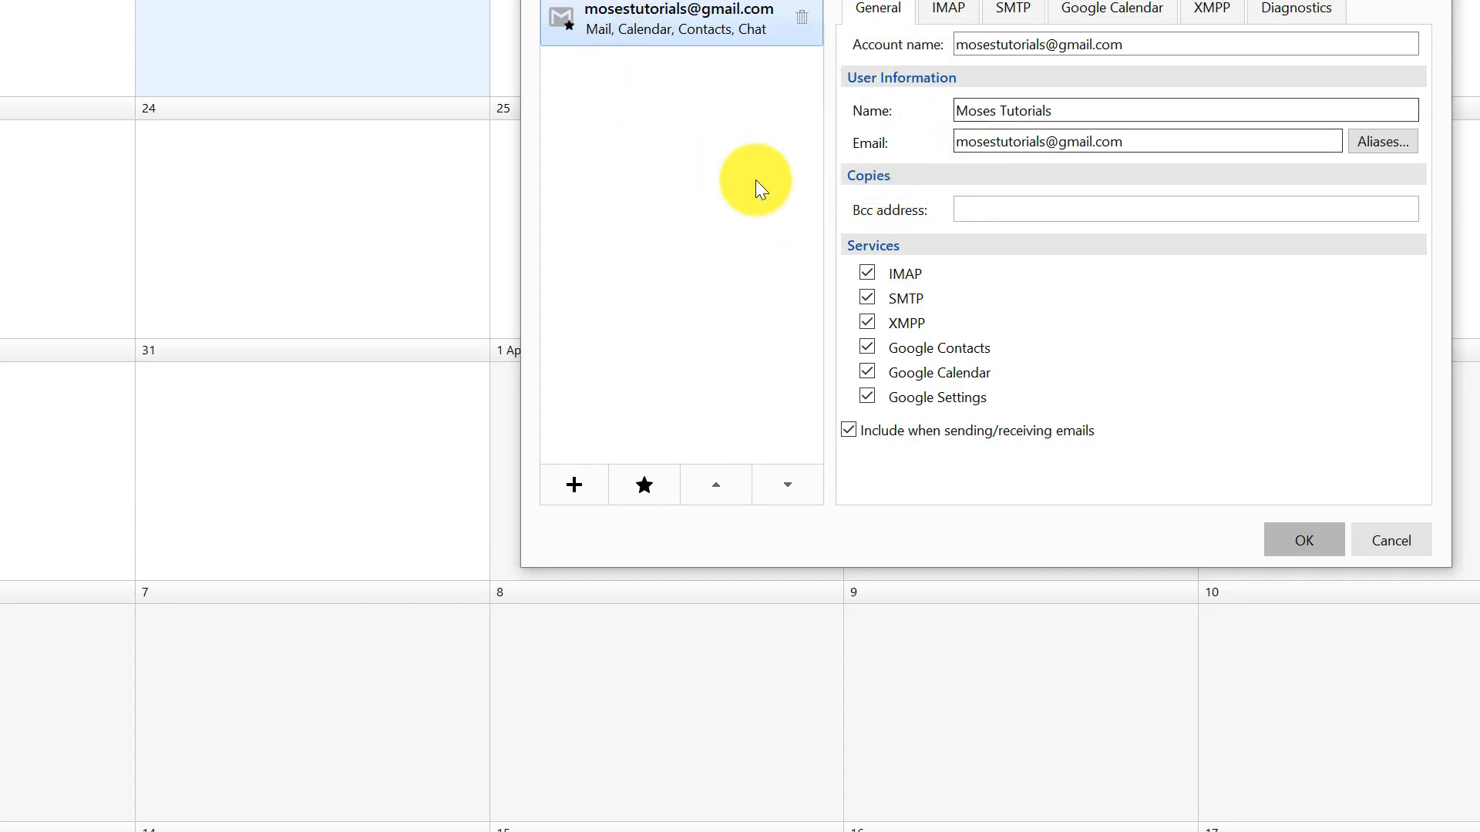
mouse_move(721, 140)
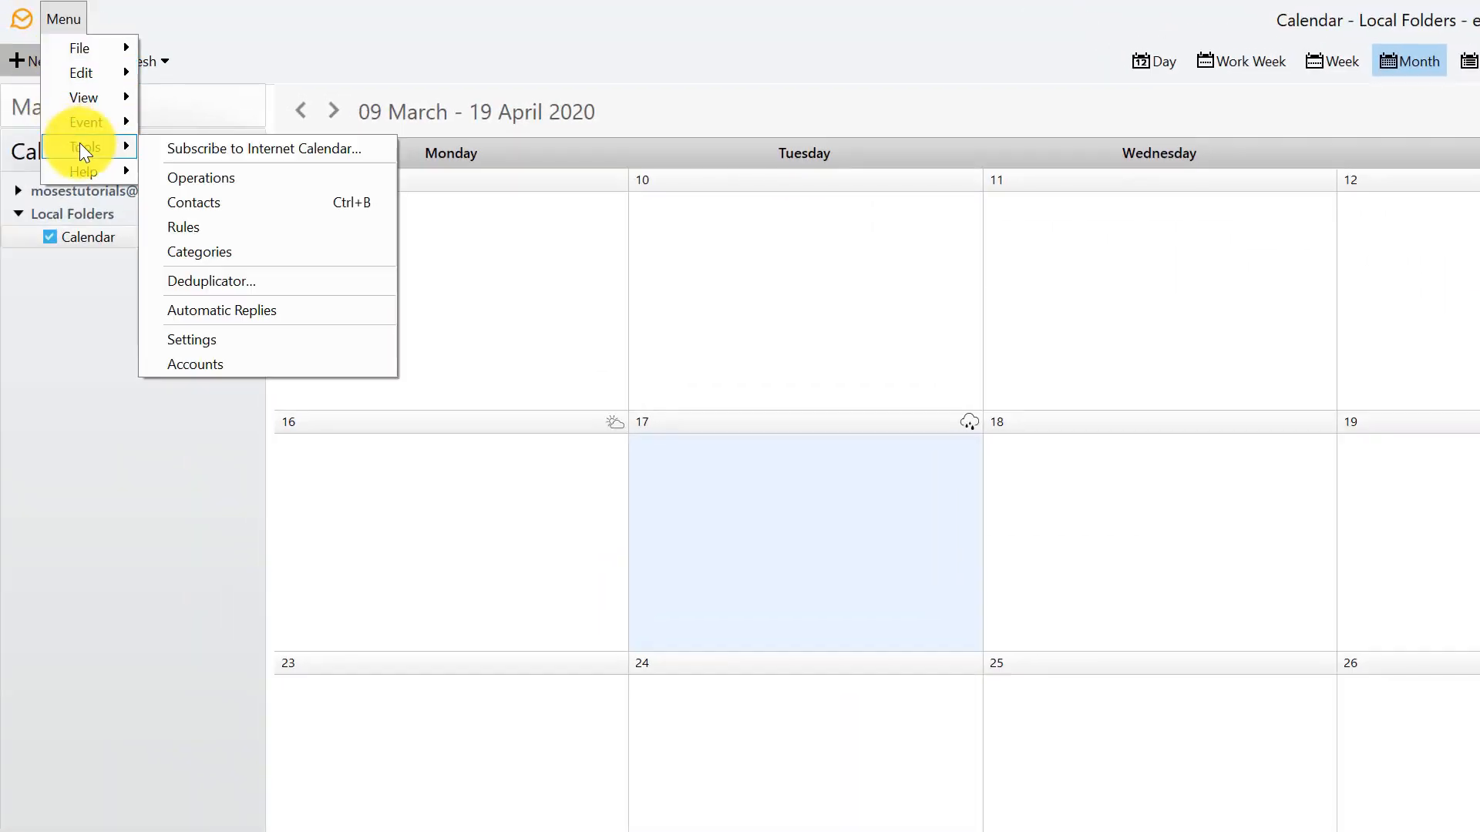
Open Settings, review the Language page and its installed languages, then show Notifications
left_click(191, 339)
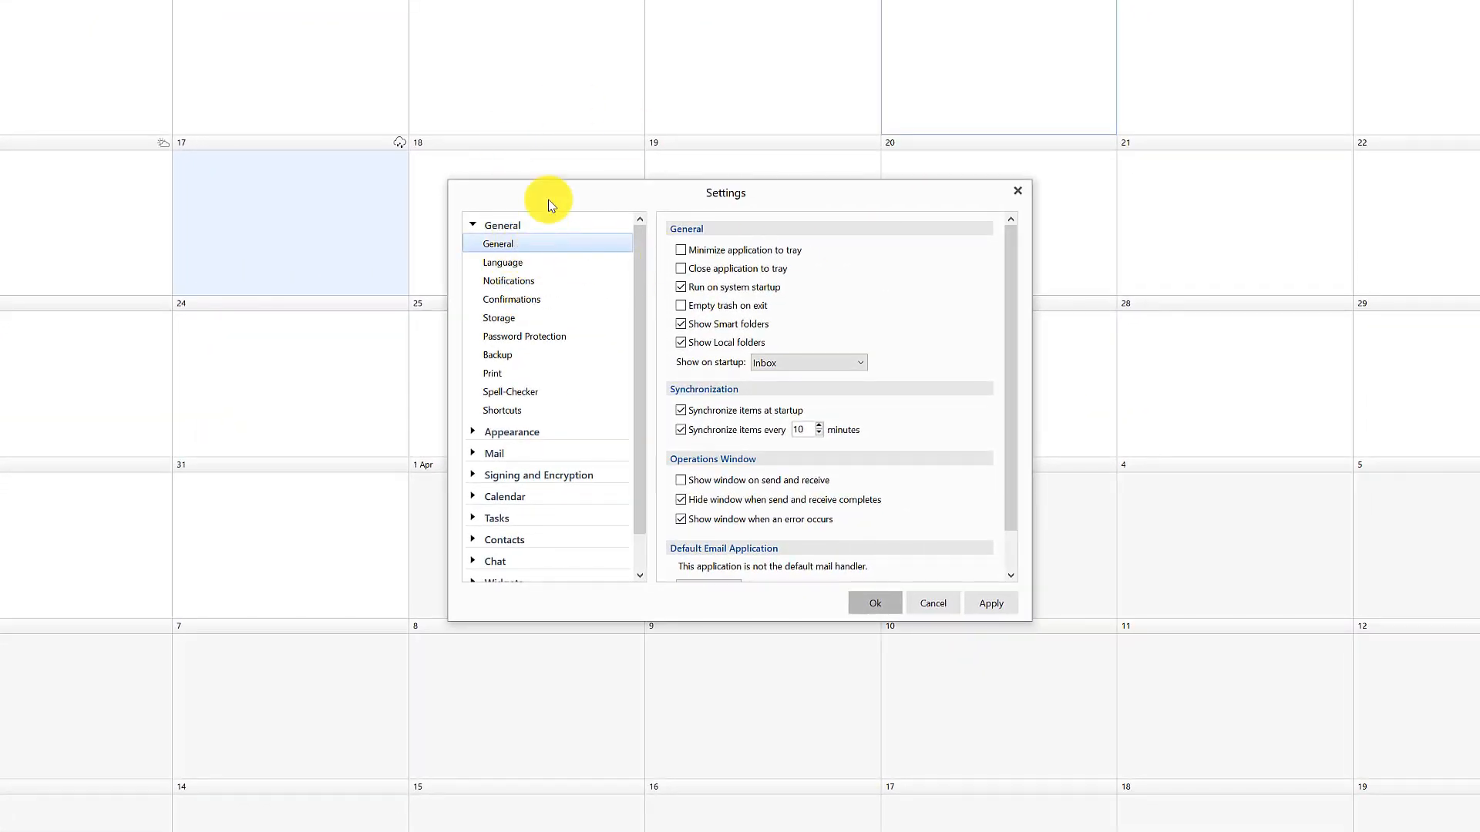
mouse_move(908, 278)
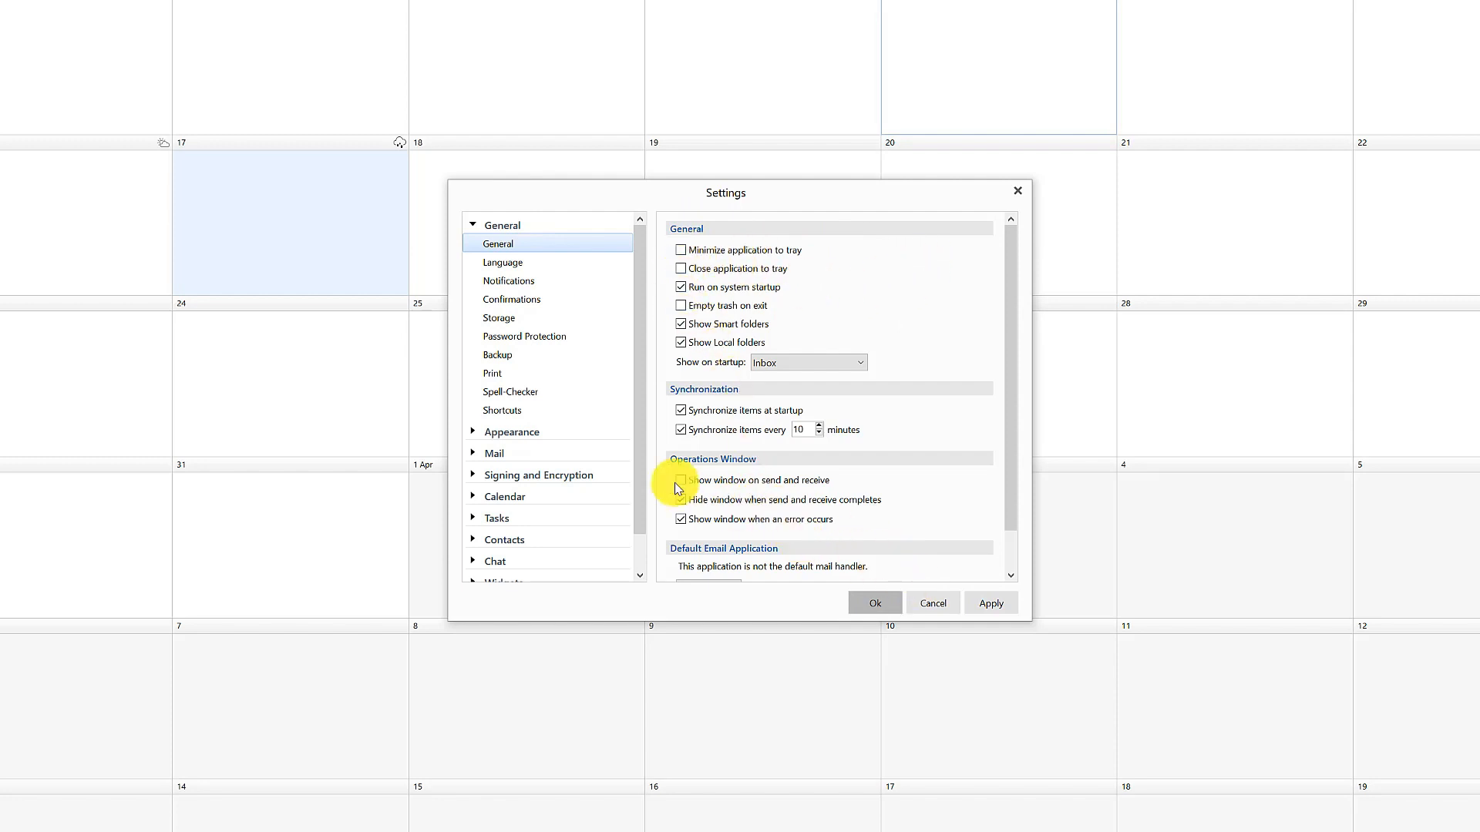
left_click(680, 481)
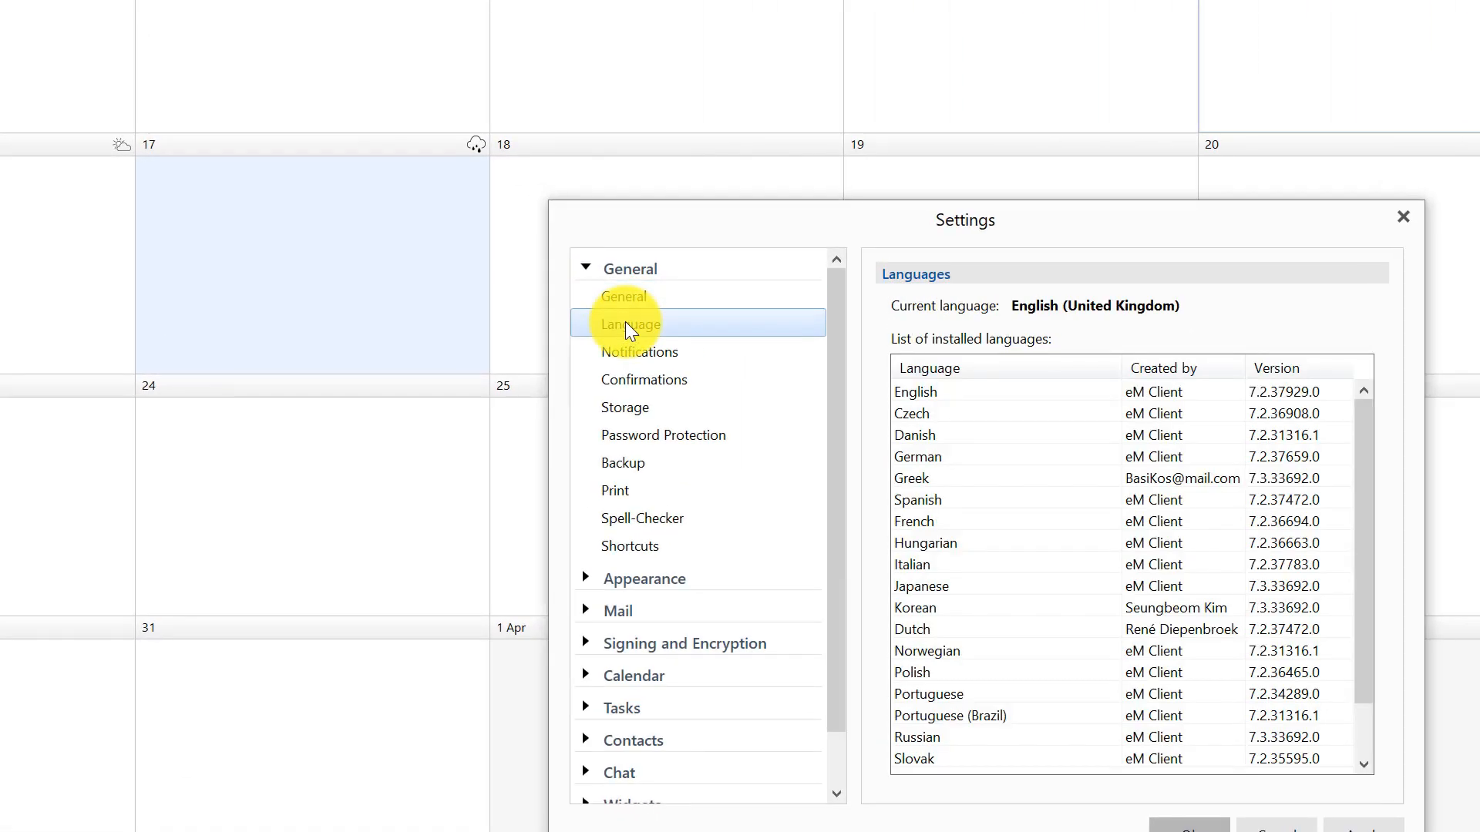
mouse_move(1042, 510)
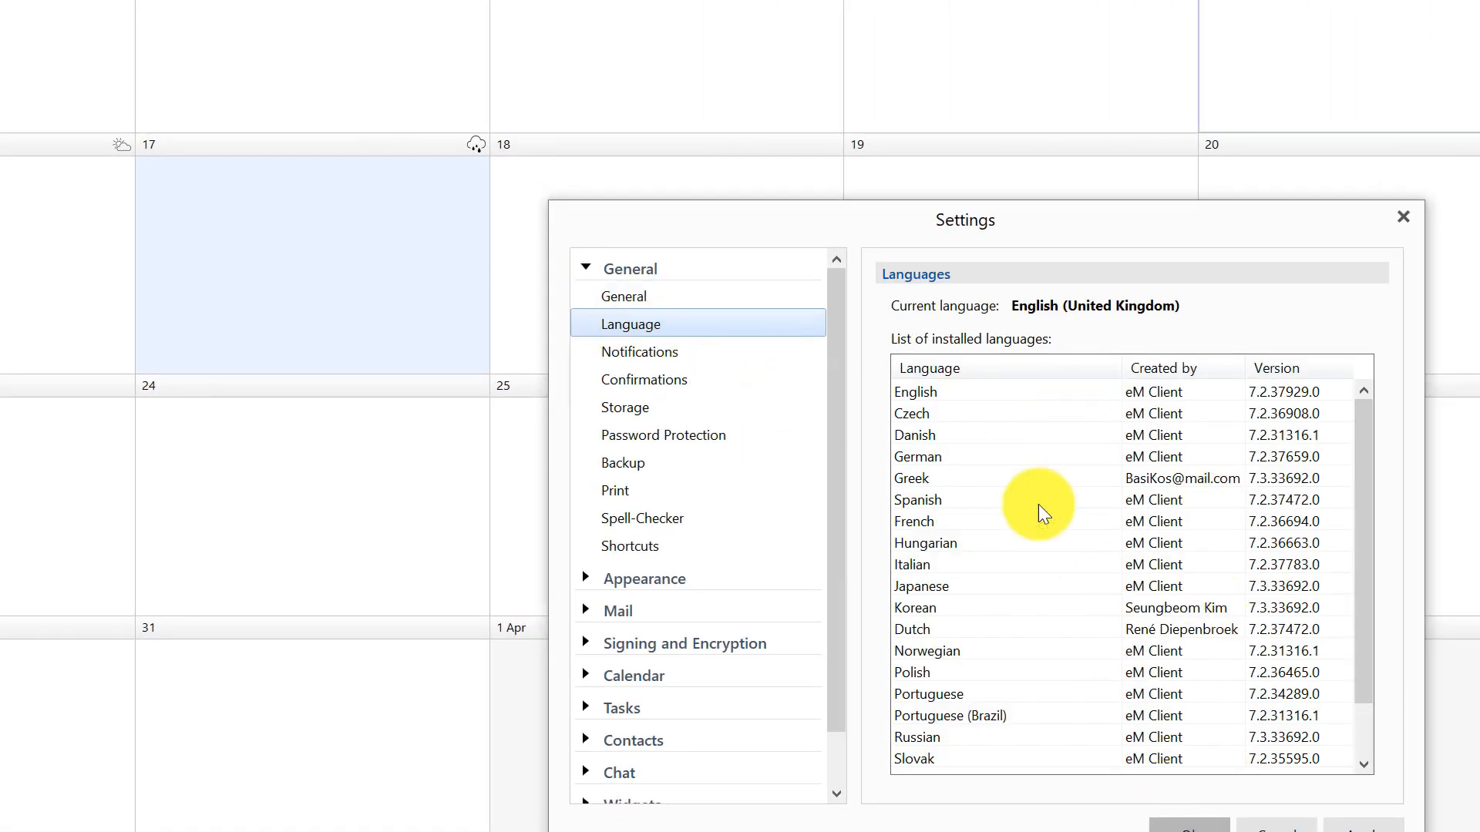
scroll("down", 3)
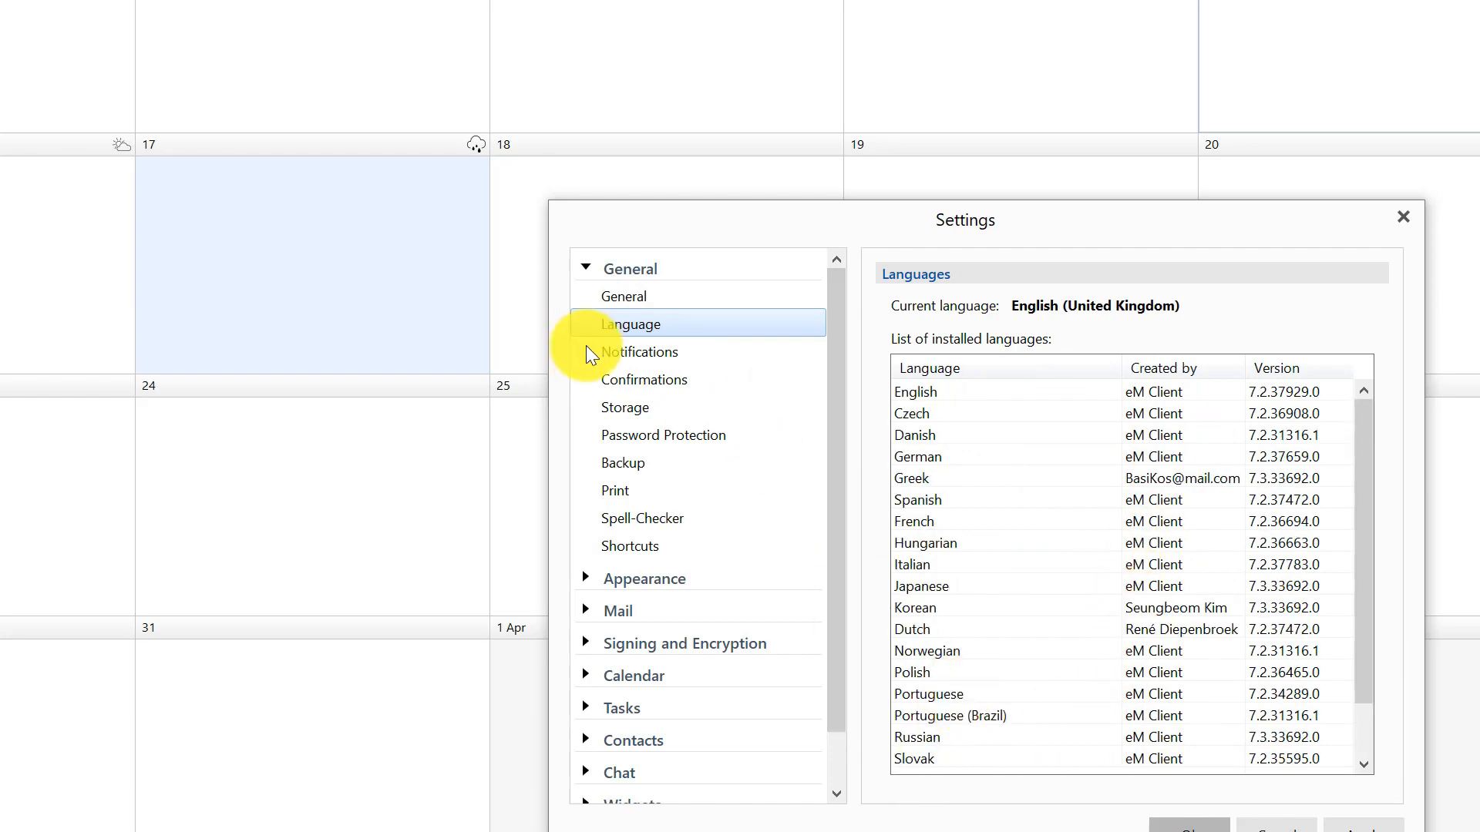
left_click(638, 352)
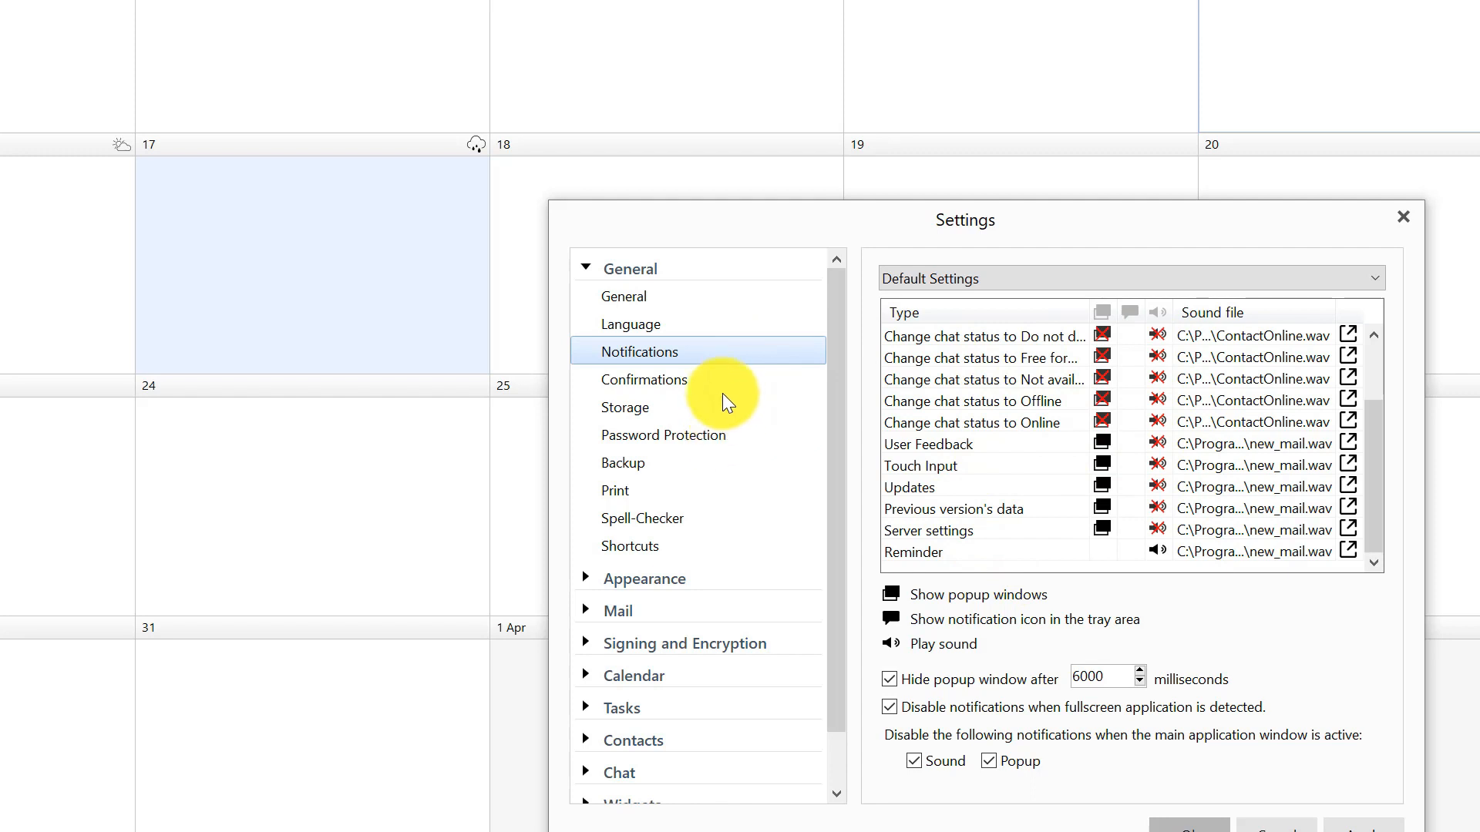
Page through Confirmations, Storage, Password Protection and Print, ending on Spell-Checker
left_click(645, 379)
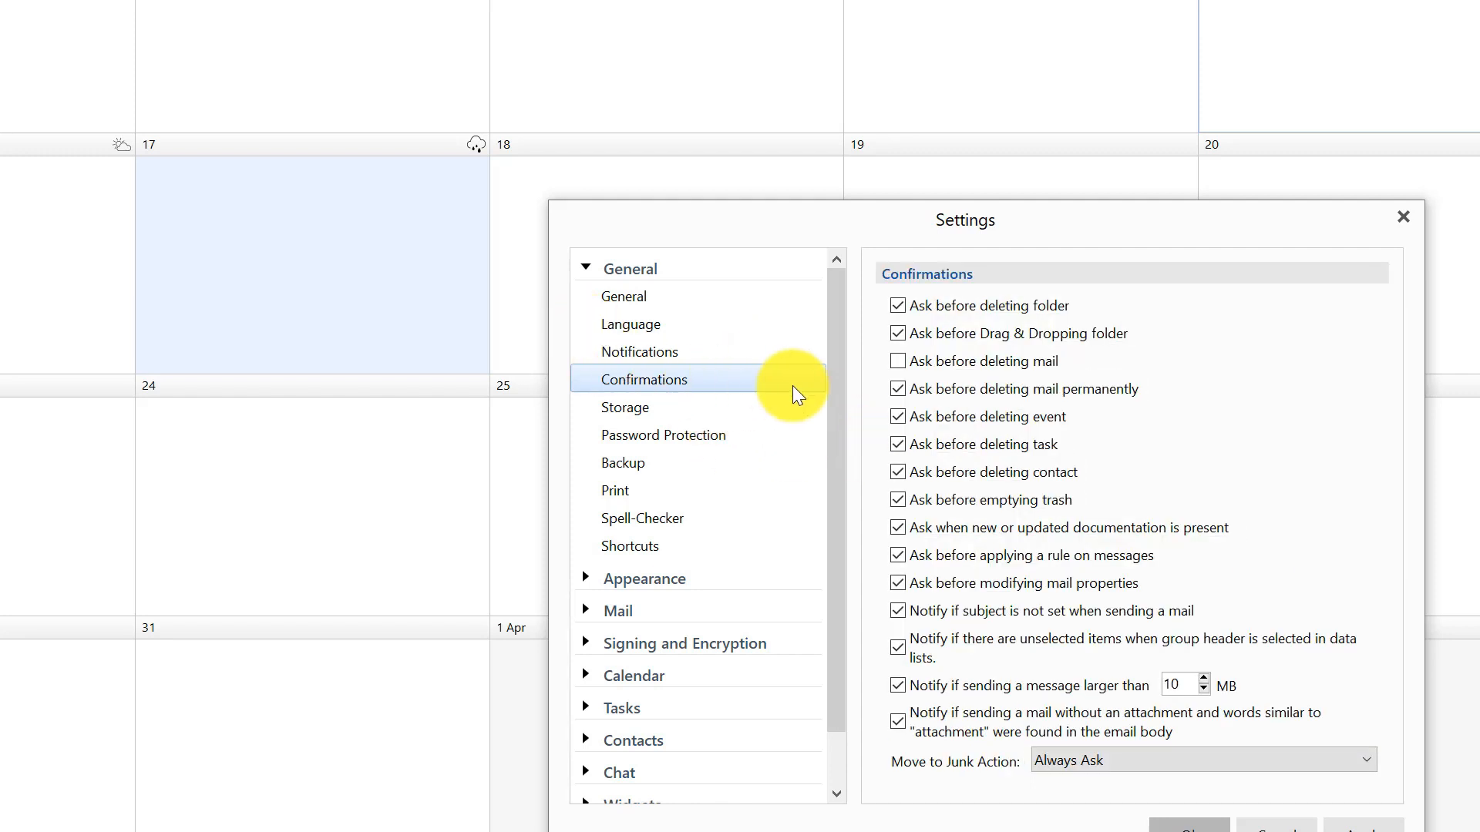
mouse_move(1076, 434)
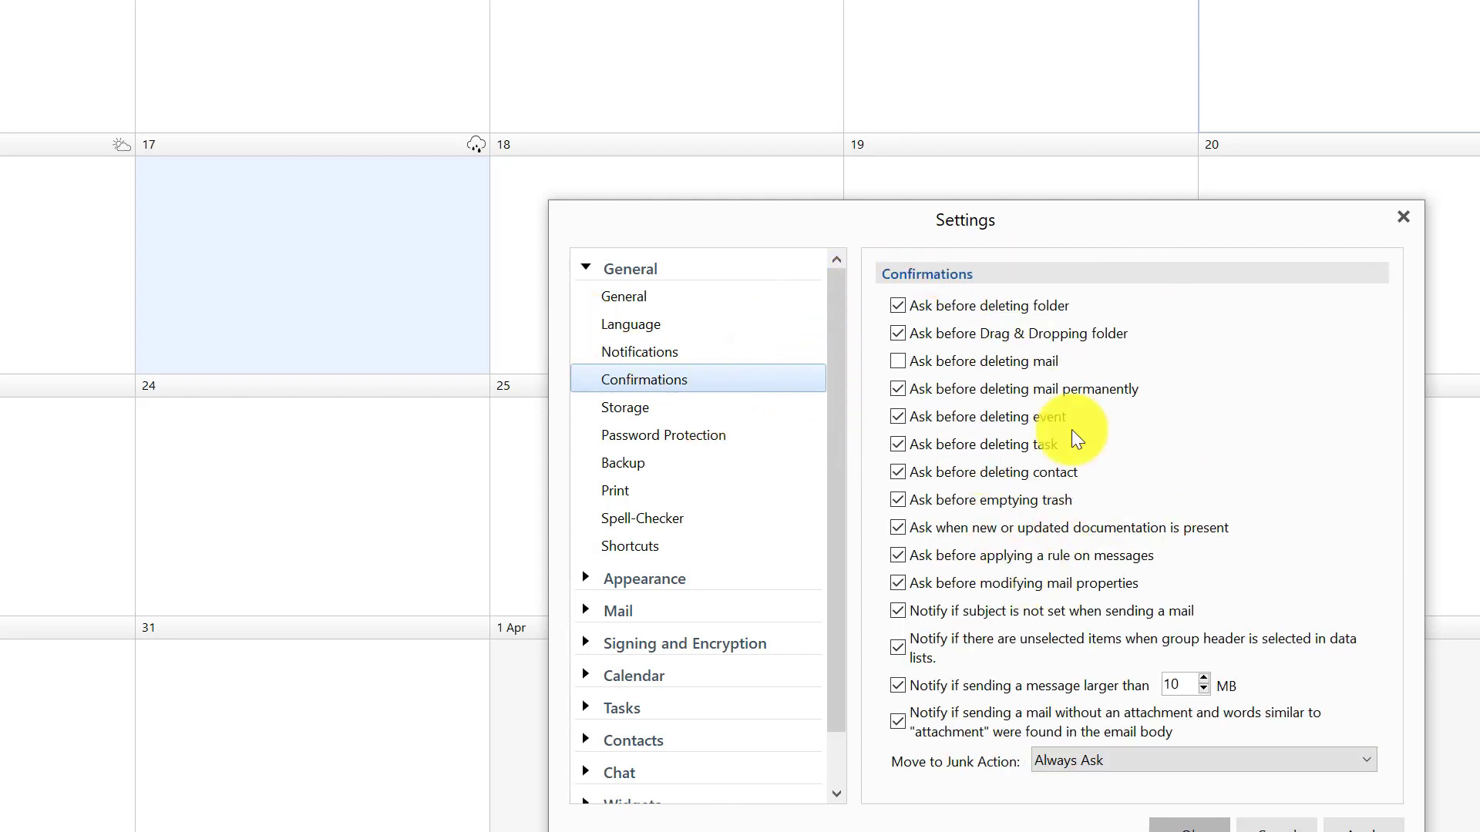
mouse_move(616, 420)
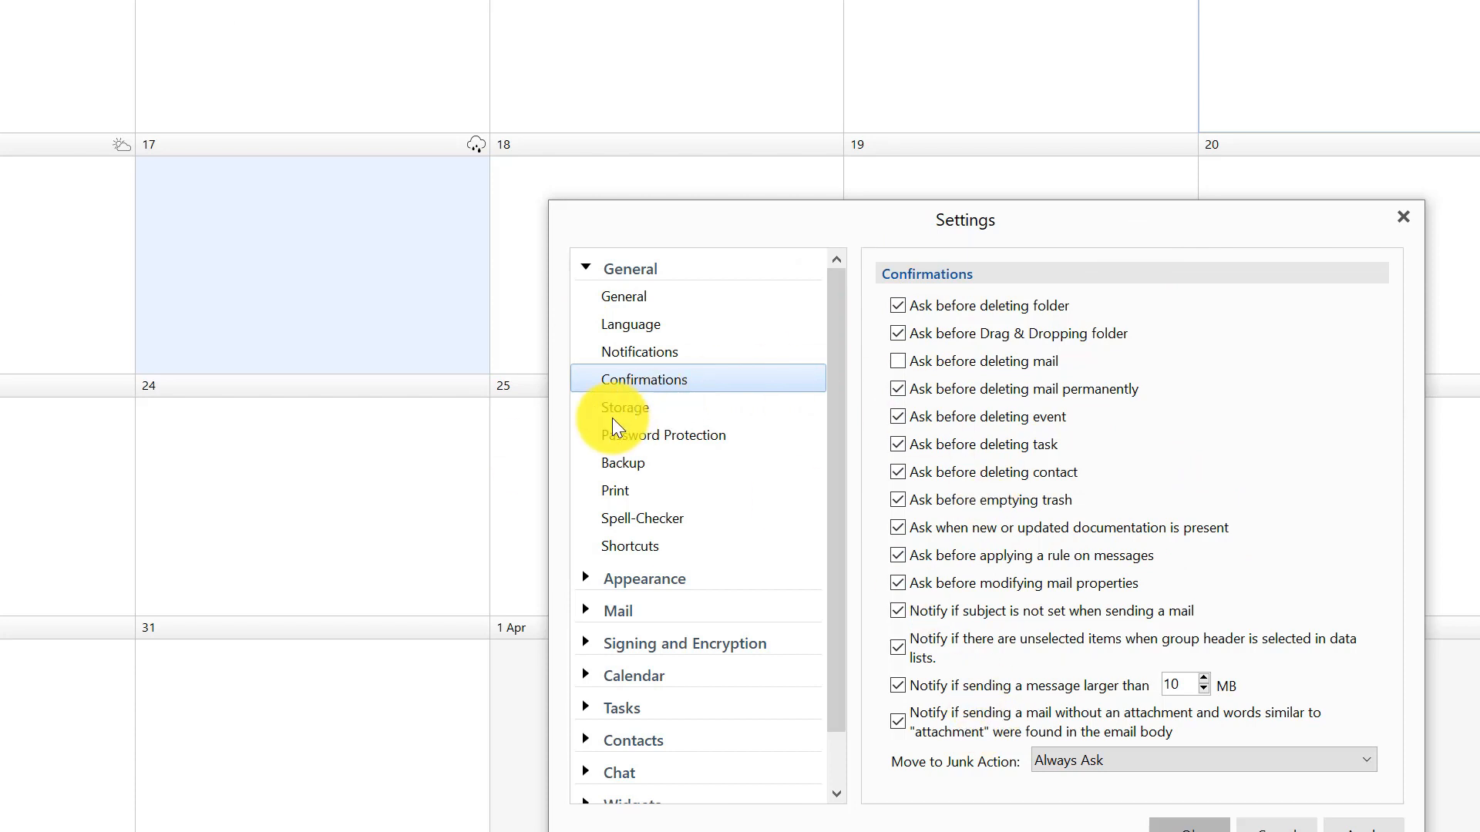
left_click(626, 407)
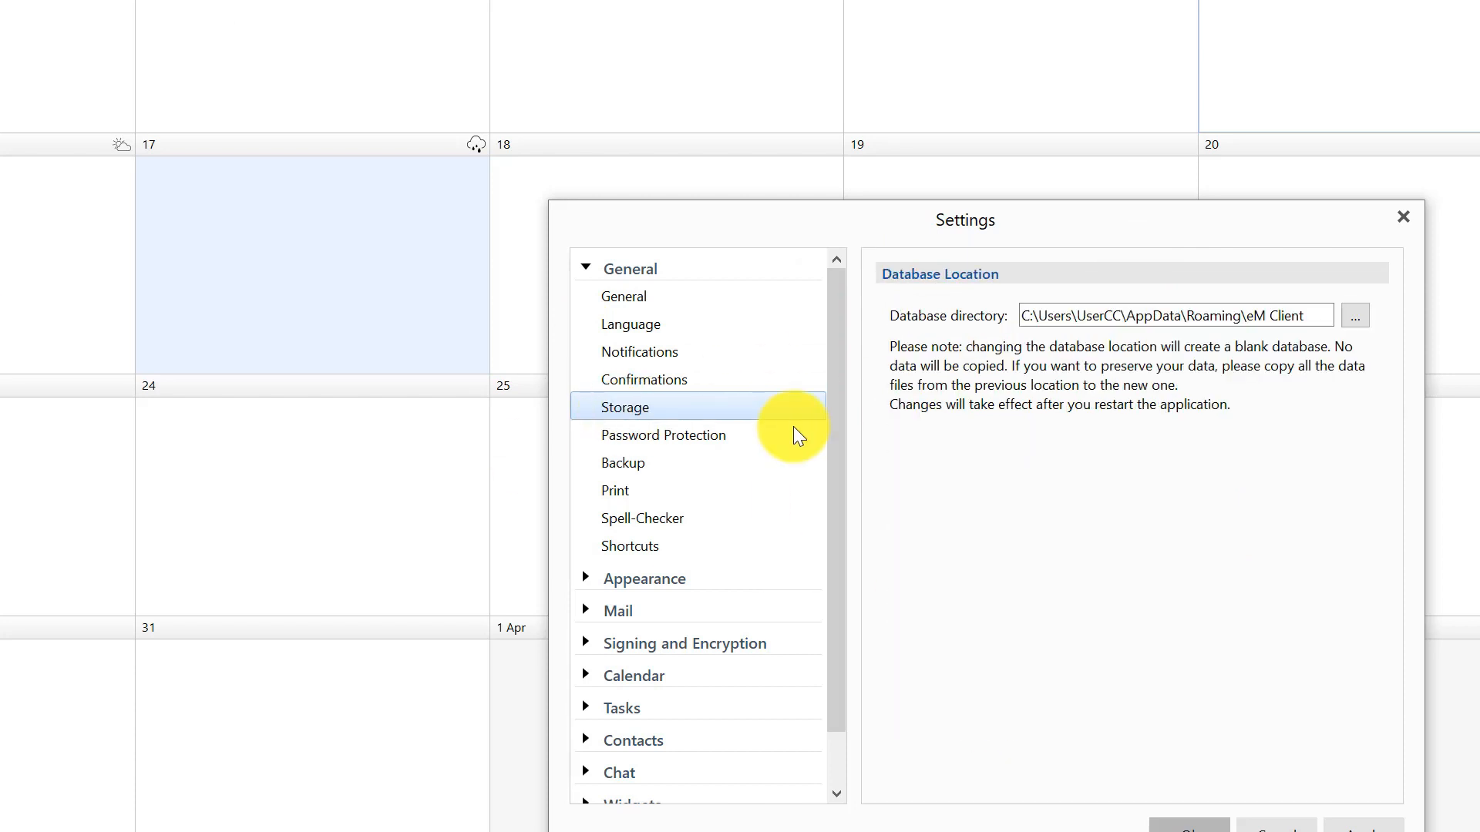
mouse_move(774, 428)
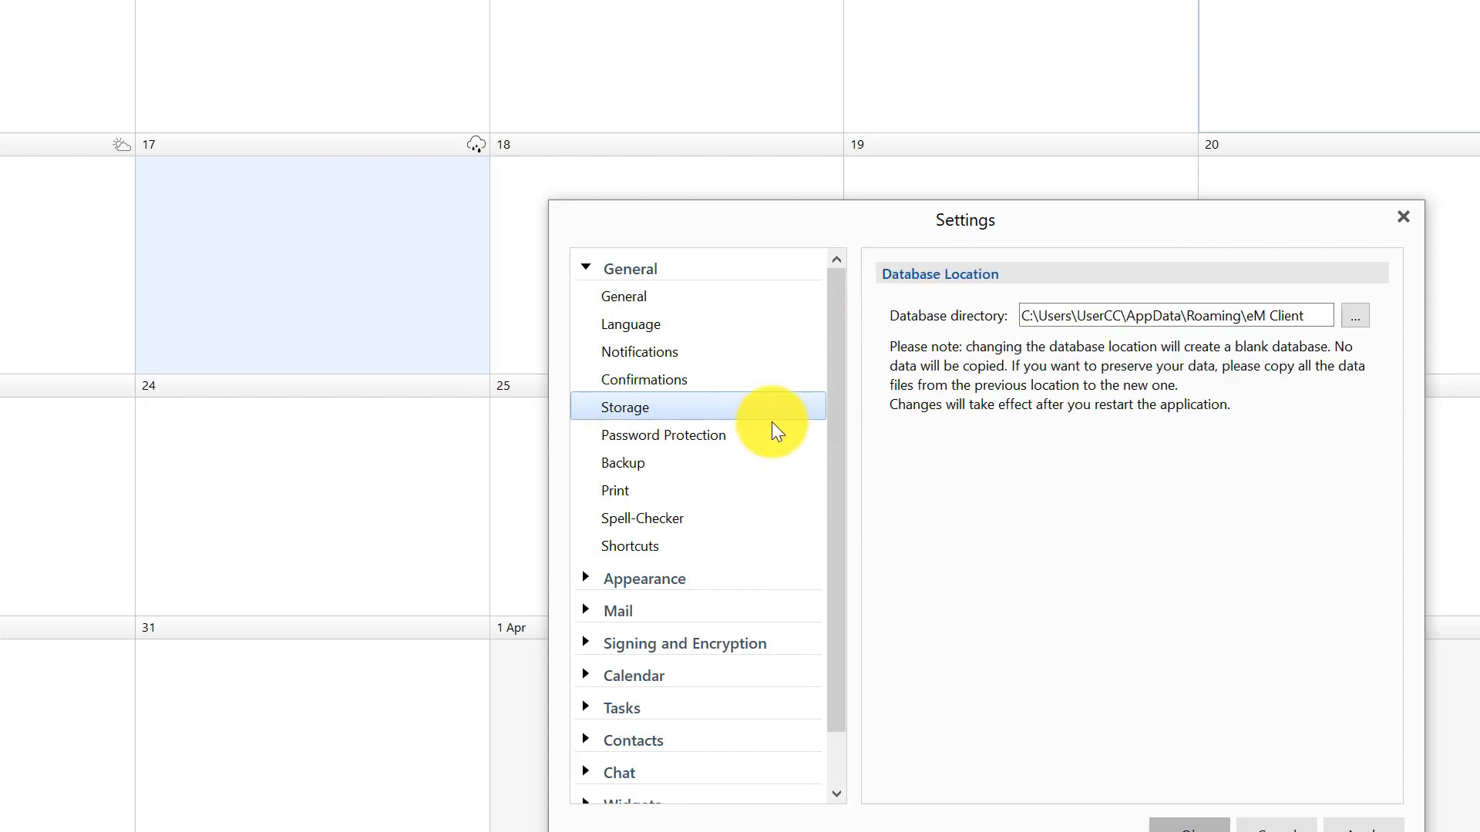
left_click(663, 434)
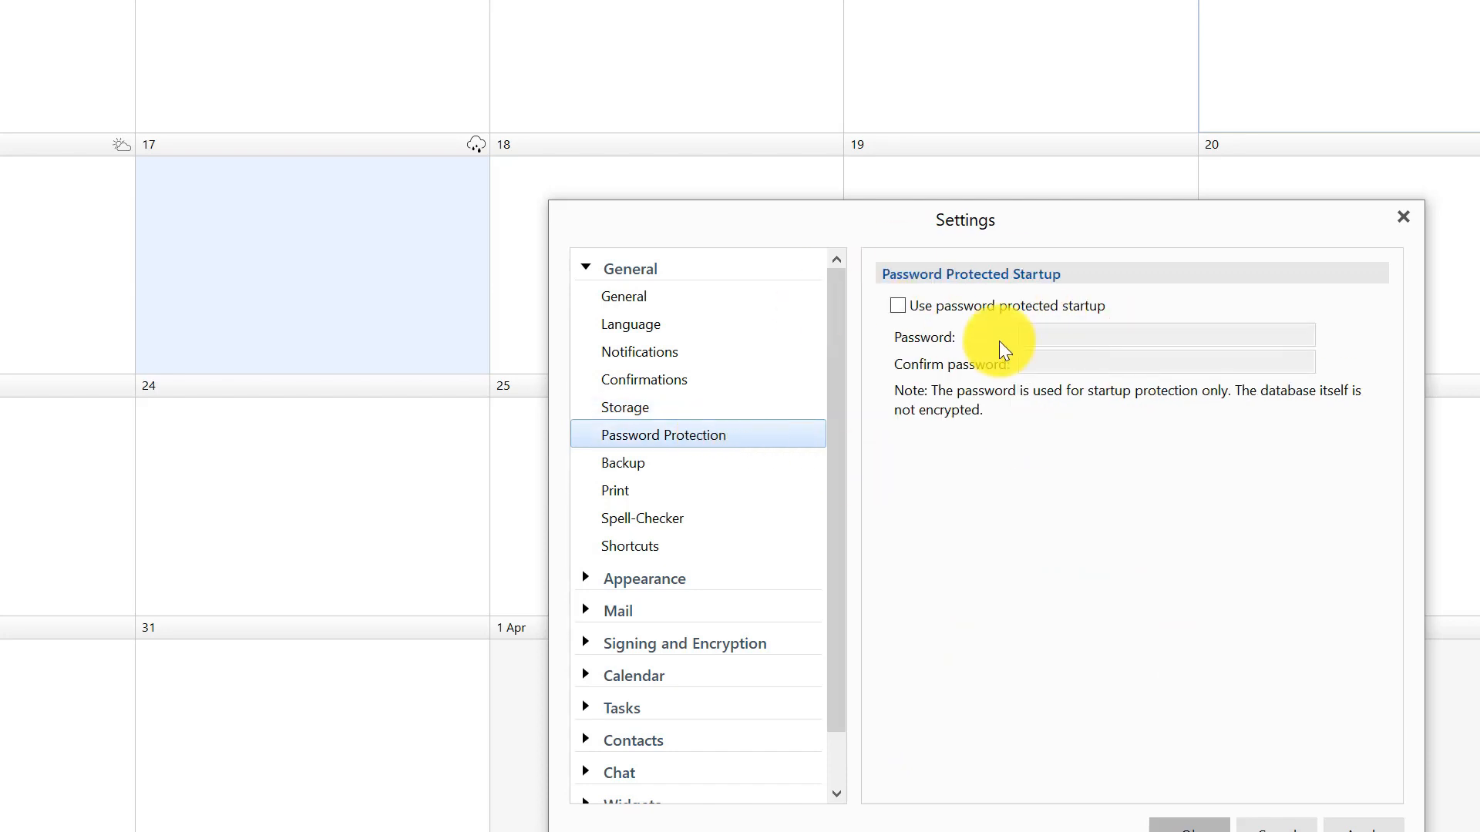
mouse_move(809, 237)
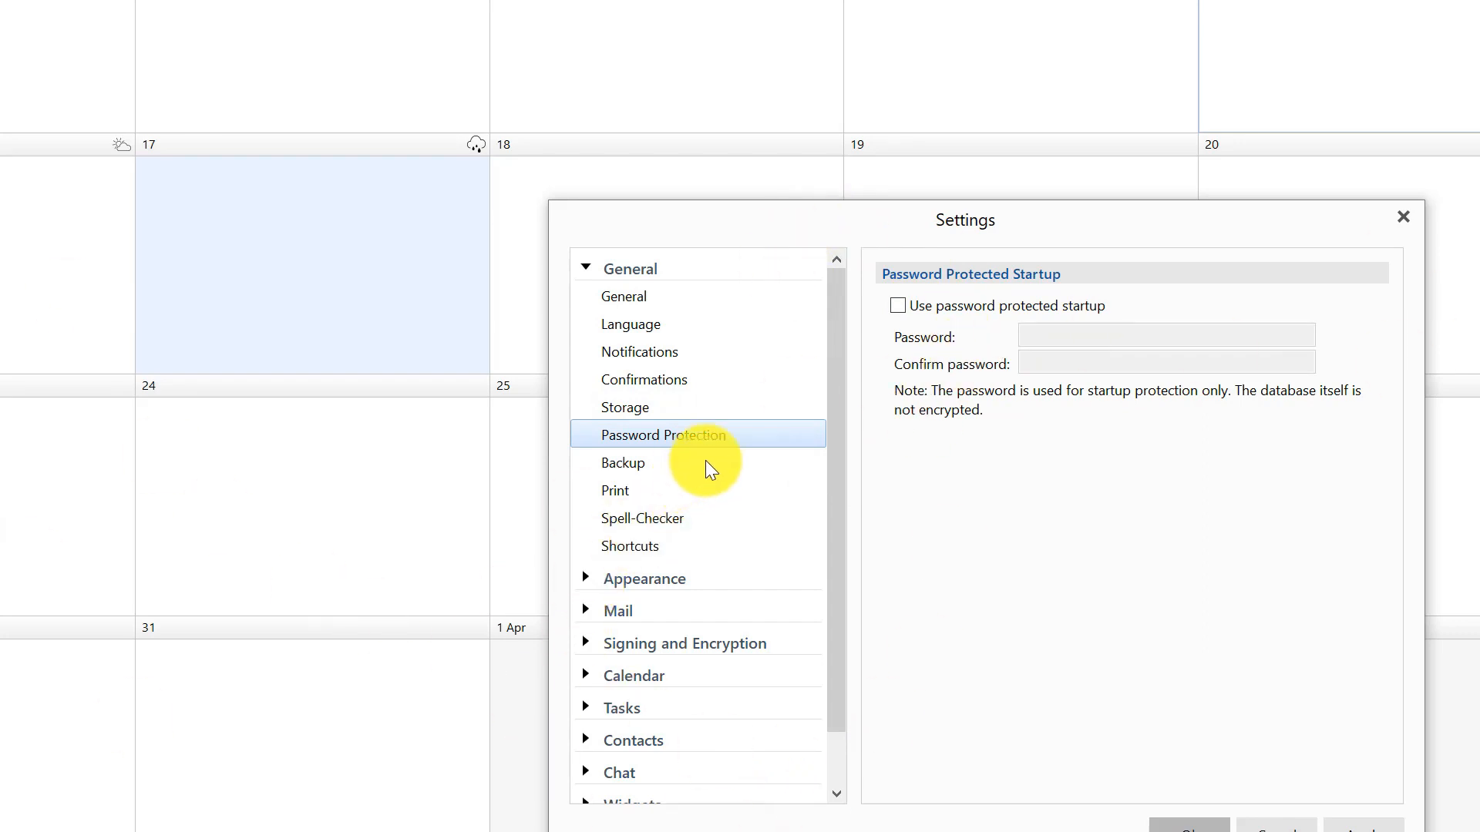
left_click(641, 518)
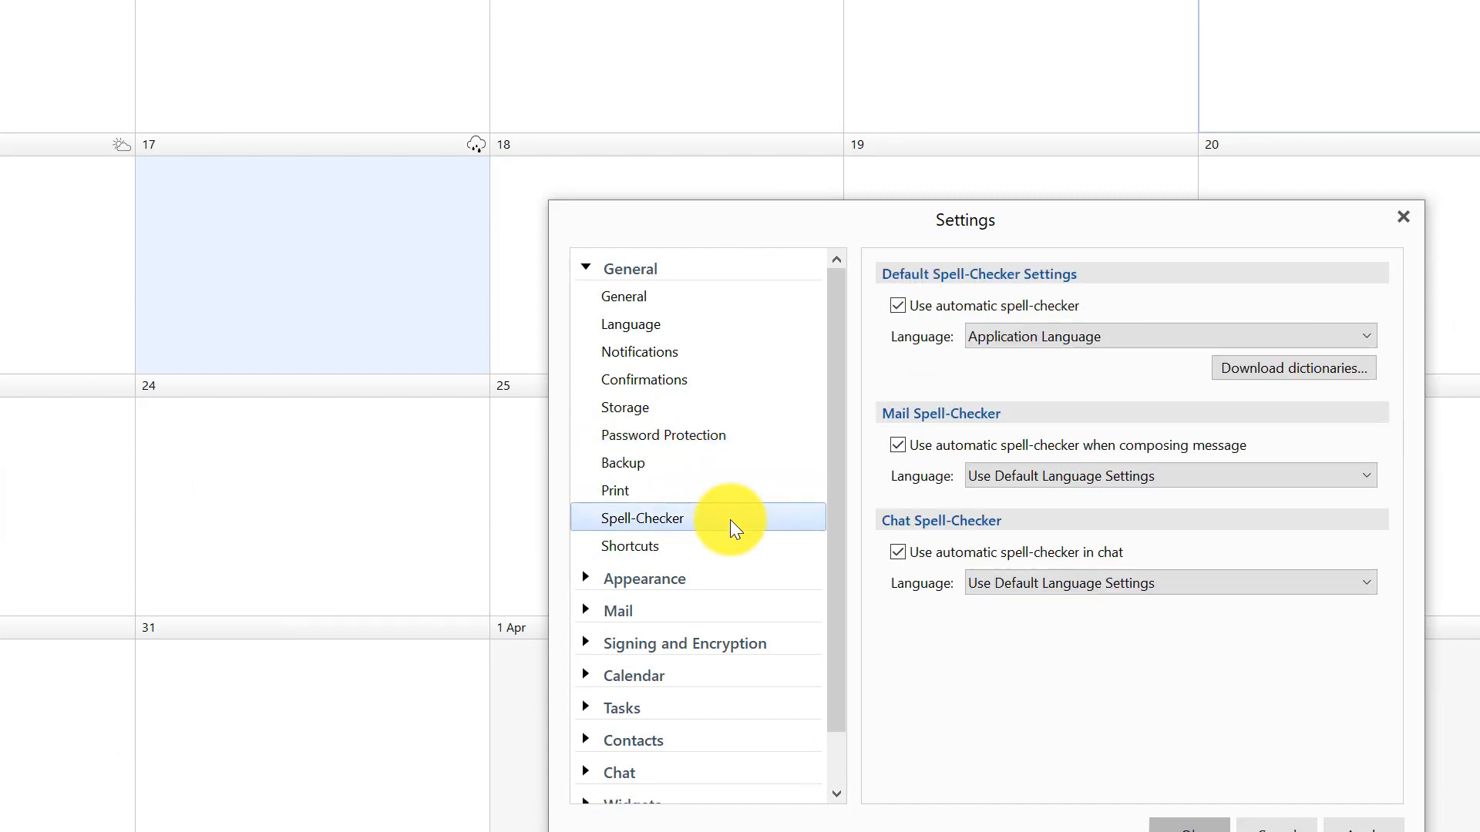
left_click(615, 490)
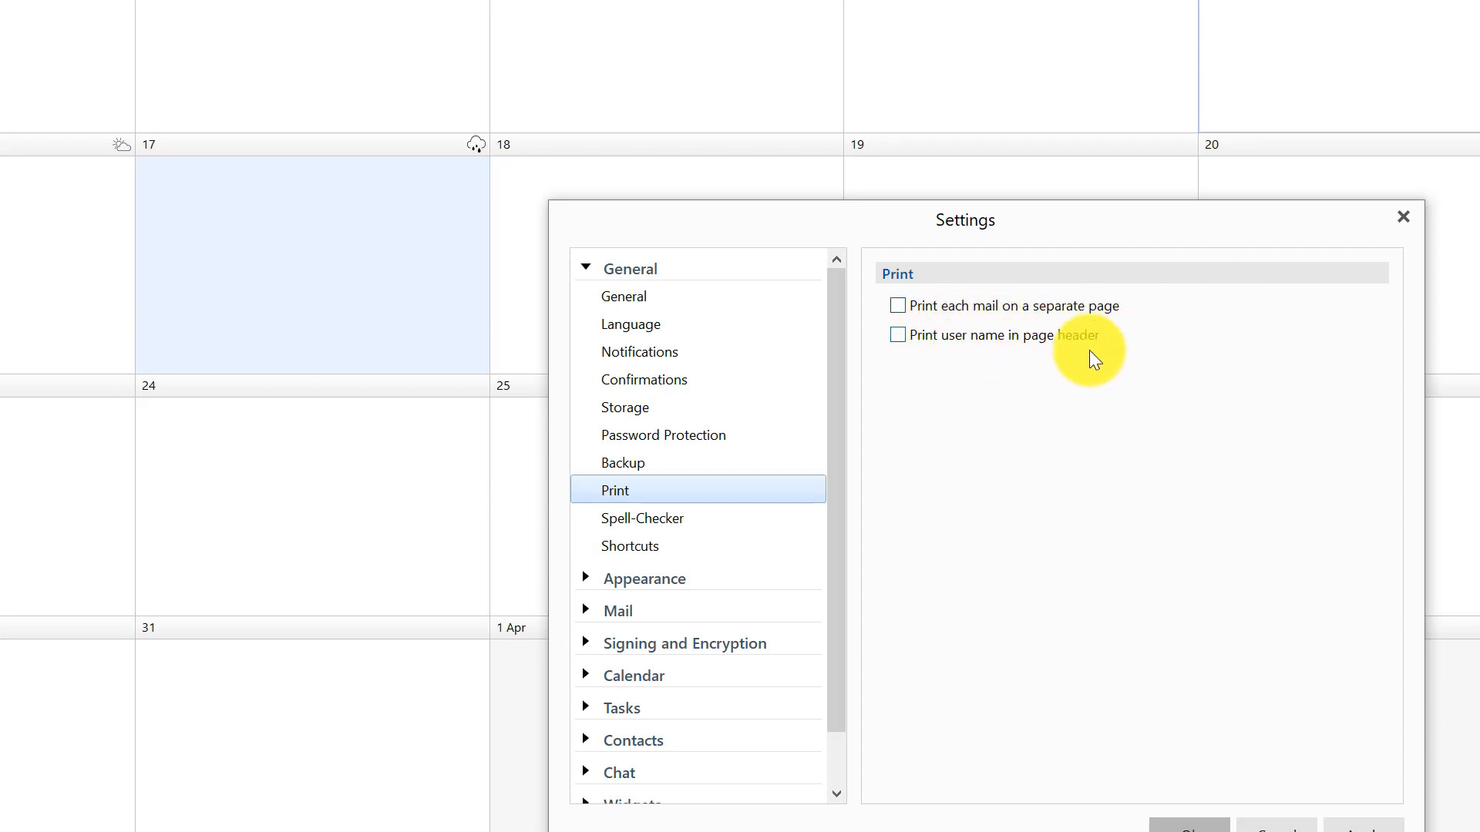
left_click(641, 518)
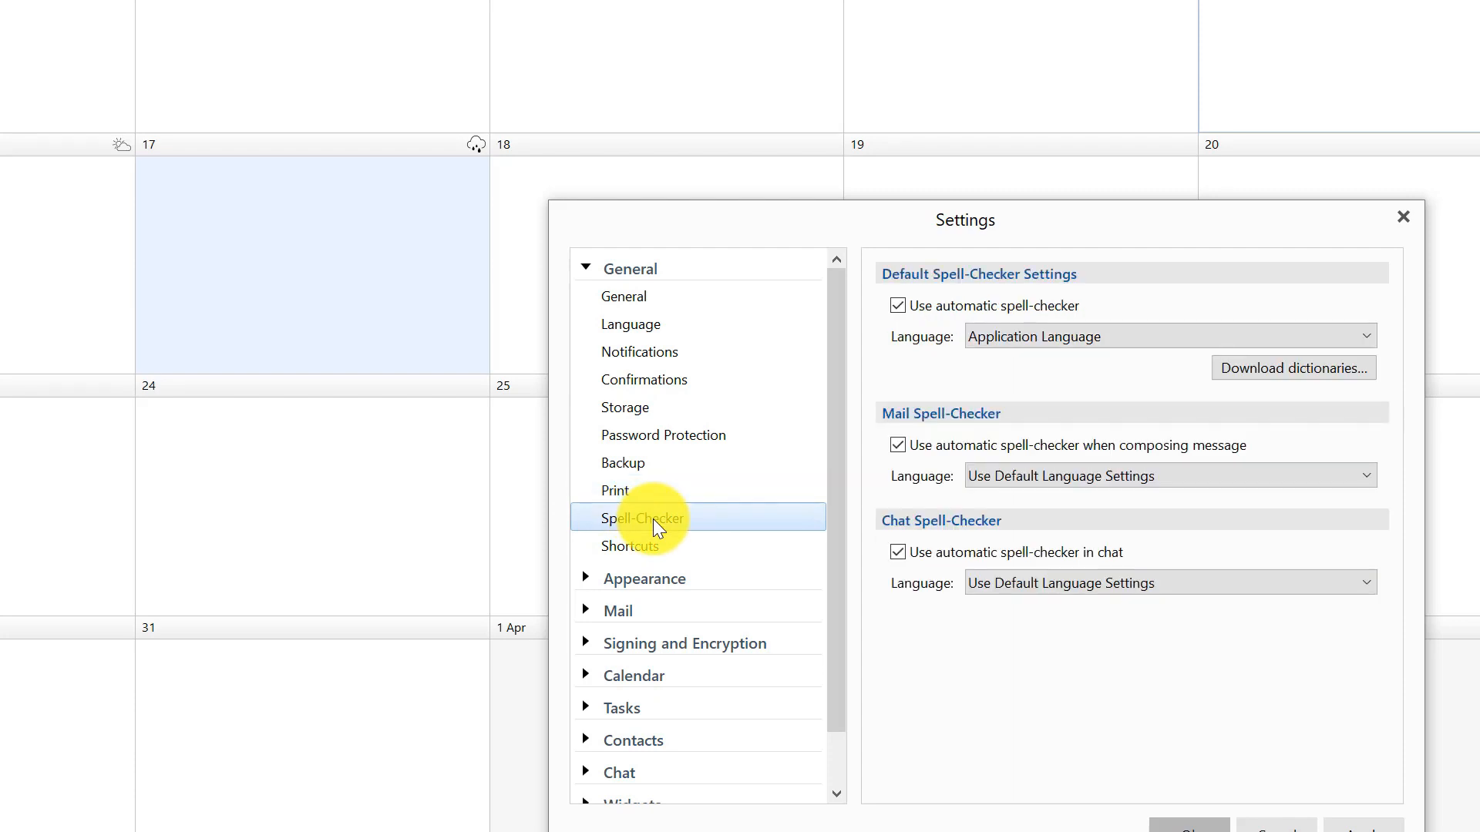
Browse the Attachments, Signing and Encryption, Calendar and Contacts pages, ending on Advanced logging
left_click(638, 305)
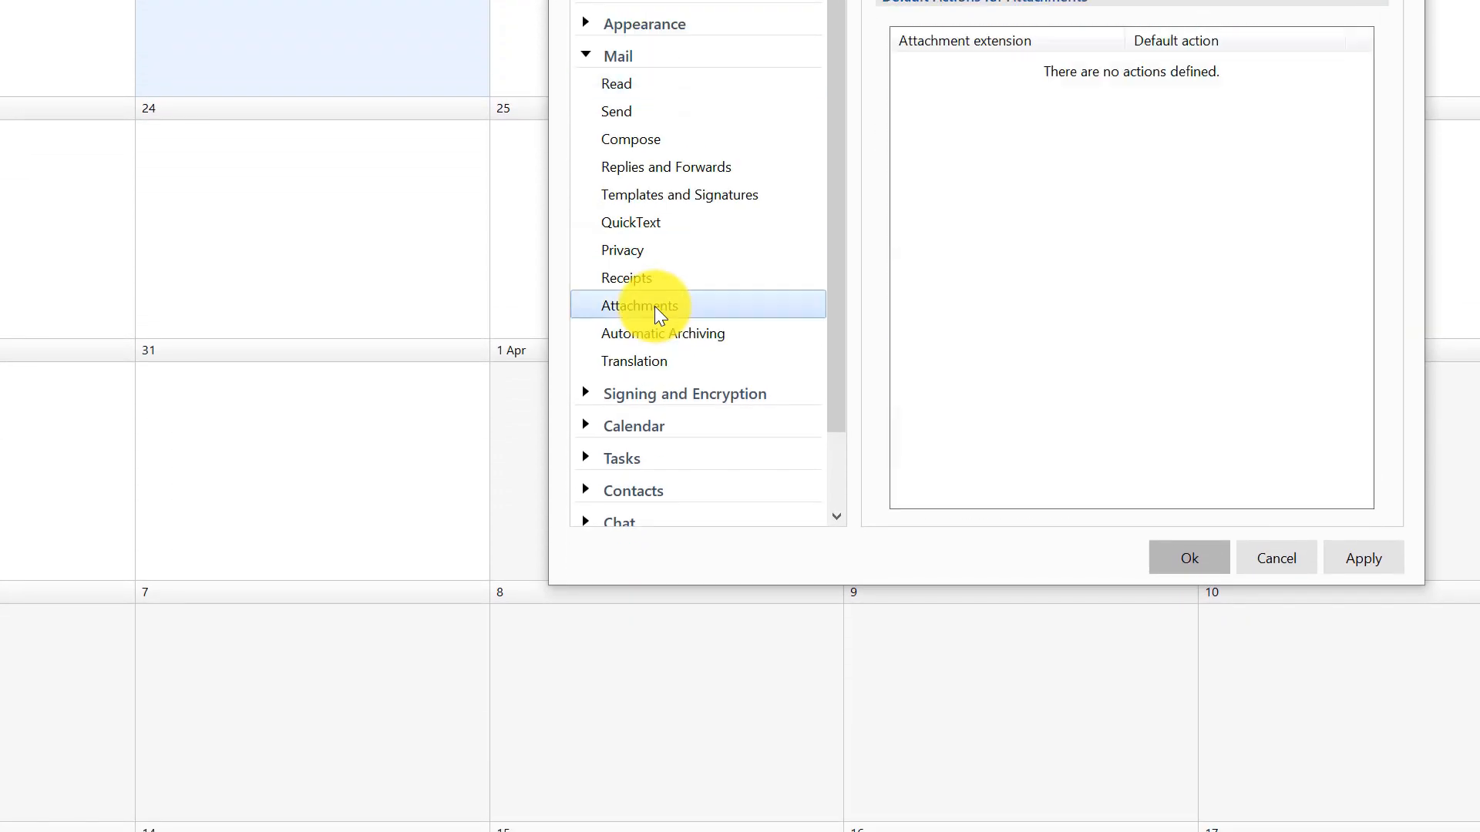
left_click(662, 333)
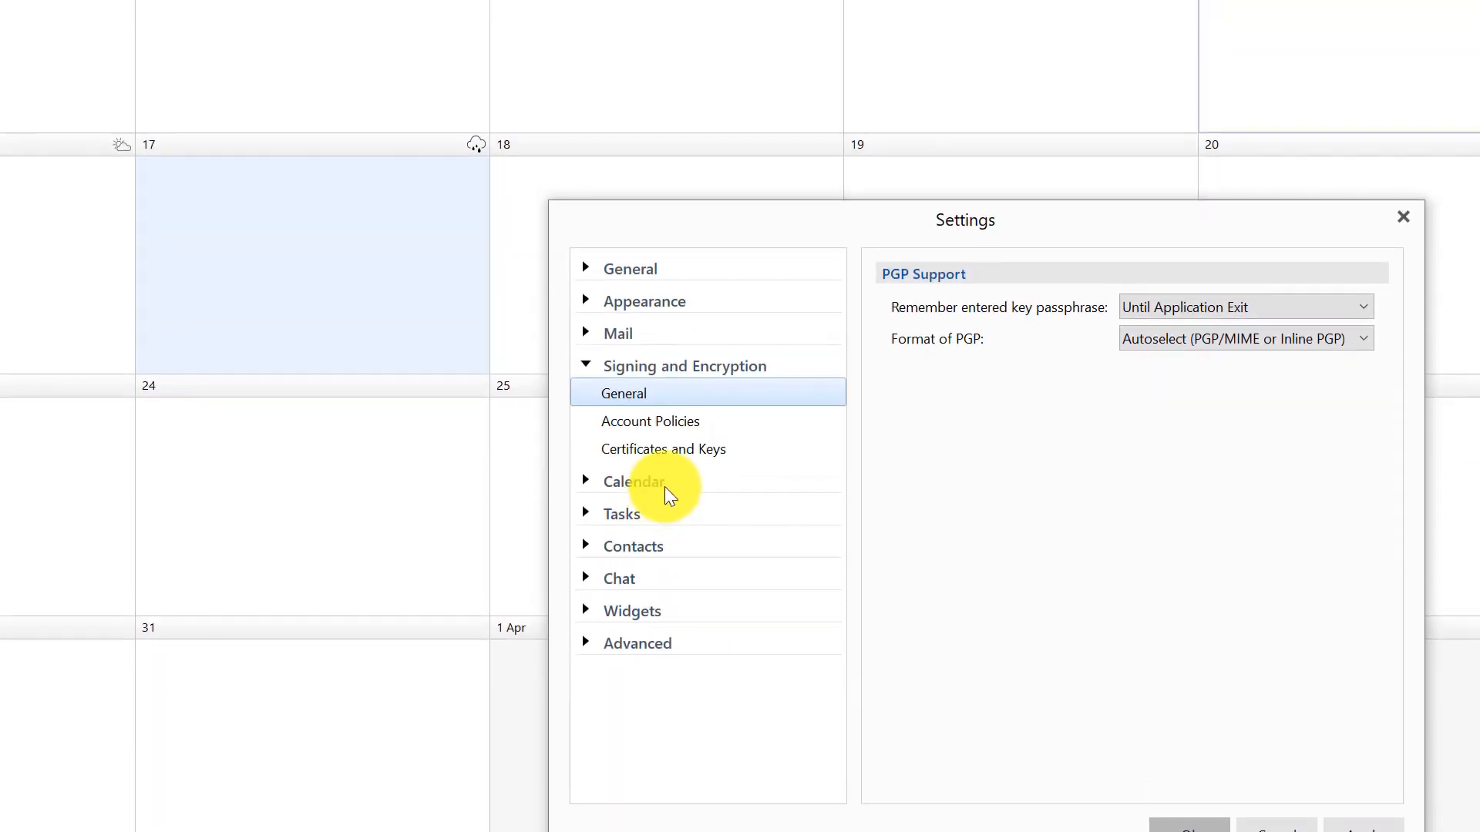
left_click(635, 481)
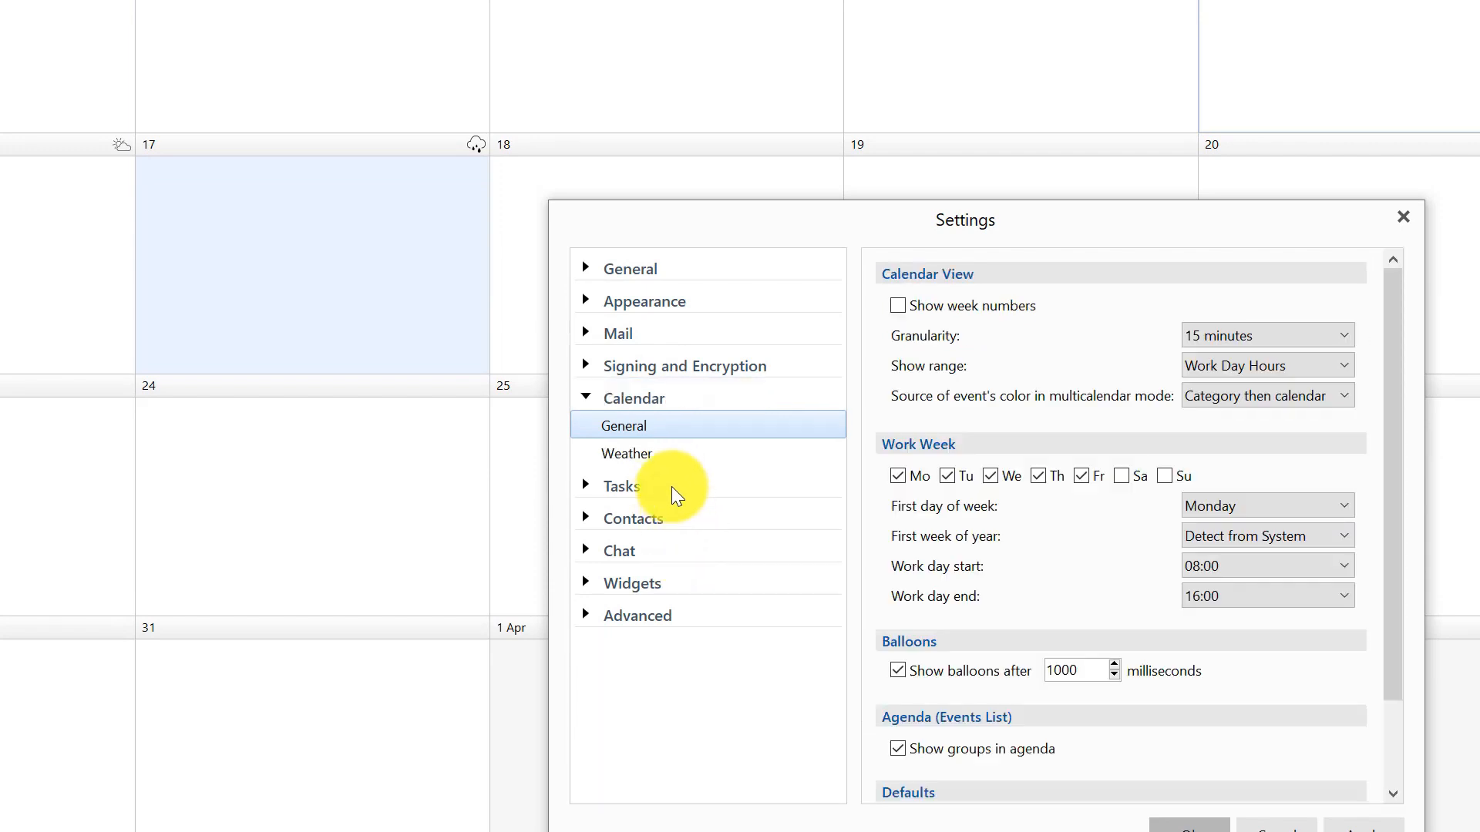
left_click(622, 486)
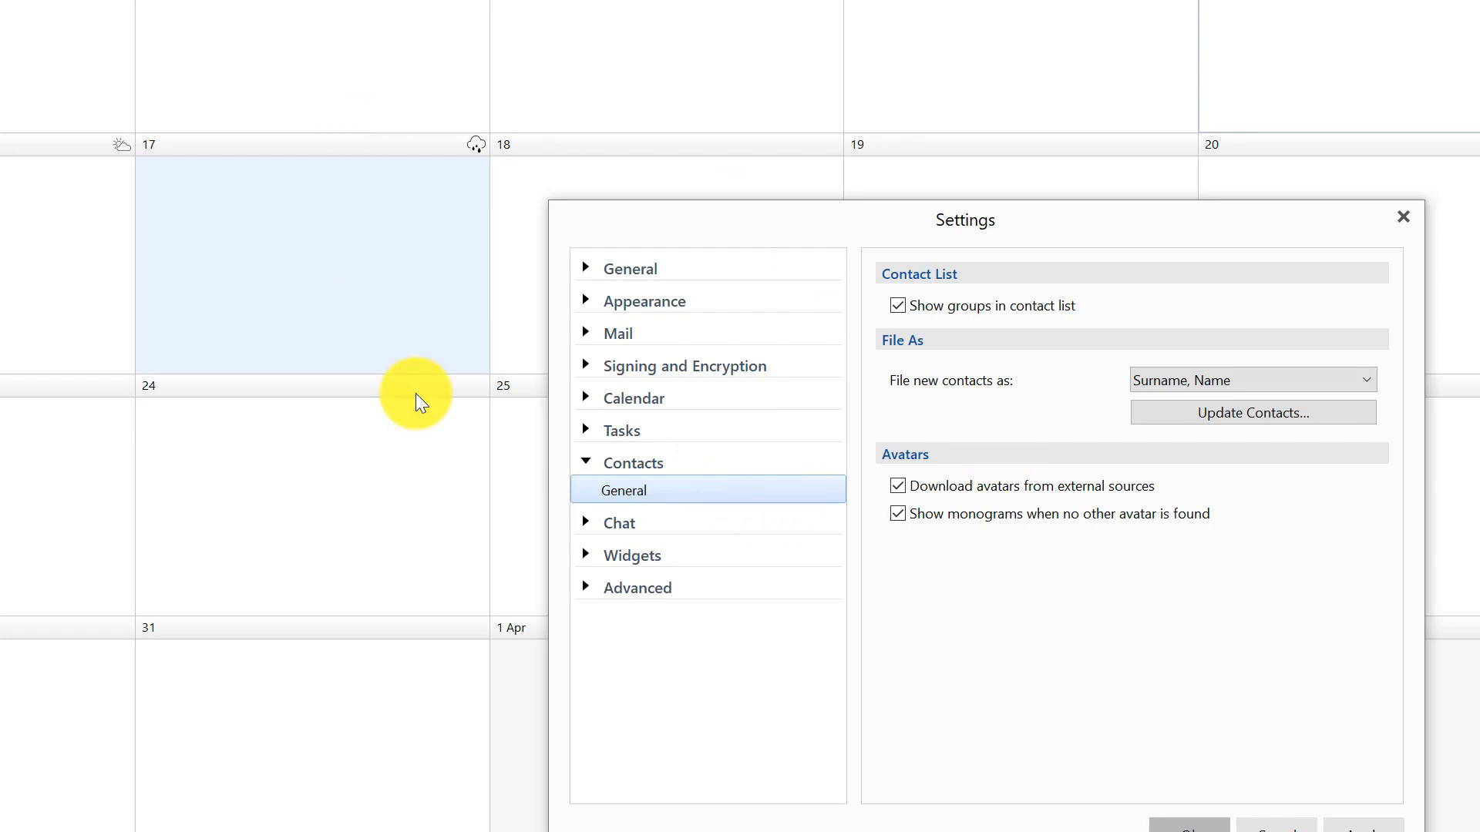
mouse_move(350, 135)
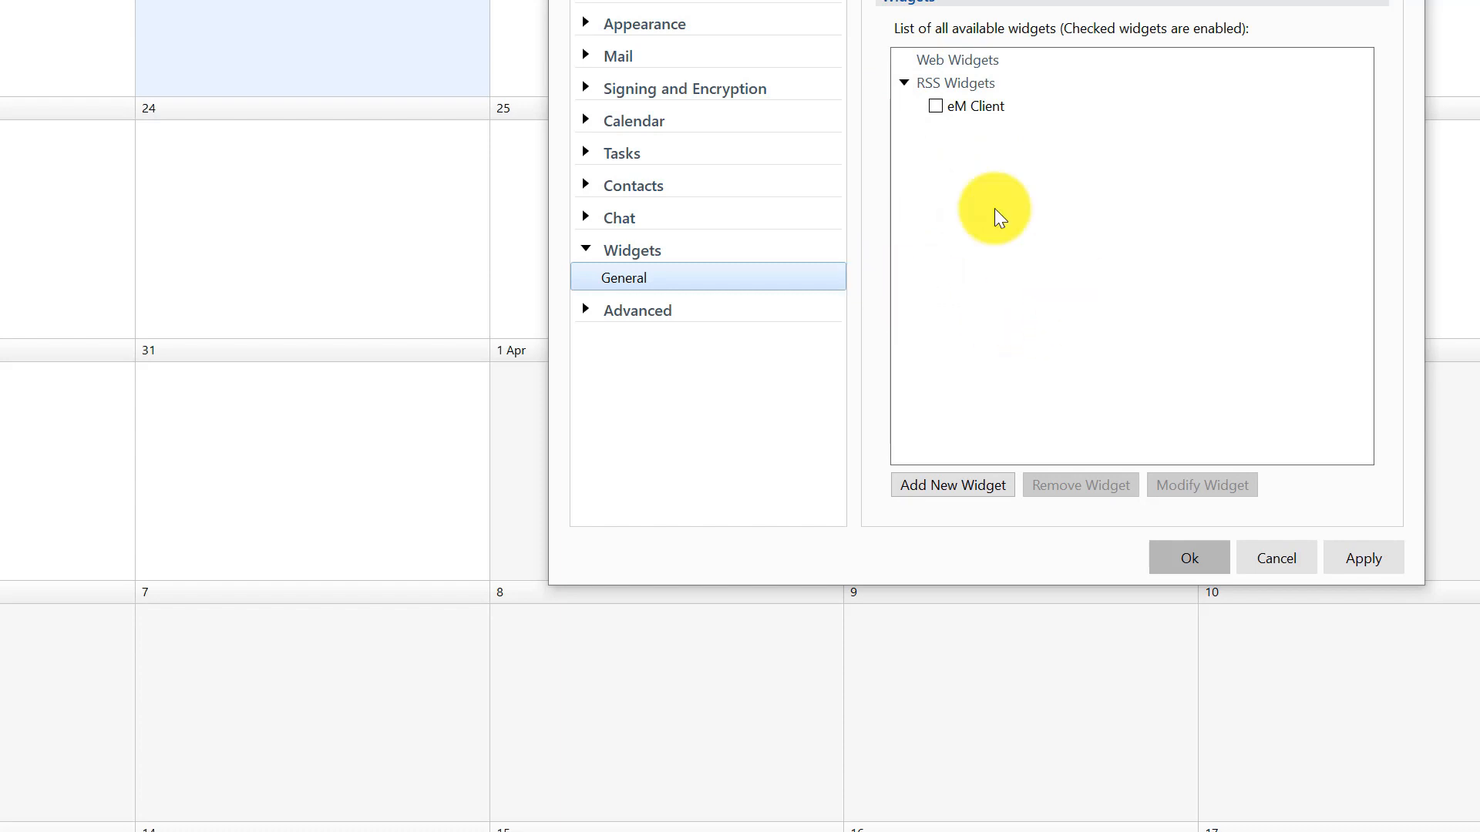
left_click(626, 310)
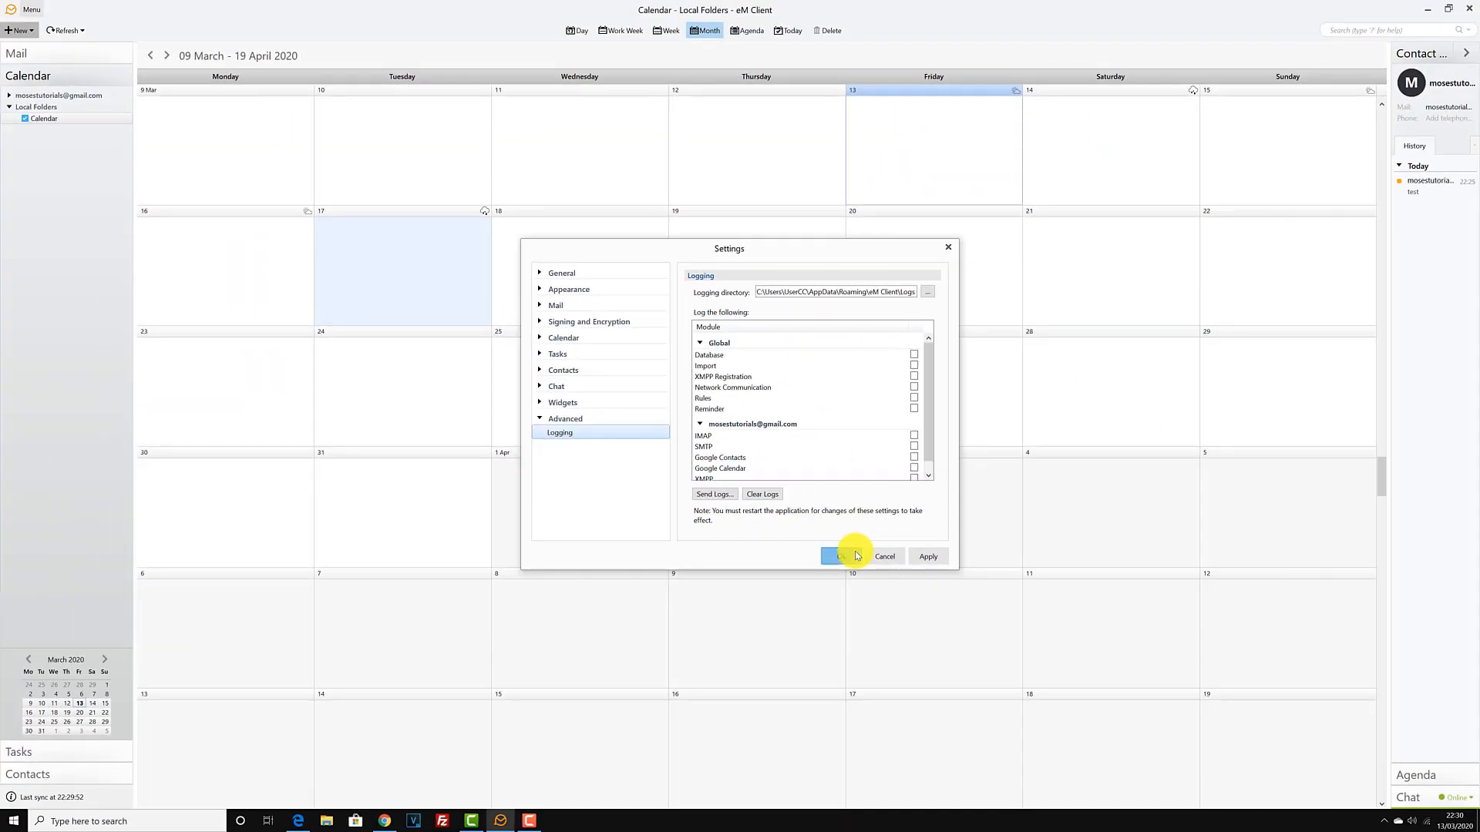
Confirm the Settings dialog with Ok, returning to the calendar month view
left_click(837, 557)
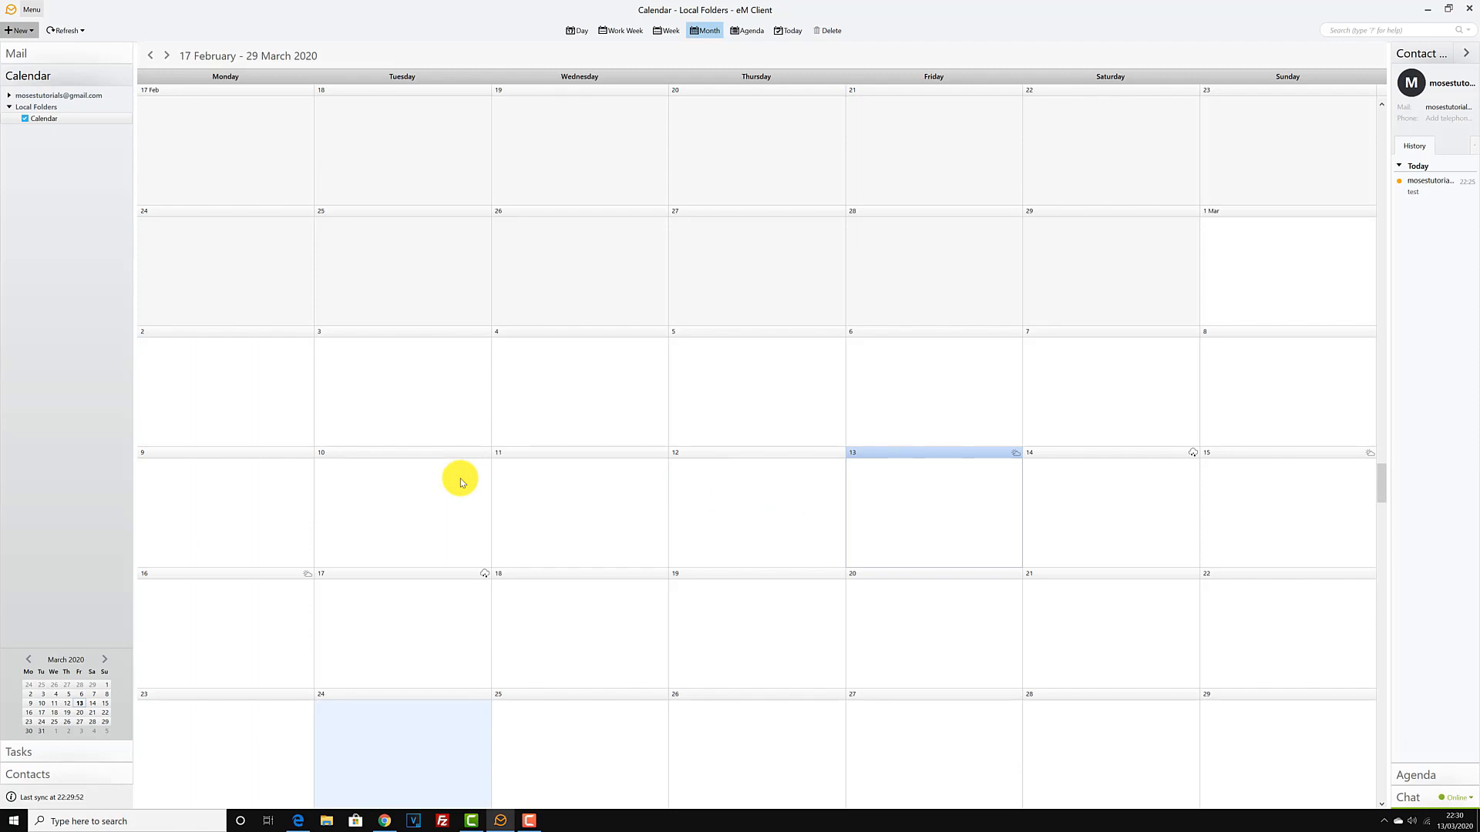
mouse_move(447, 479)
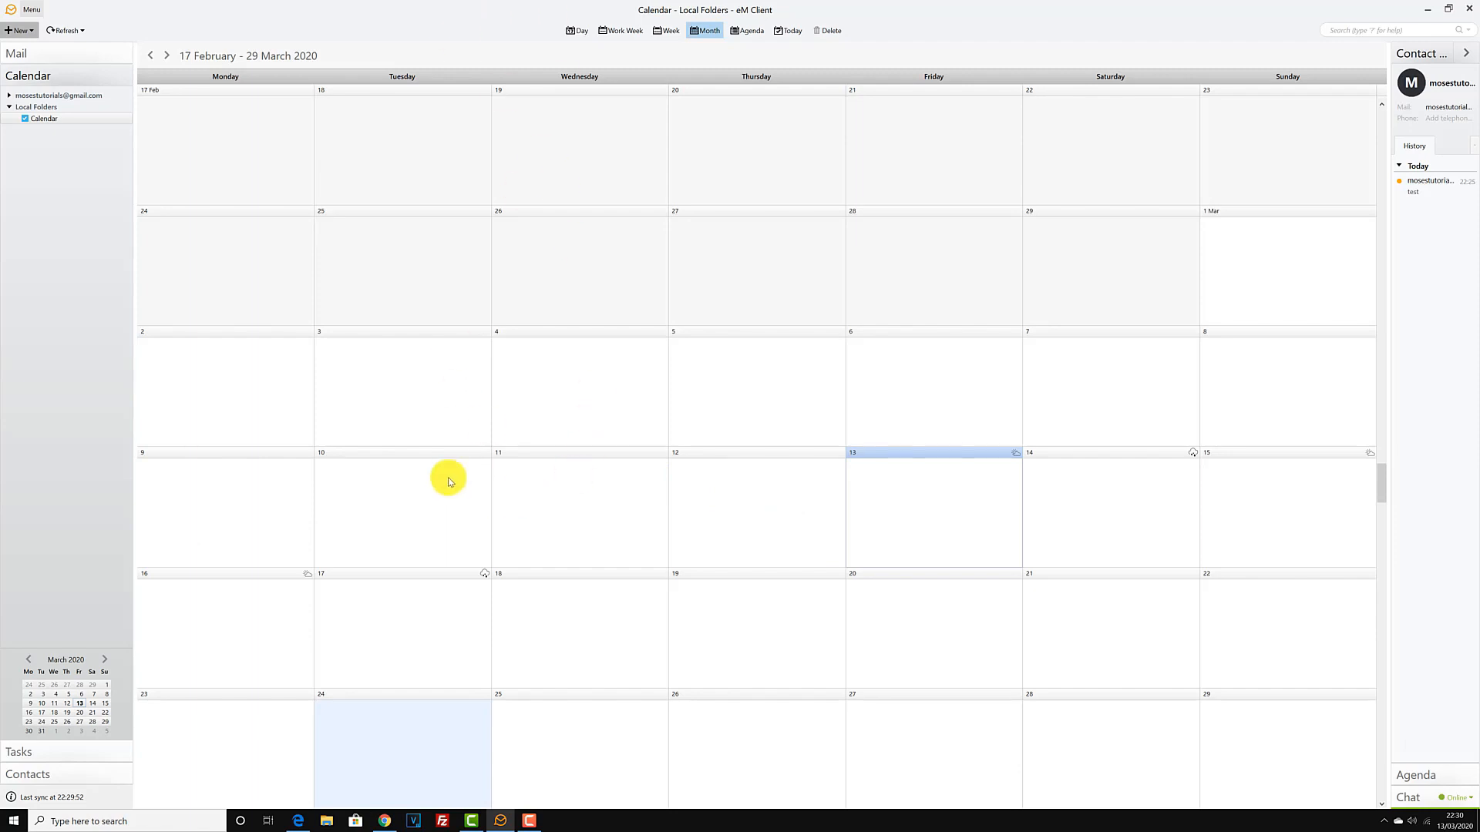